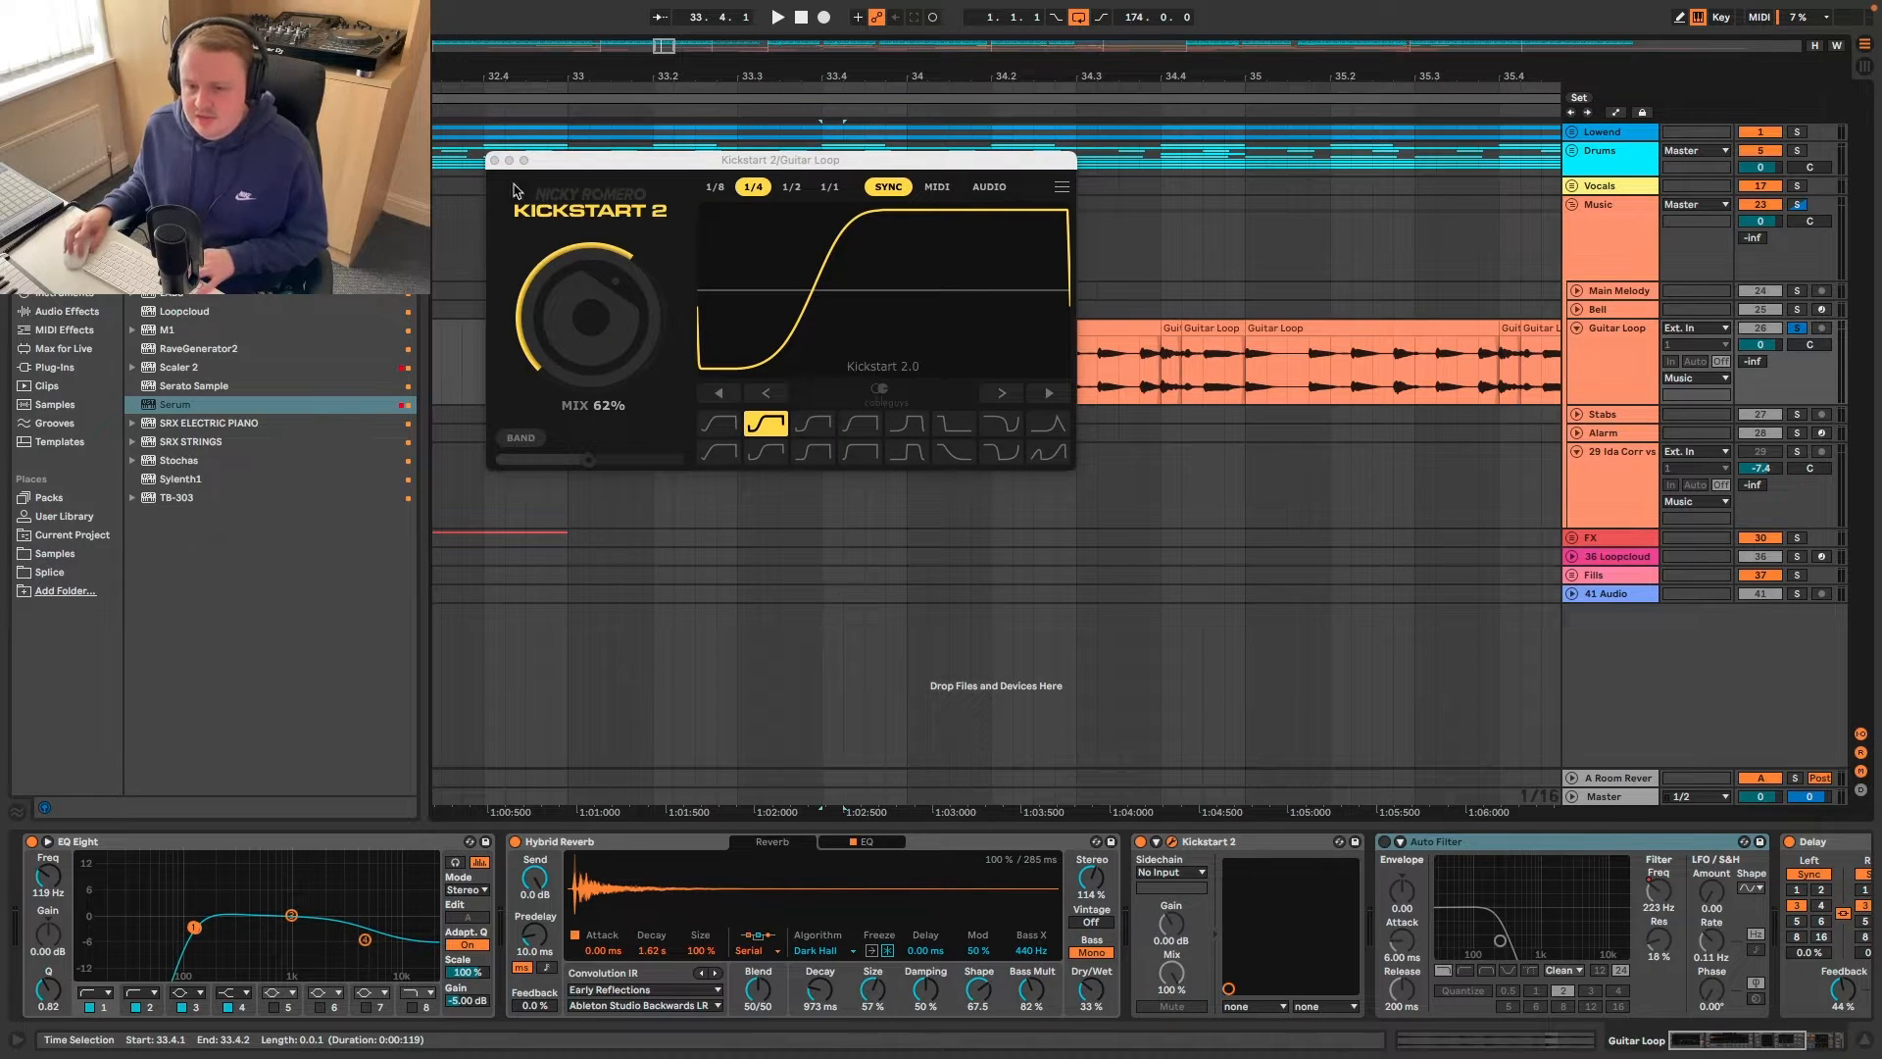
- Close the Kickstart 2 plugin window to reveal the arrangement's Intro, Break and Drop
{"action": "left_click", "coordinate": [495, 160]}
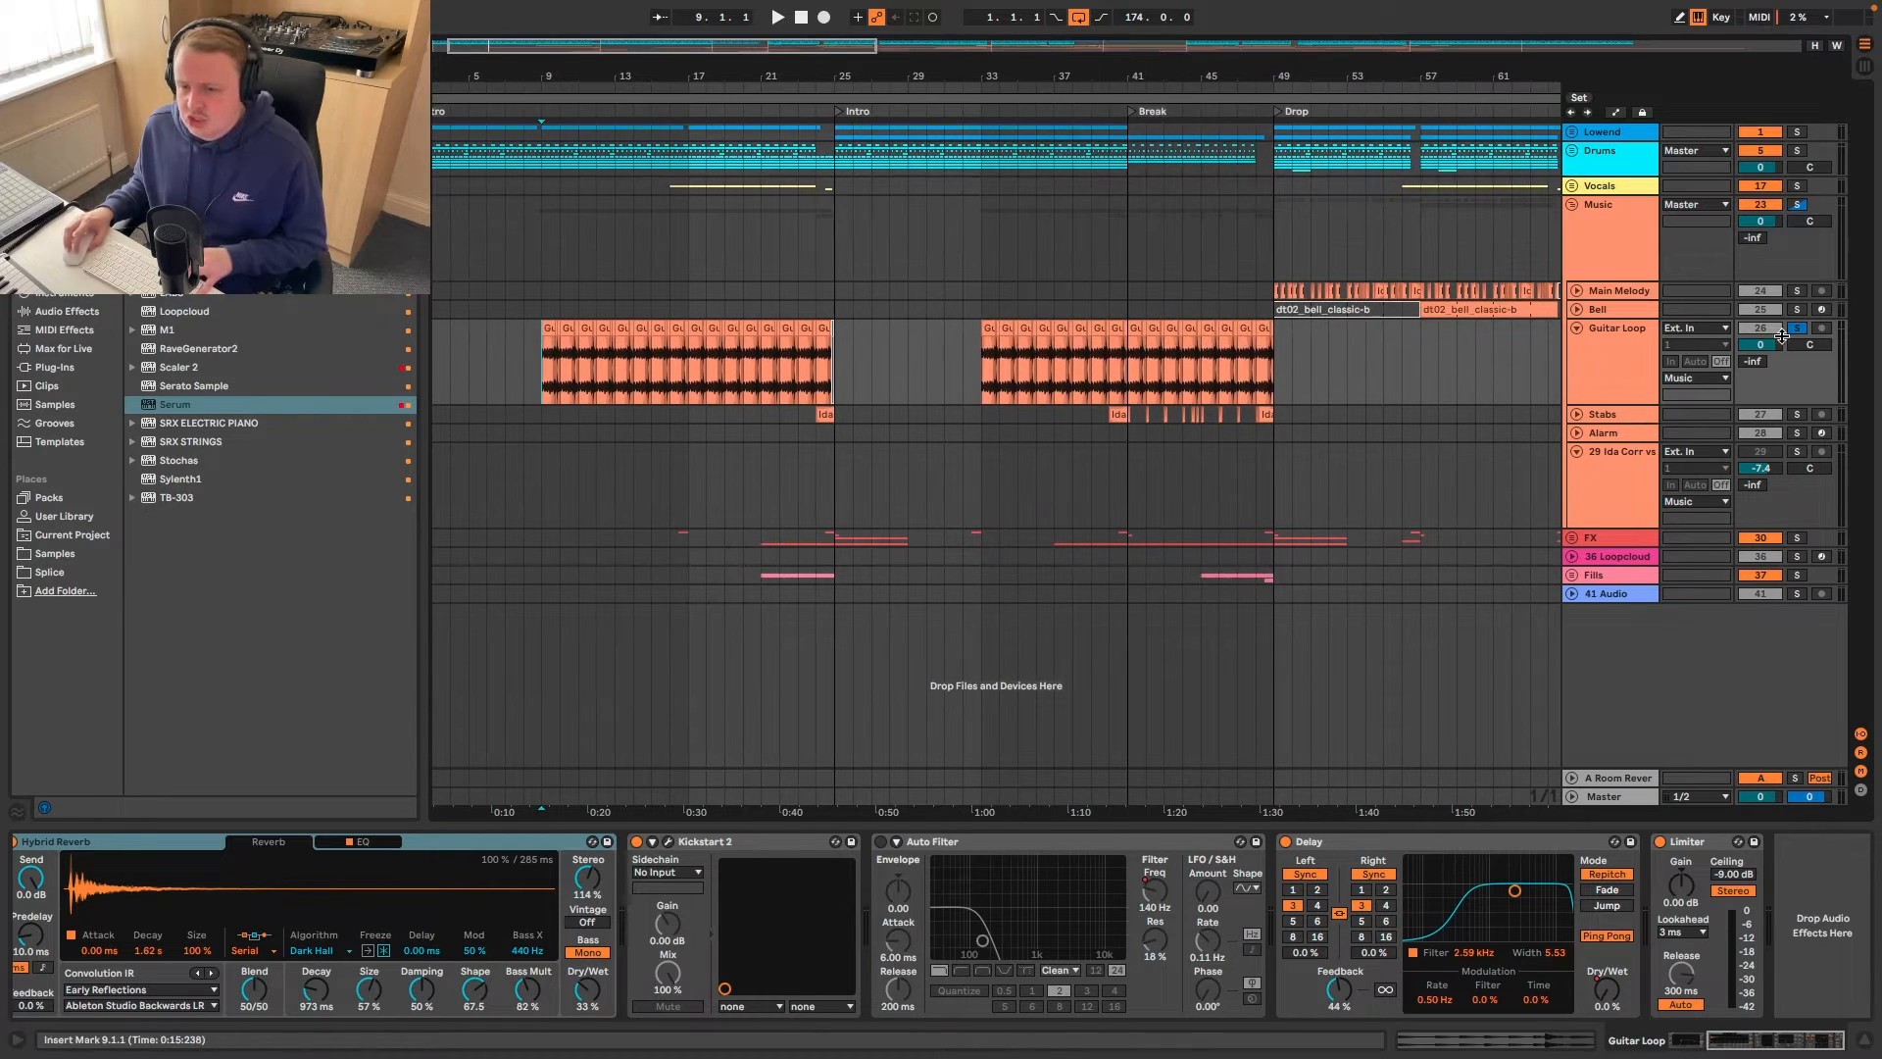
{"action": "left_click", "coordinate": [779, 18]}
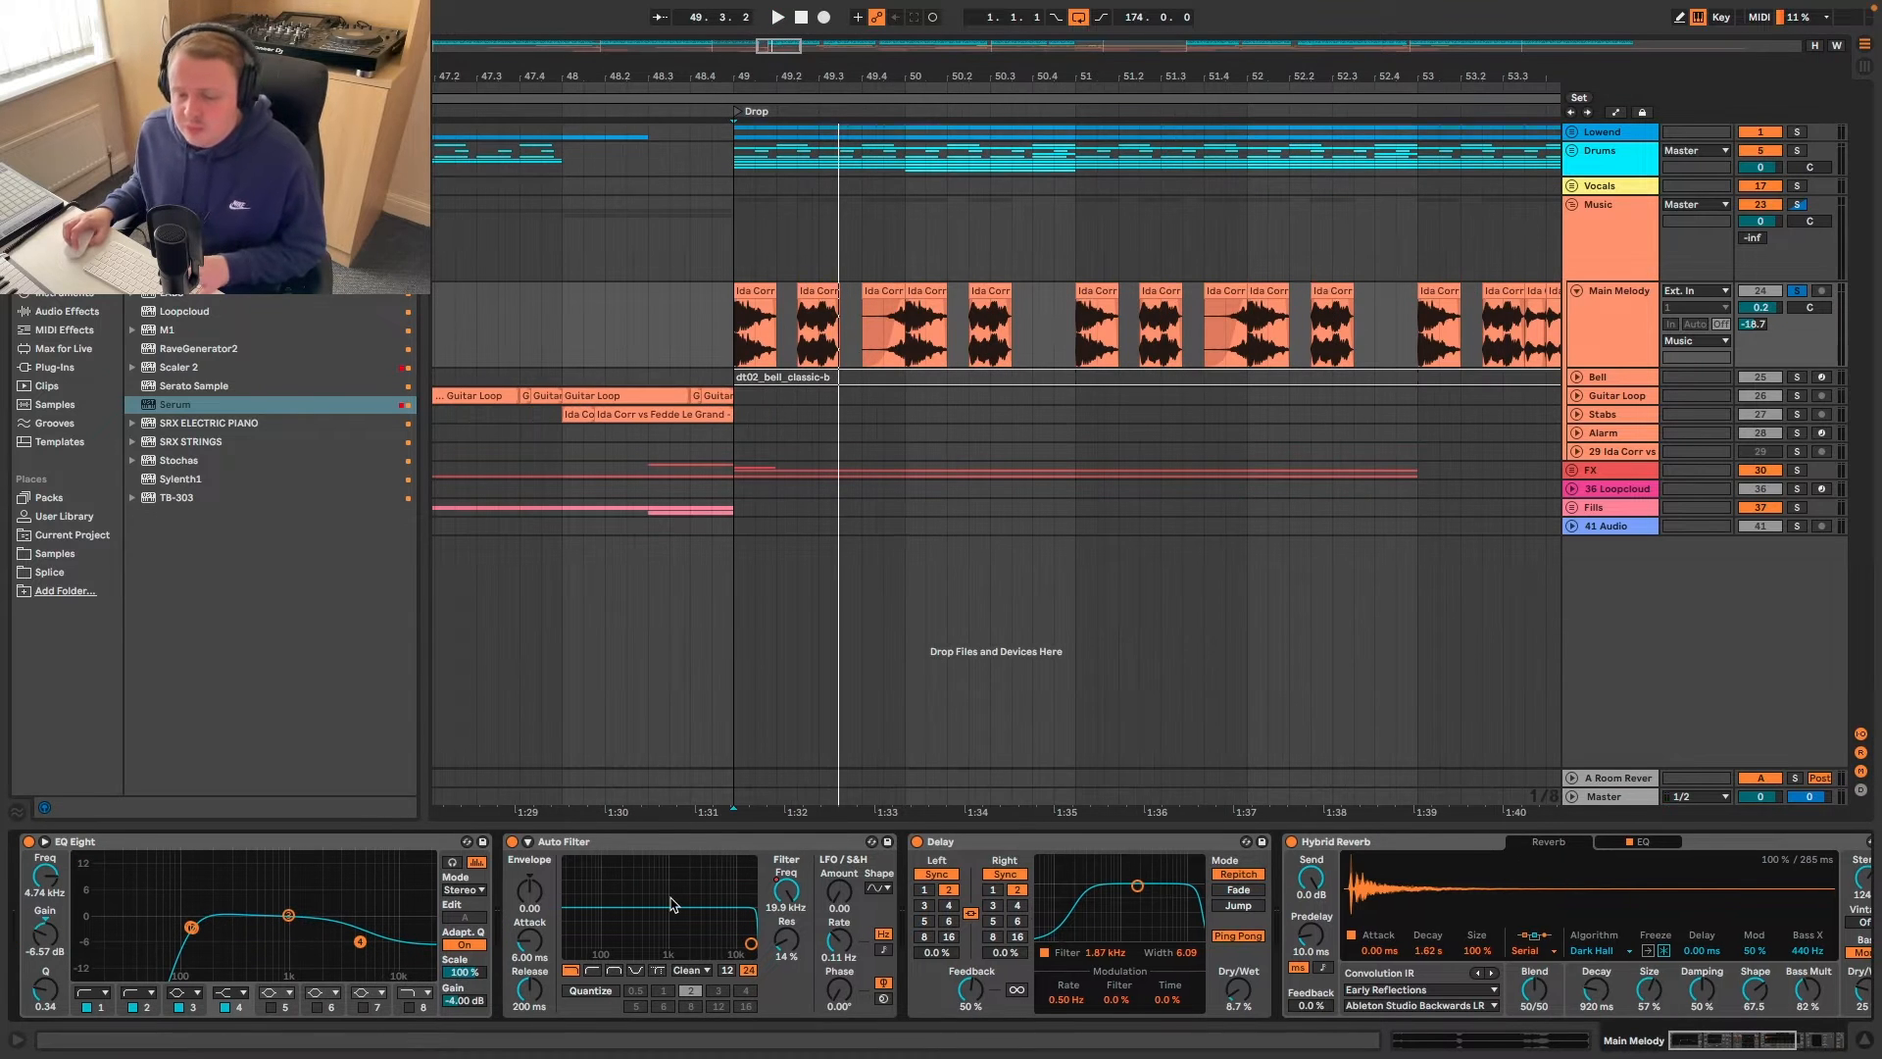
- Open a context menu in the arrangement near the Ida Corr vs Fedde Le Grand track
{"action": "right_click", "coordinate": [811, 884]}
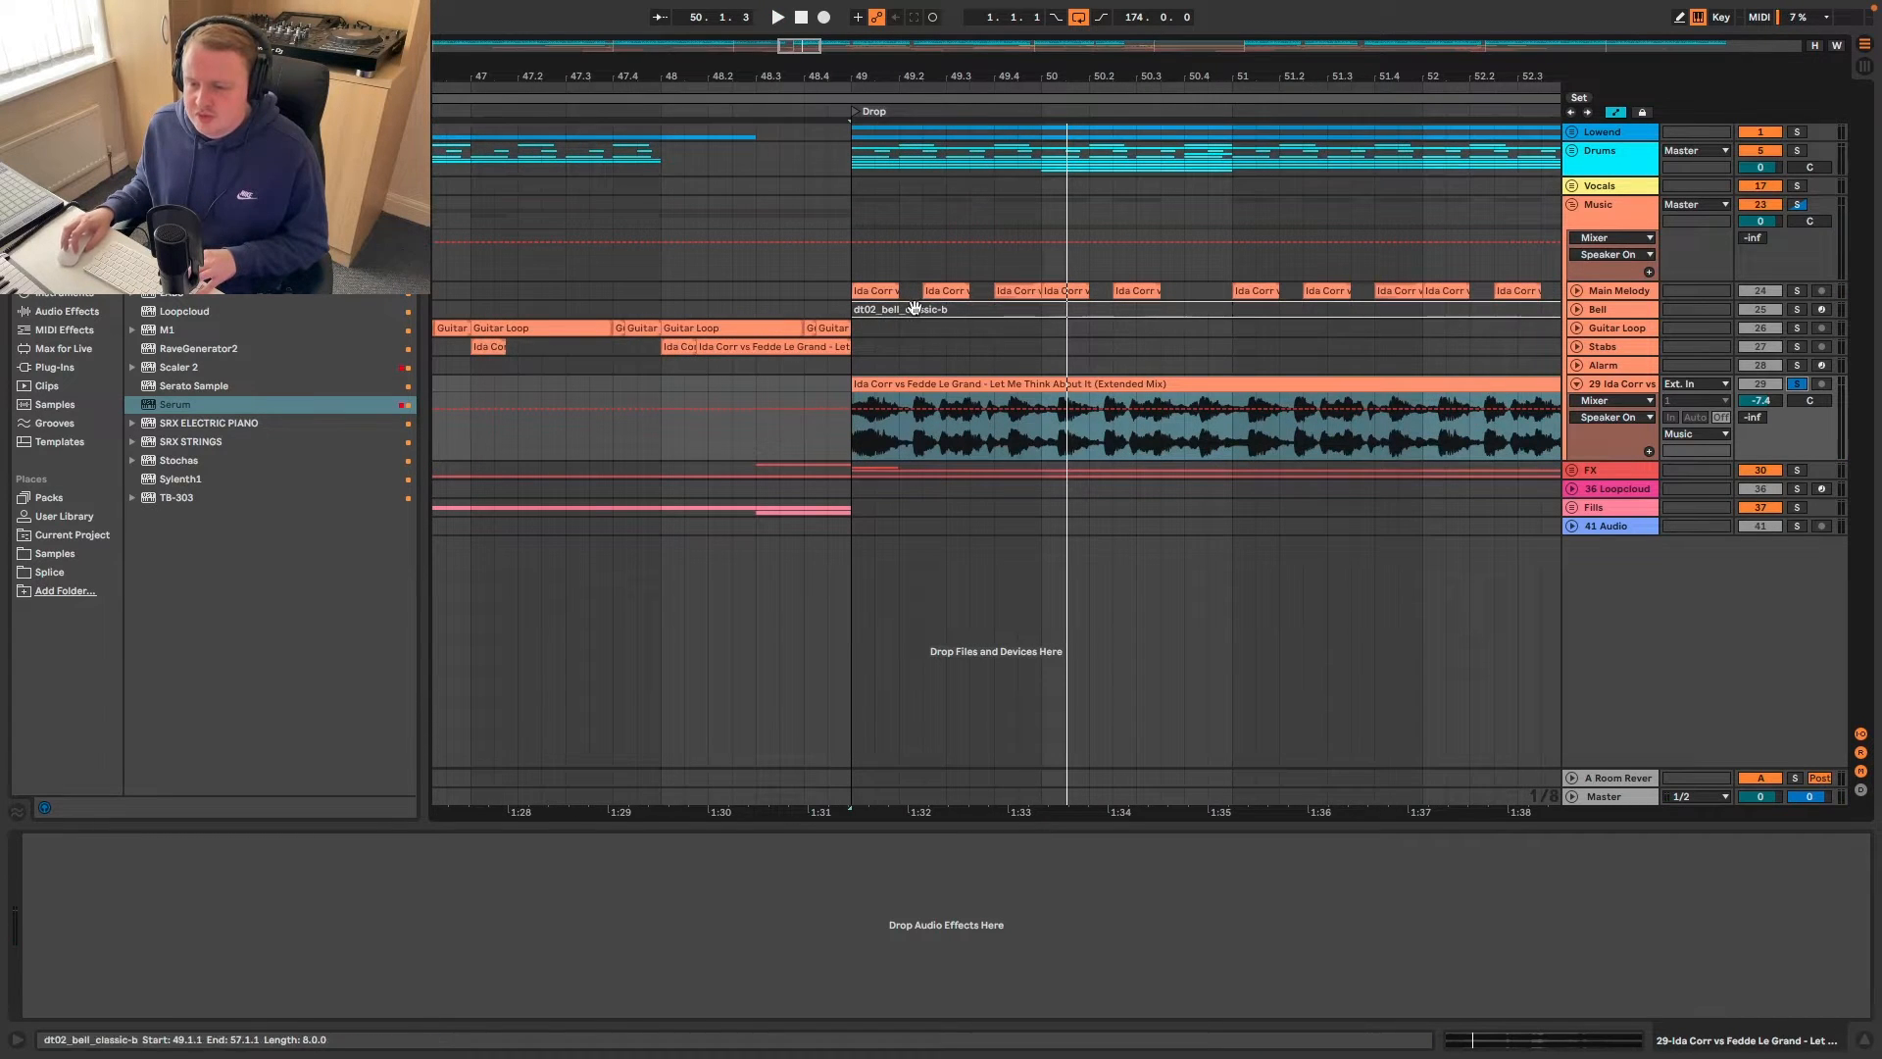
- Reveal the Master track's Frequency Shifter Coarse automation lane with its dip before bar 57
{"action": "left_click", "coordinate": [1616, 383]}
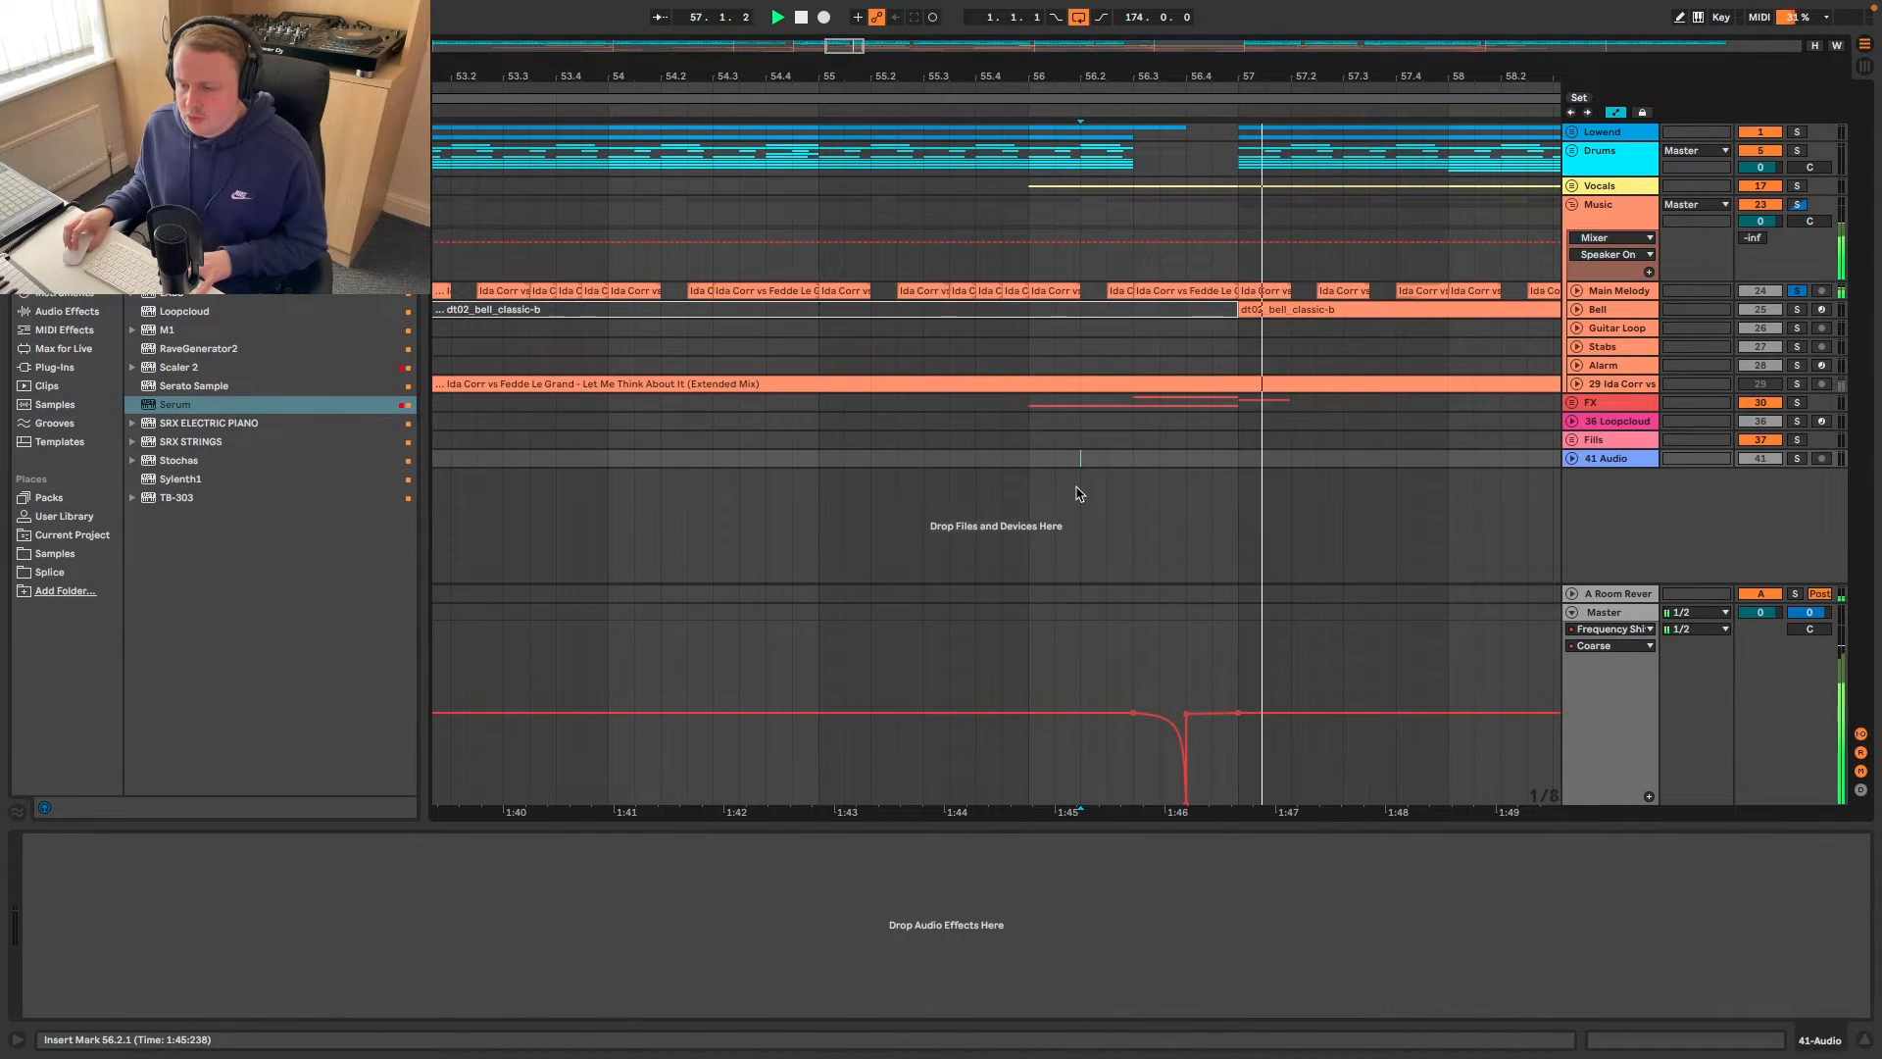
{"action": "left_click", "coordinate": [1603, 611]}
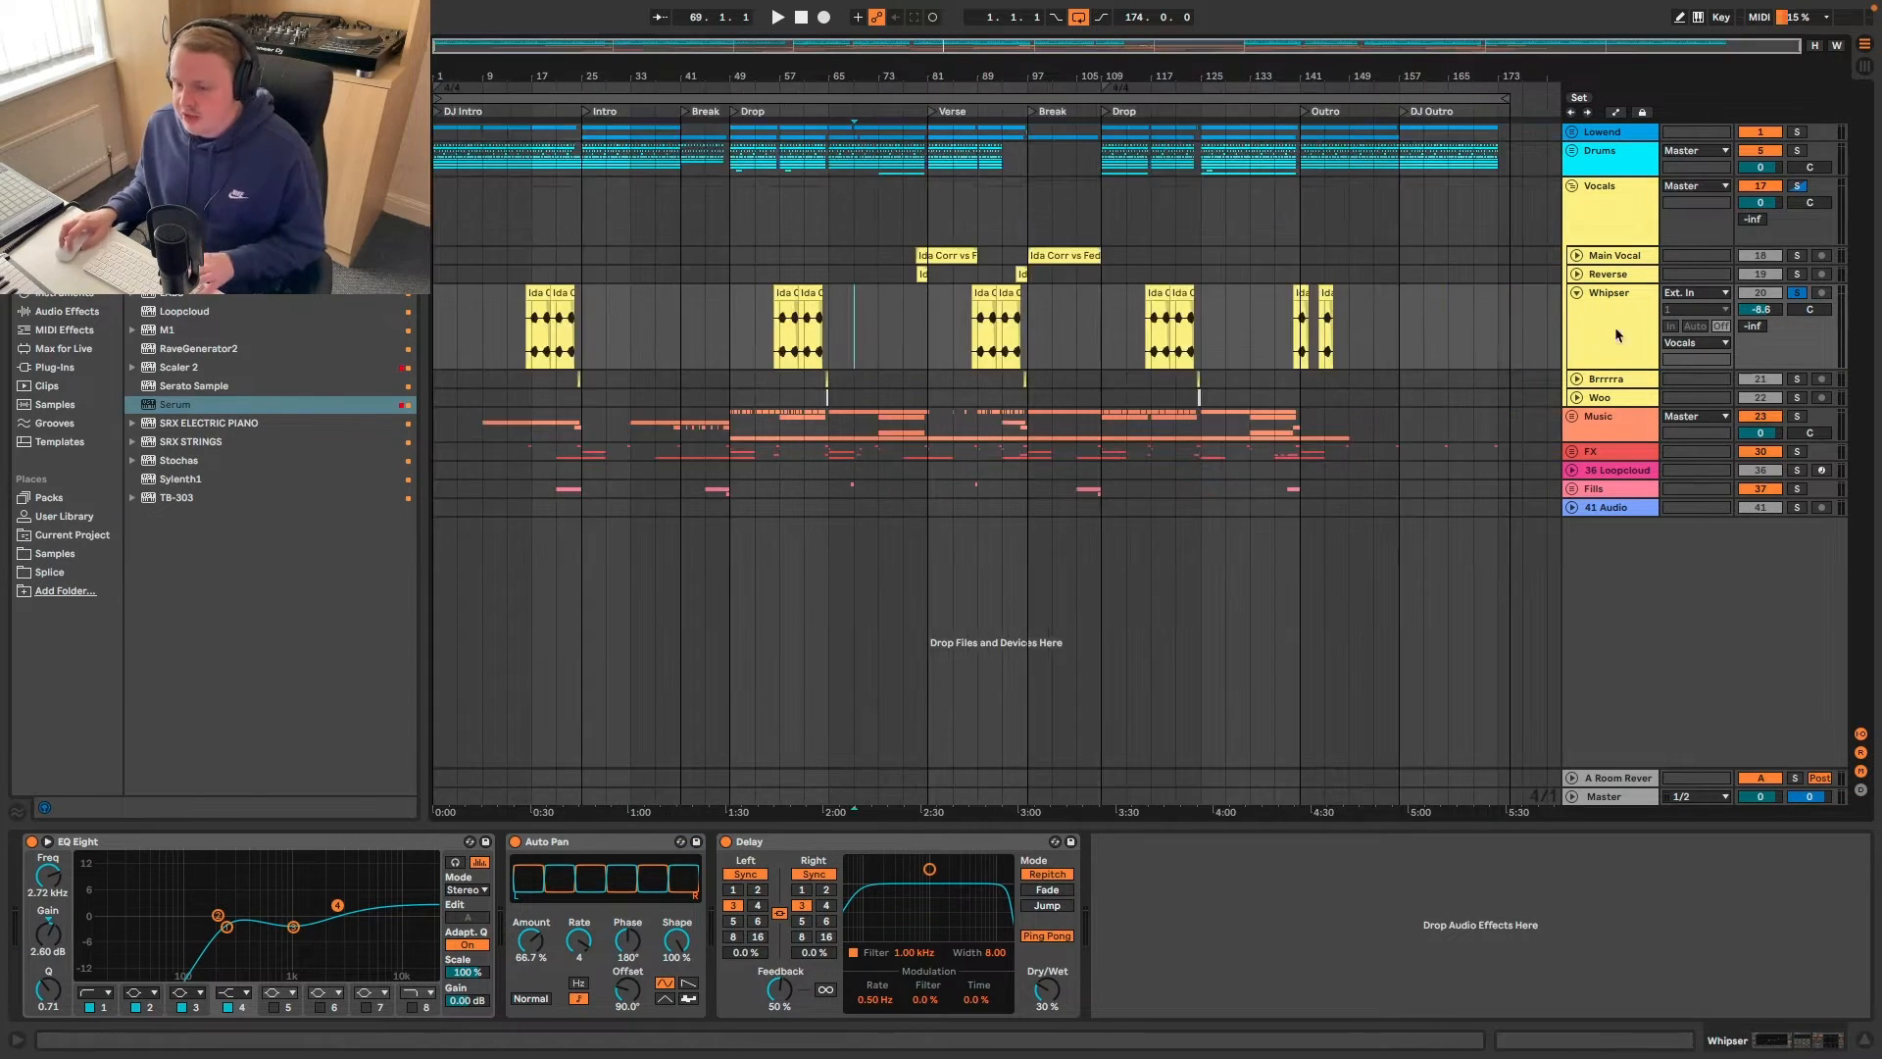
- Inspect the resampled 19 Audio clip and select bars 79–81 leading into the Verse
{"action": "left_click", "coordinate": [1574, 311]}
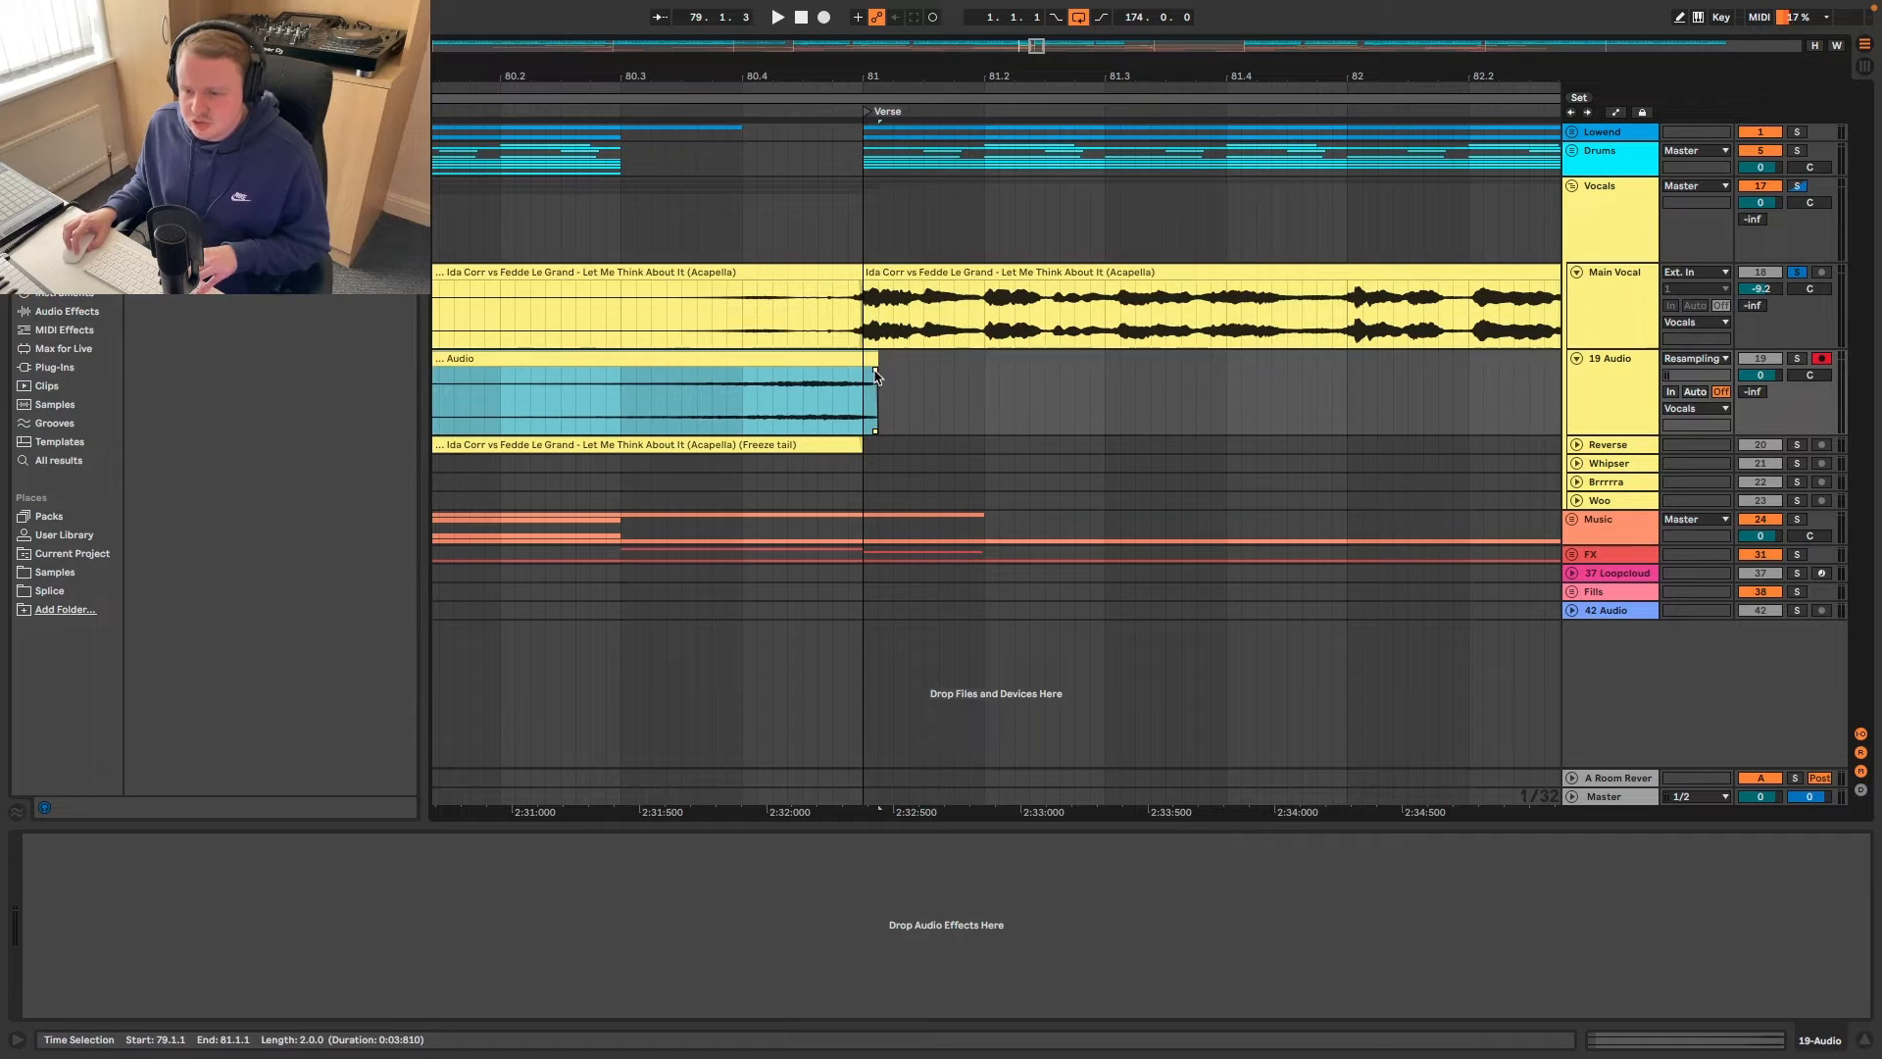
{"action": "left_click_drag", "start_coordinate": [873, 396], "coordinate": [891, 396]}
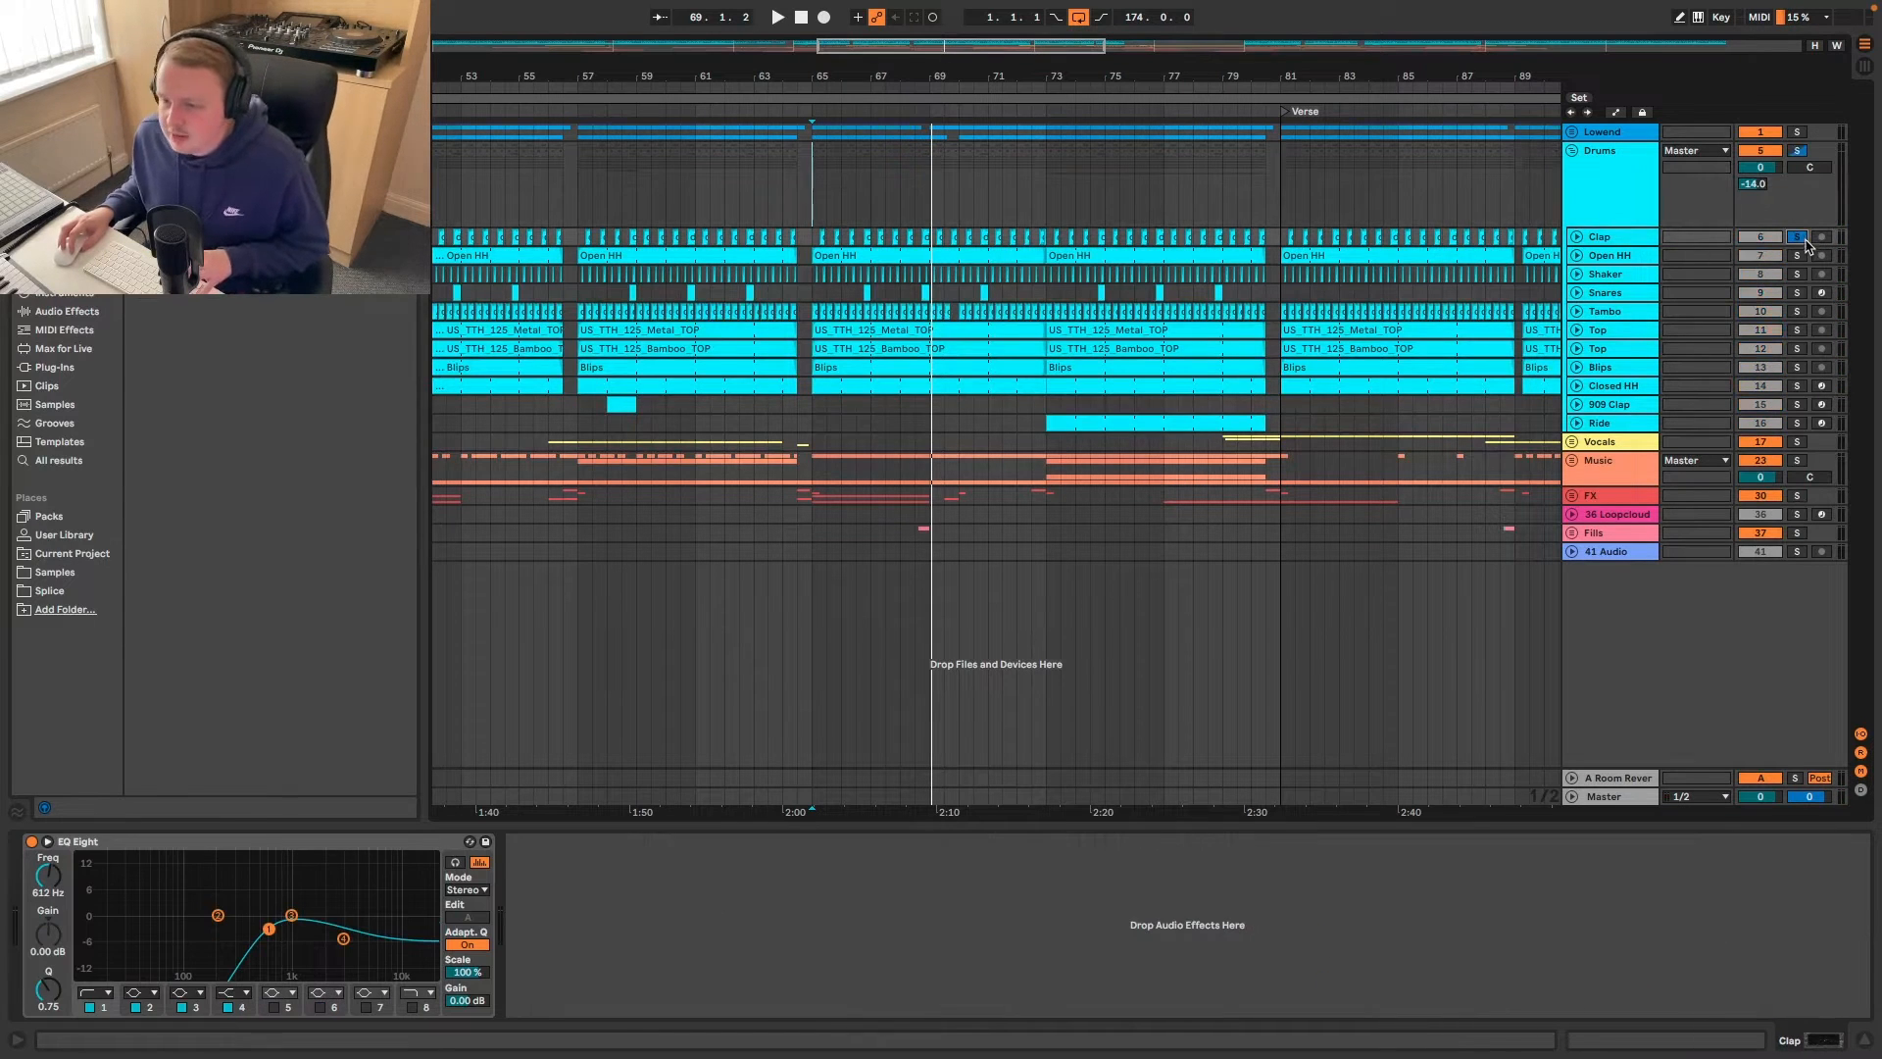
- Show the Clap track's EQ Eight inside the unfolded Drums group
{"action": "left_click", "coordinate": [777, 20]}
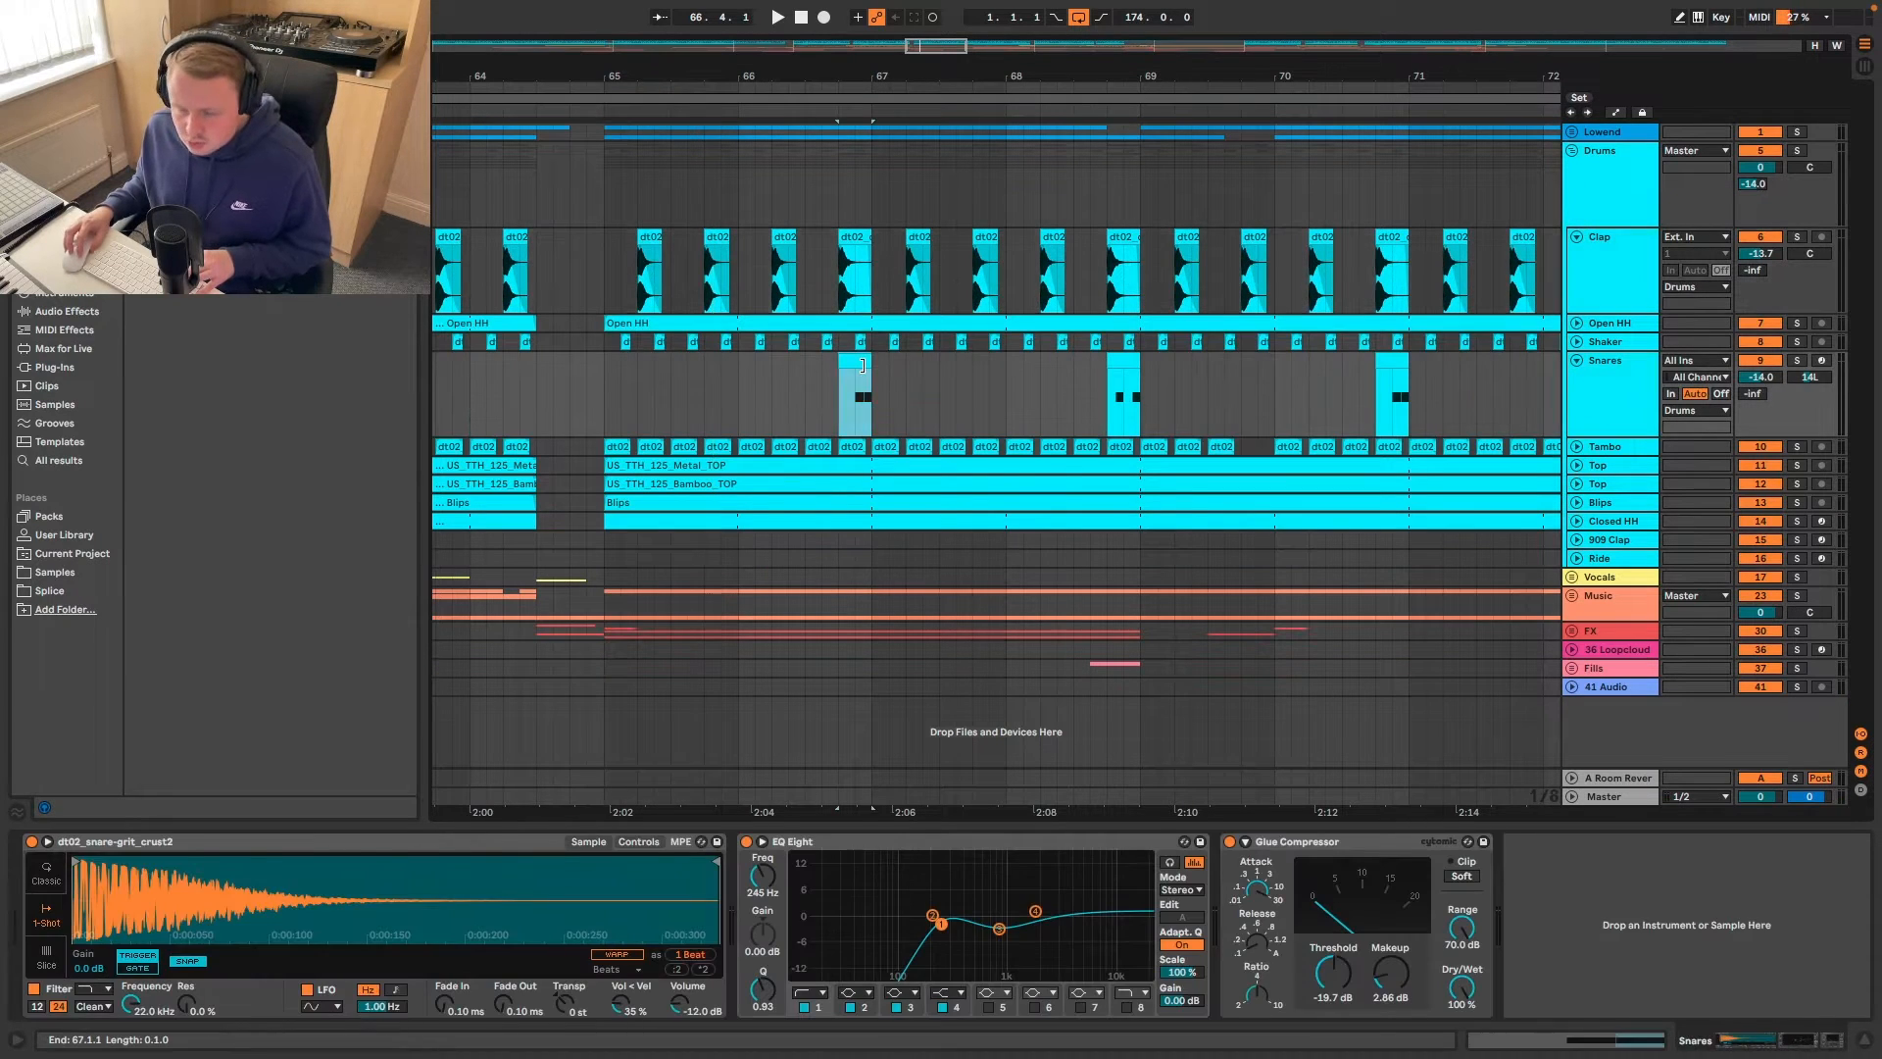
- Review the Snares, Top, Closed HH, 909 Clap and Ride clips' notes
{"action": "left_click", "coordinate": [131, 909]}
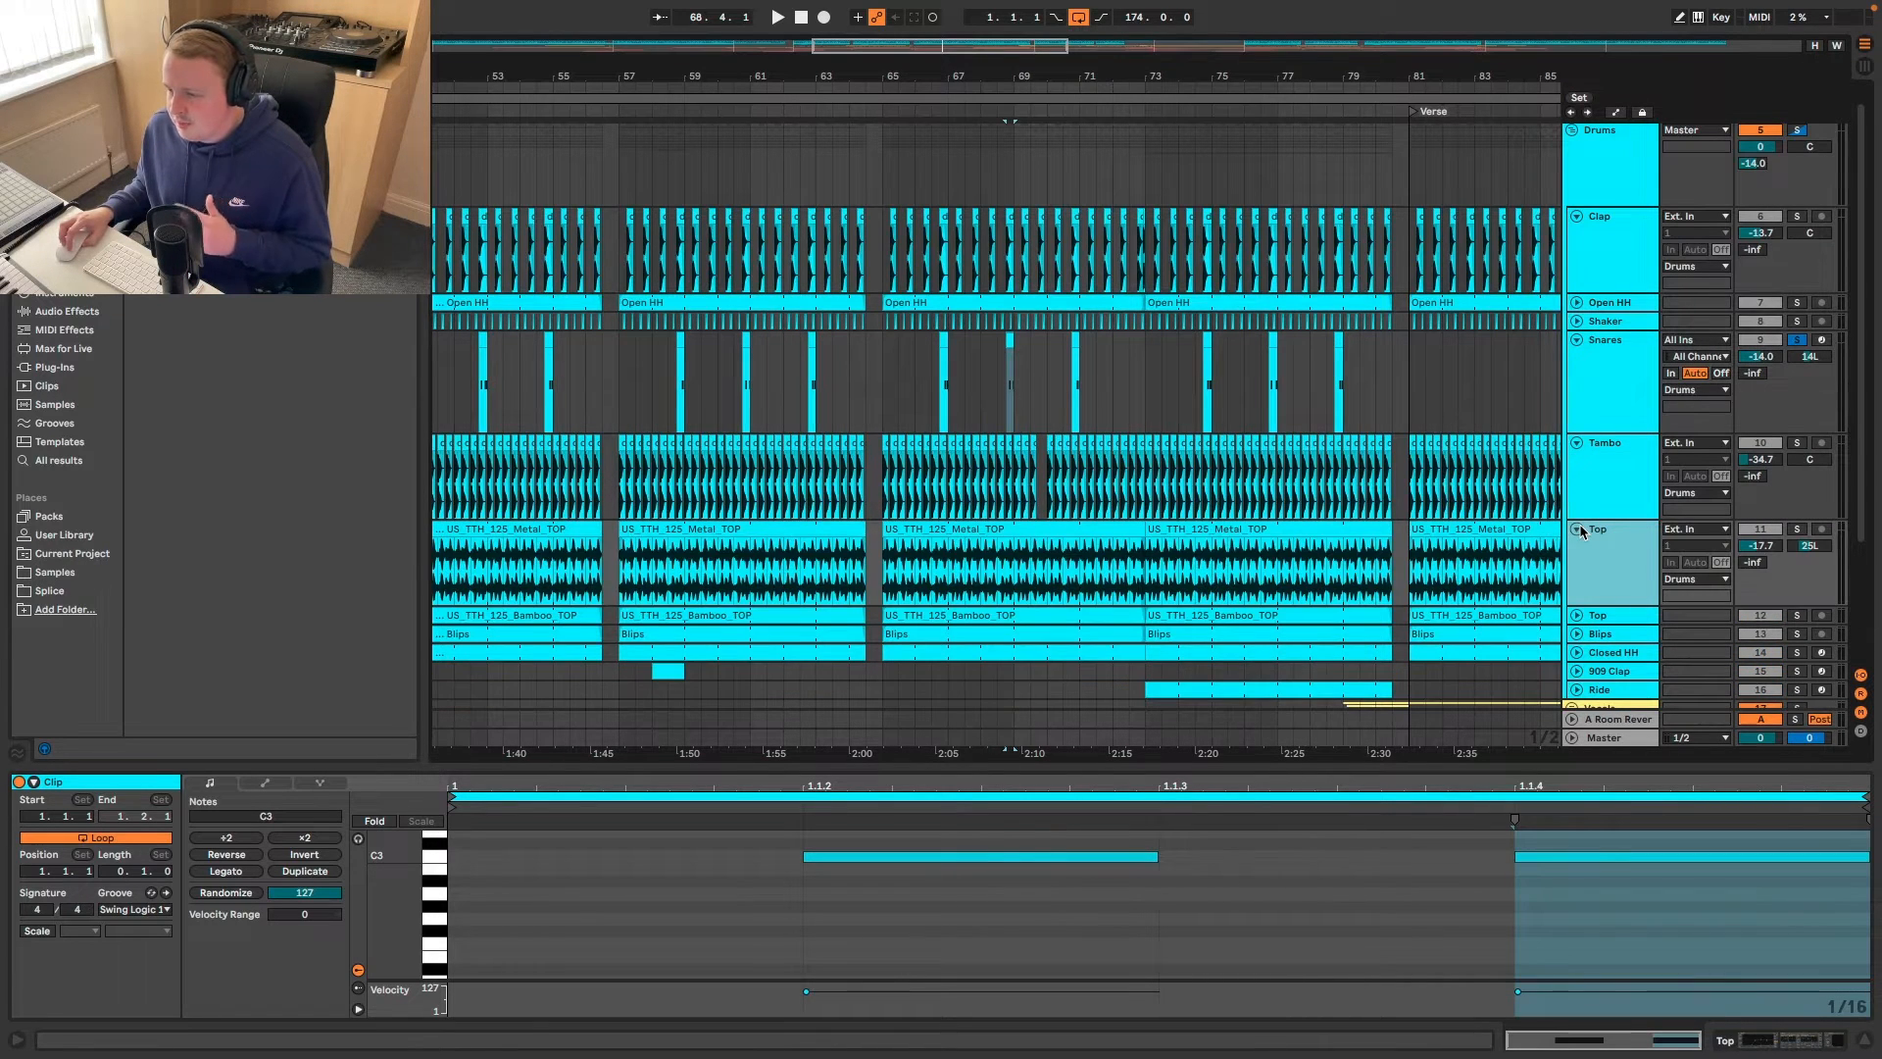
{"action": "scroll", "scroll_direction": "down", "scroll_amount": 3}
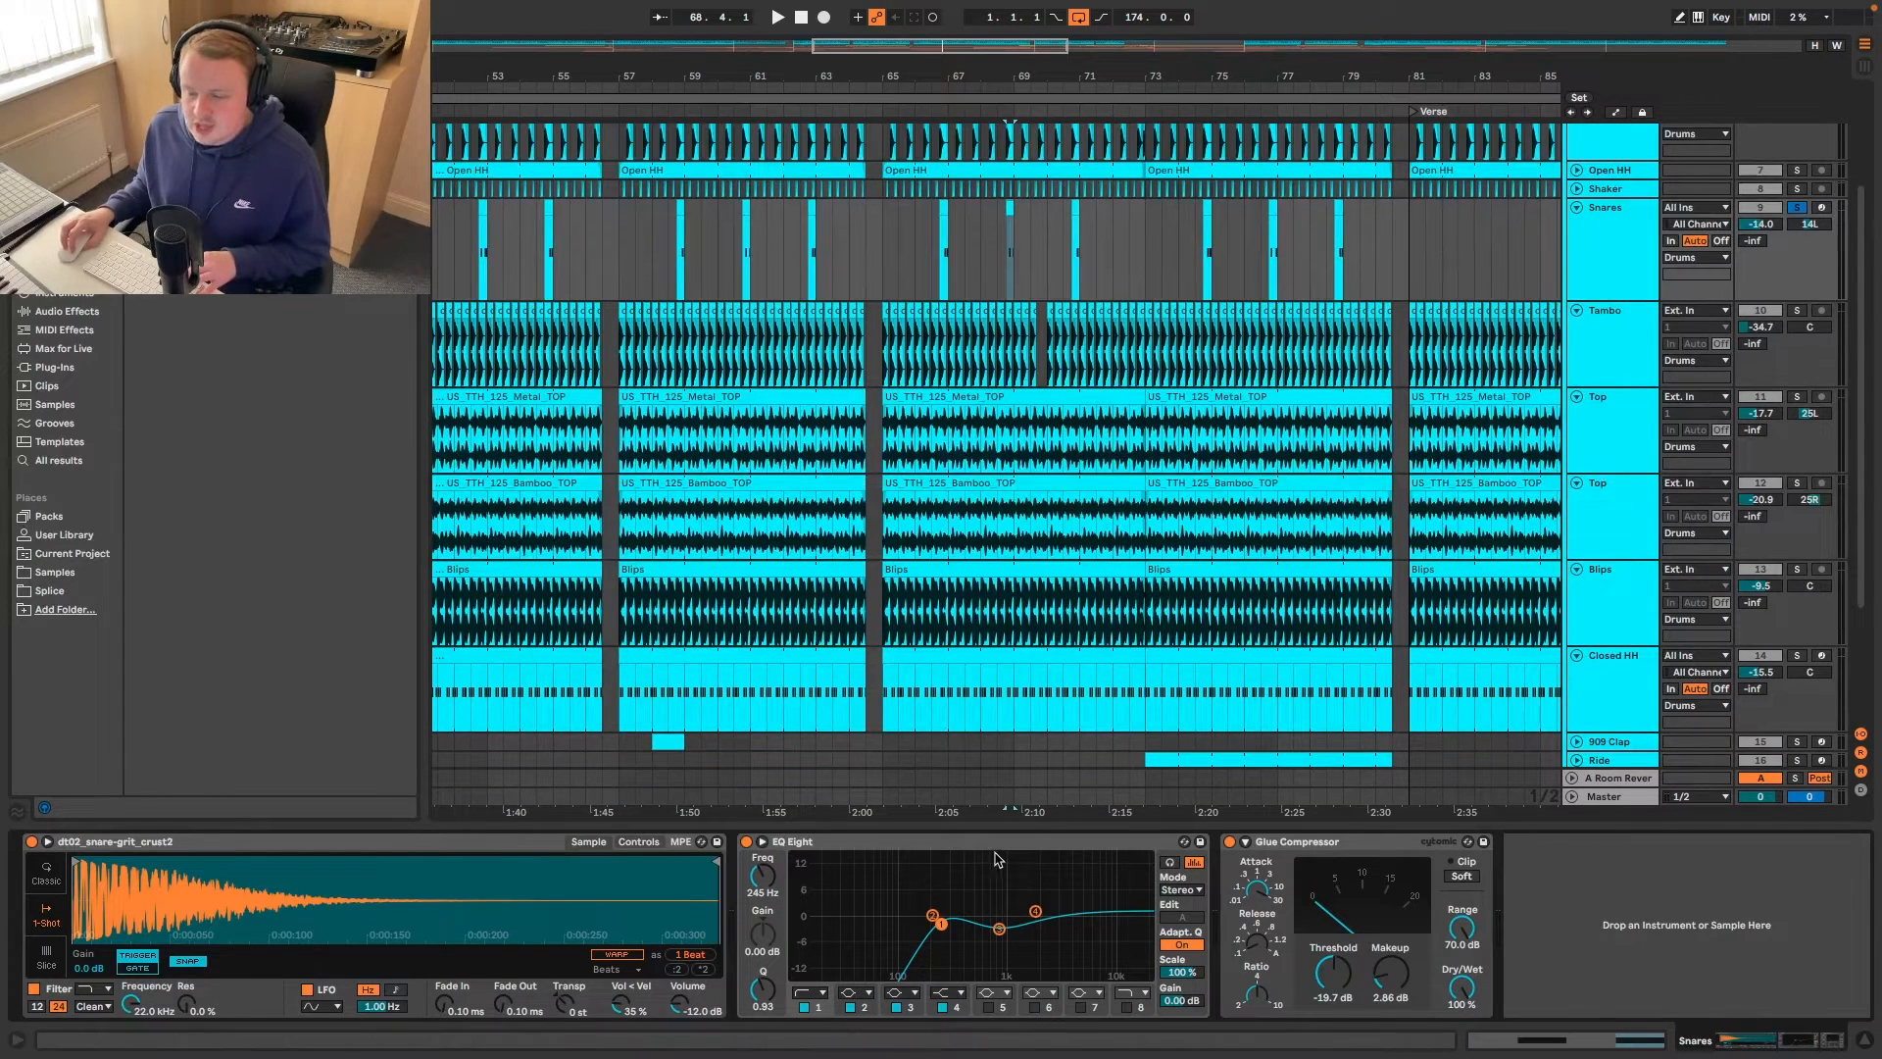
{"action": "mouse_move", "coordinate": [1384, 859]}
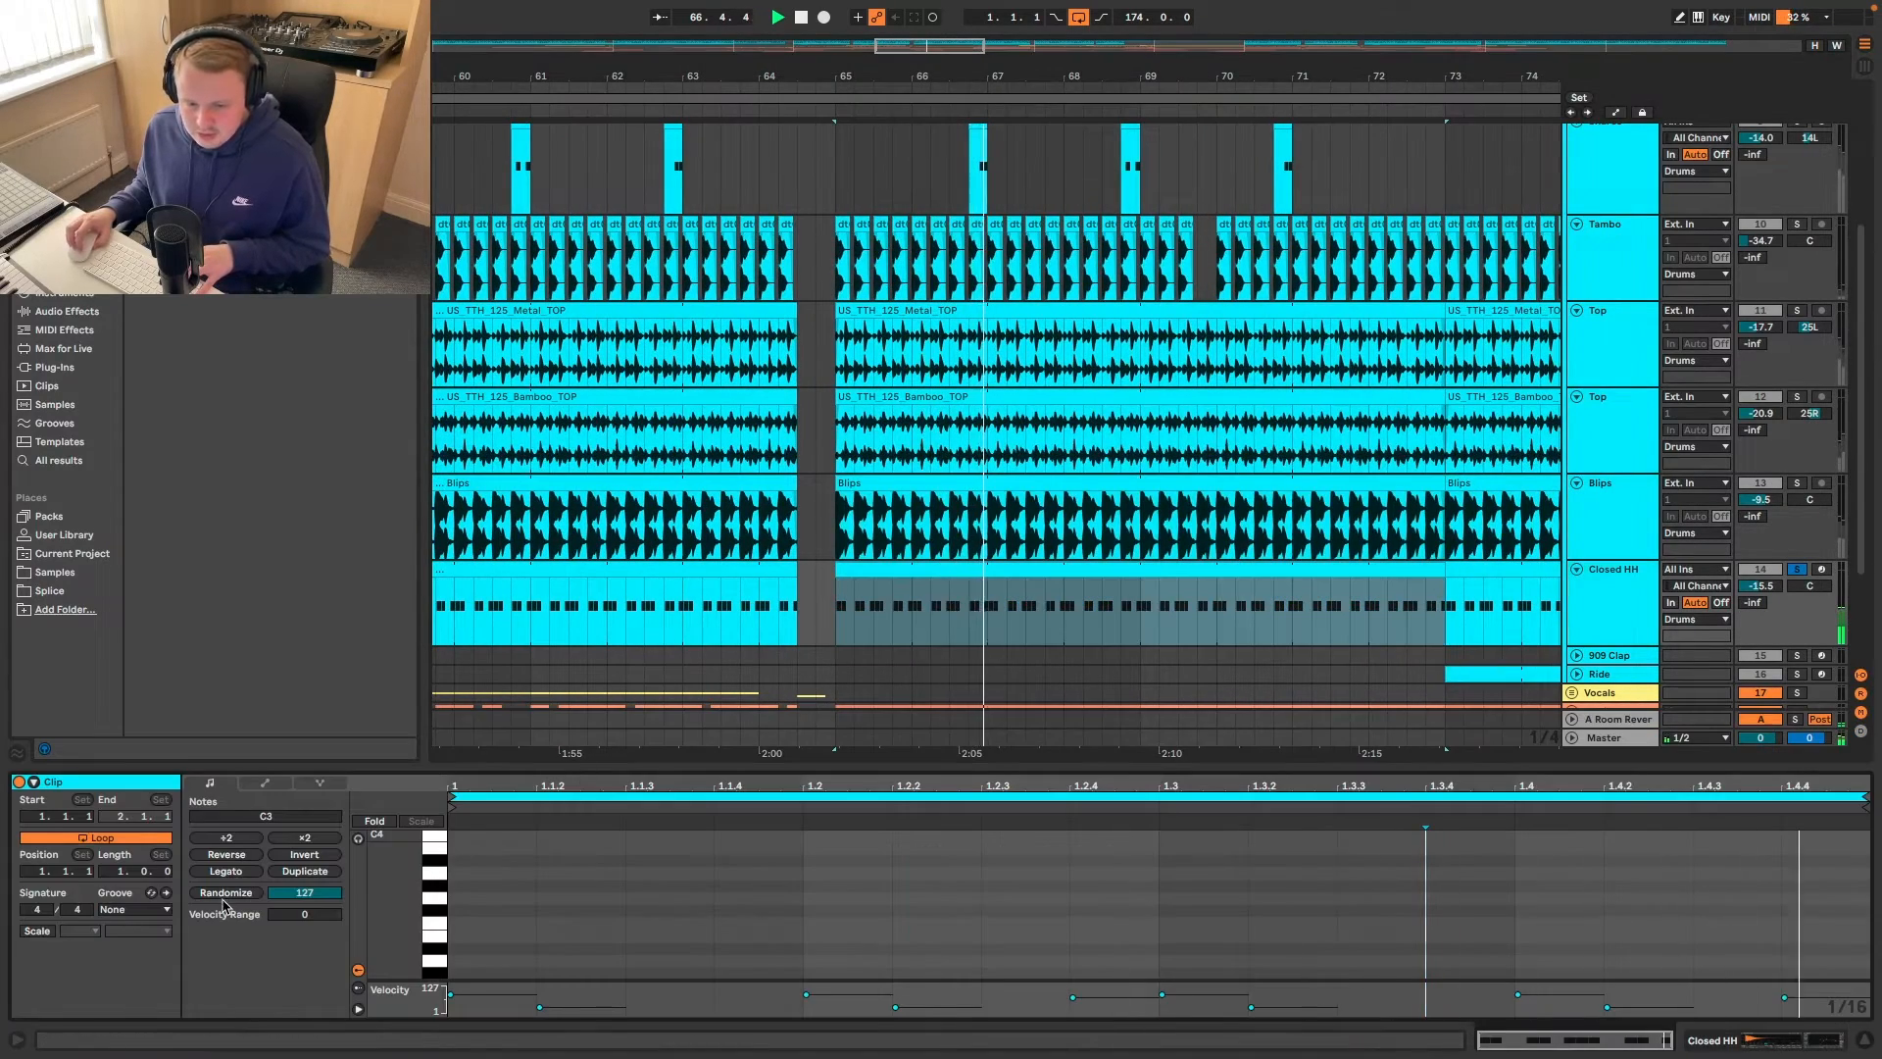
{"action": "left_click", "coordinate": [129, 909]}
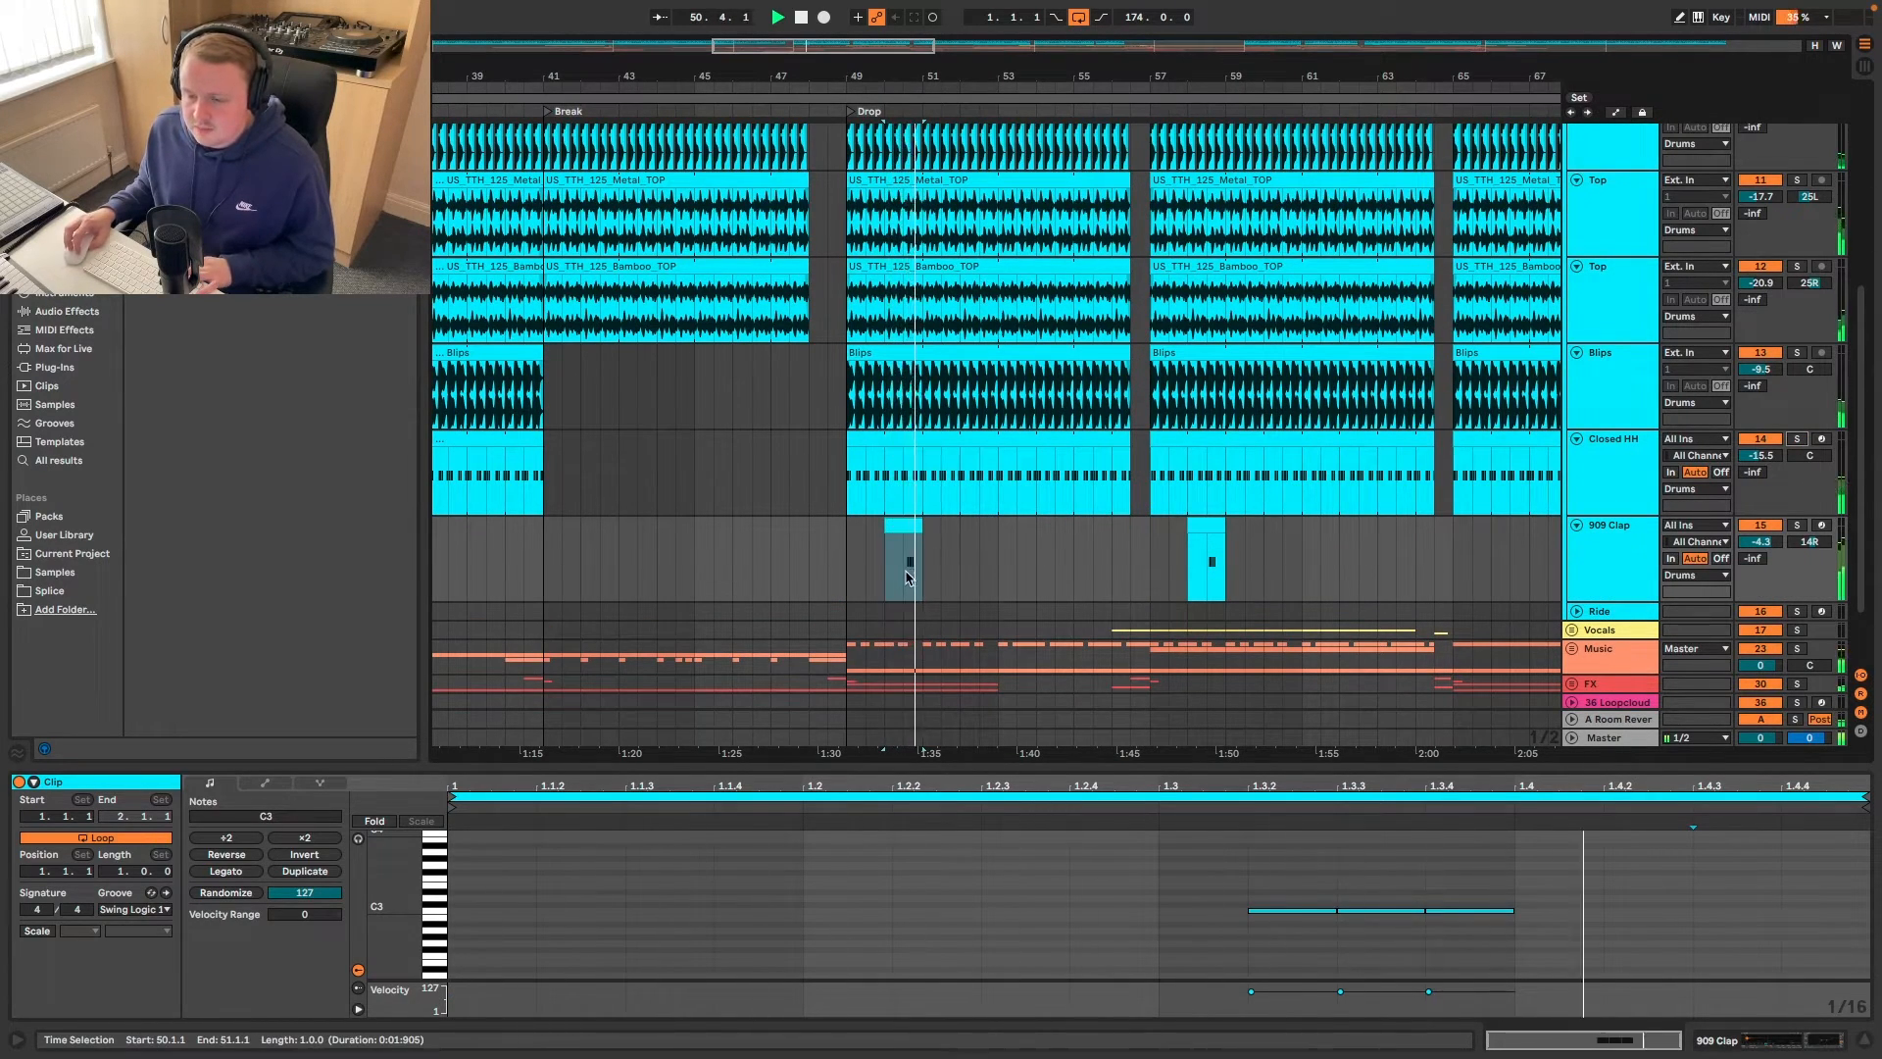
{"action": "left_click", "coordinate": [1209, 564]}
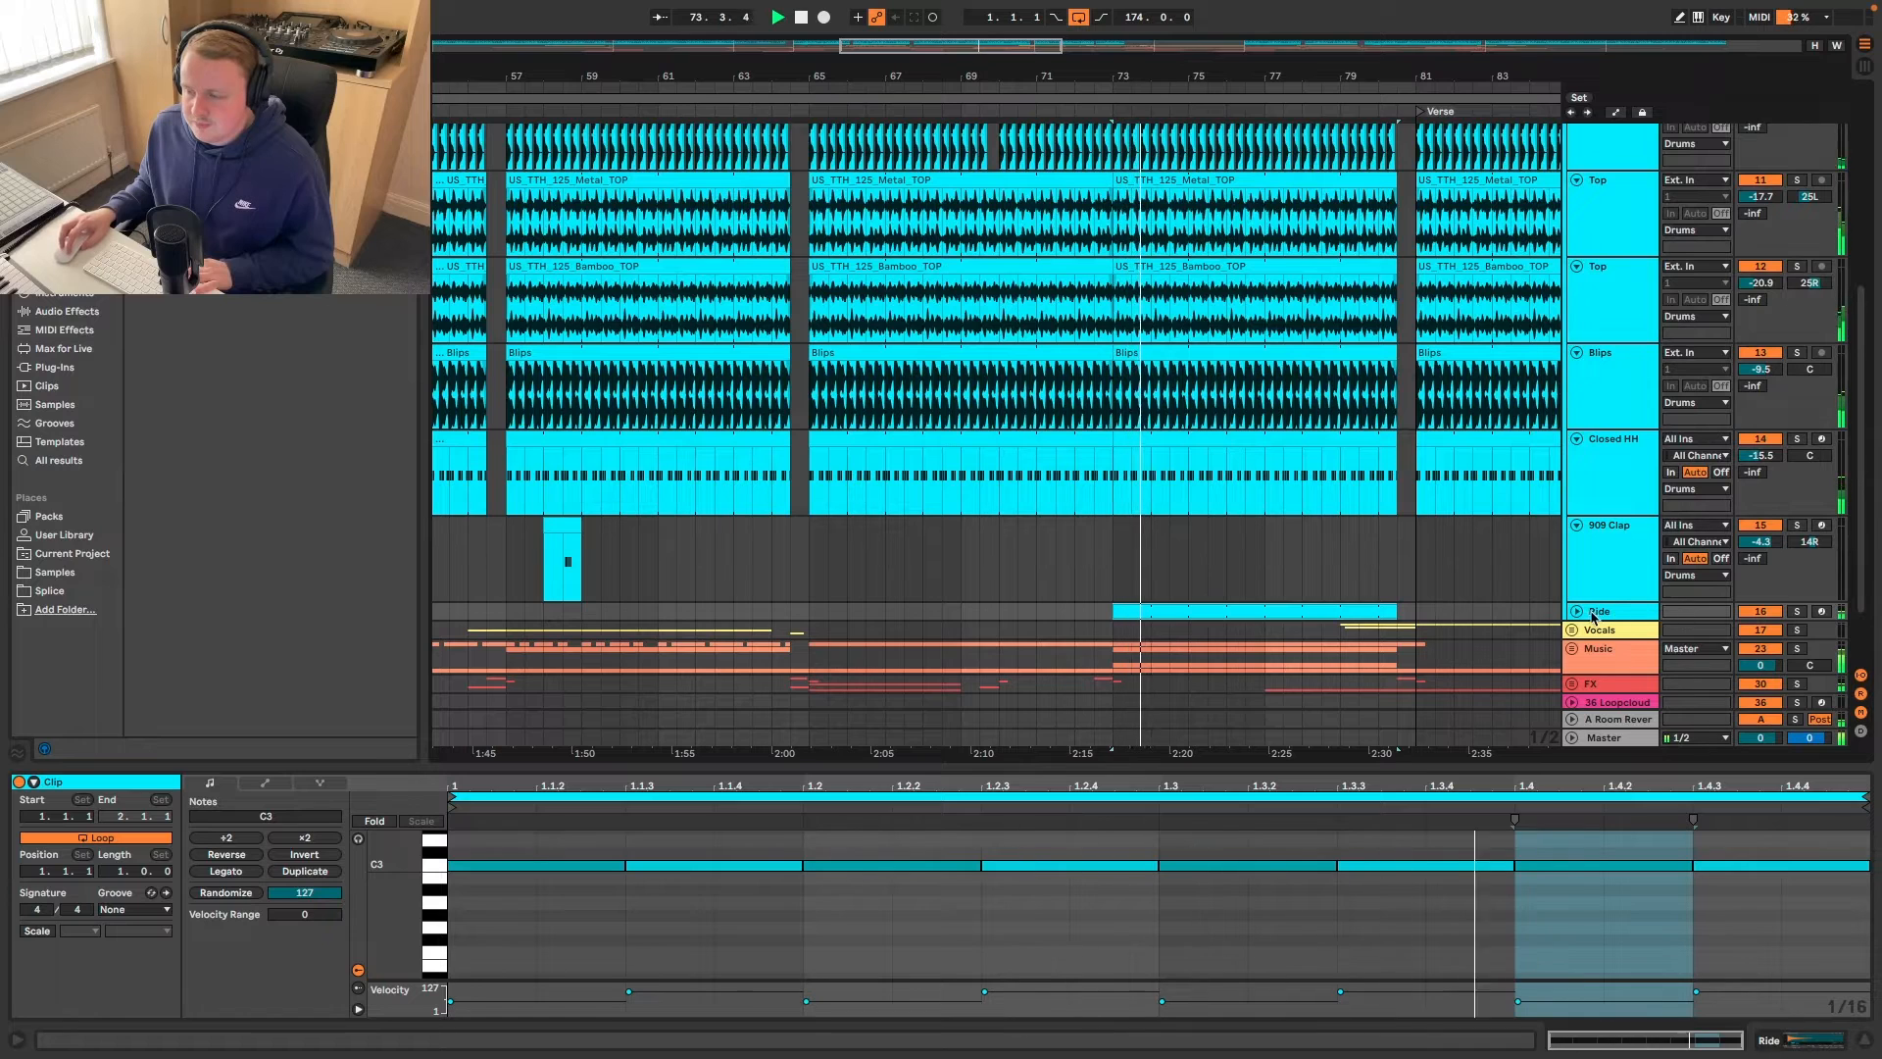
{"action": "left_click", "coordinate": [1600, 611]}
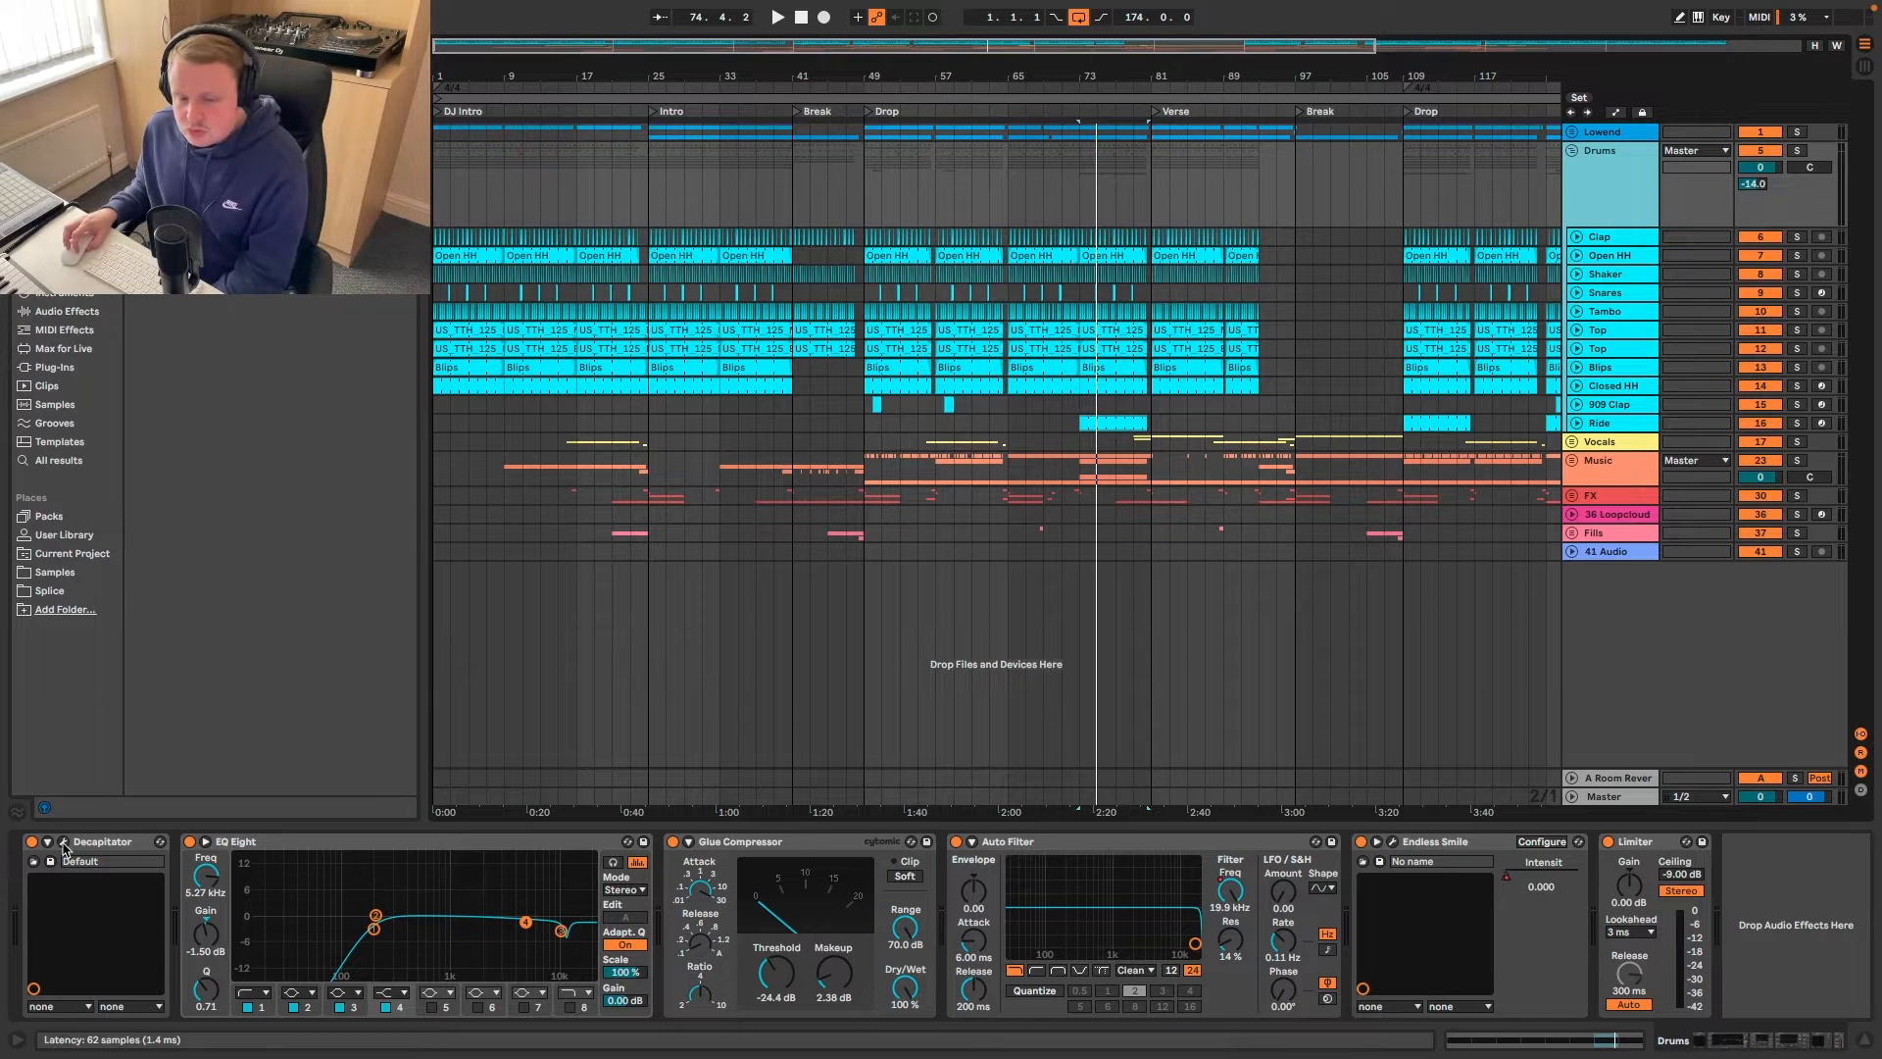
- Show the Endless Smile Intensity automation lane and play from the Break into the Drop
{"action": "left_click", "coordinate": [66, 841]}
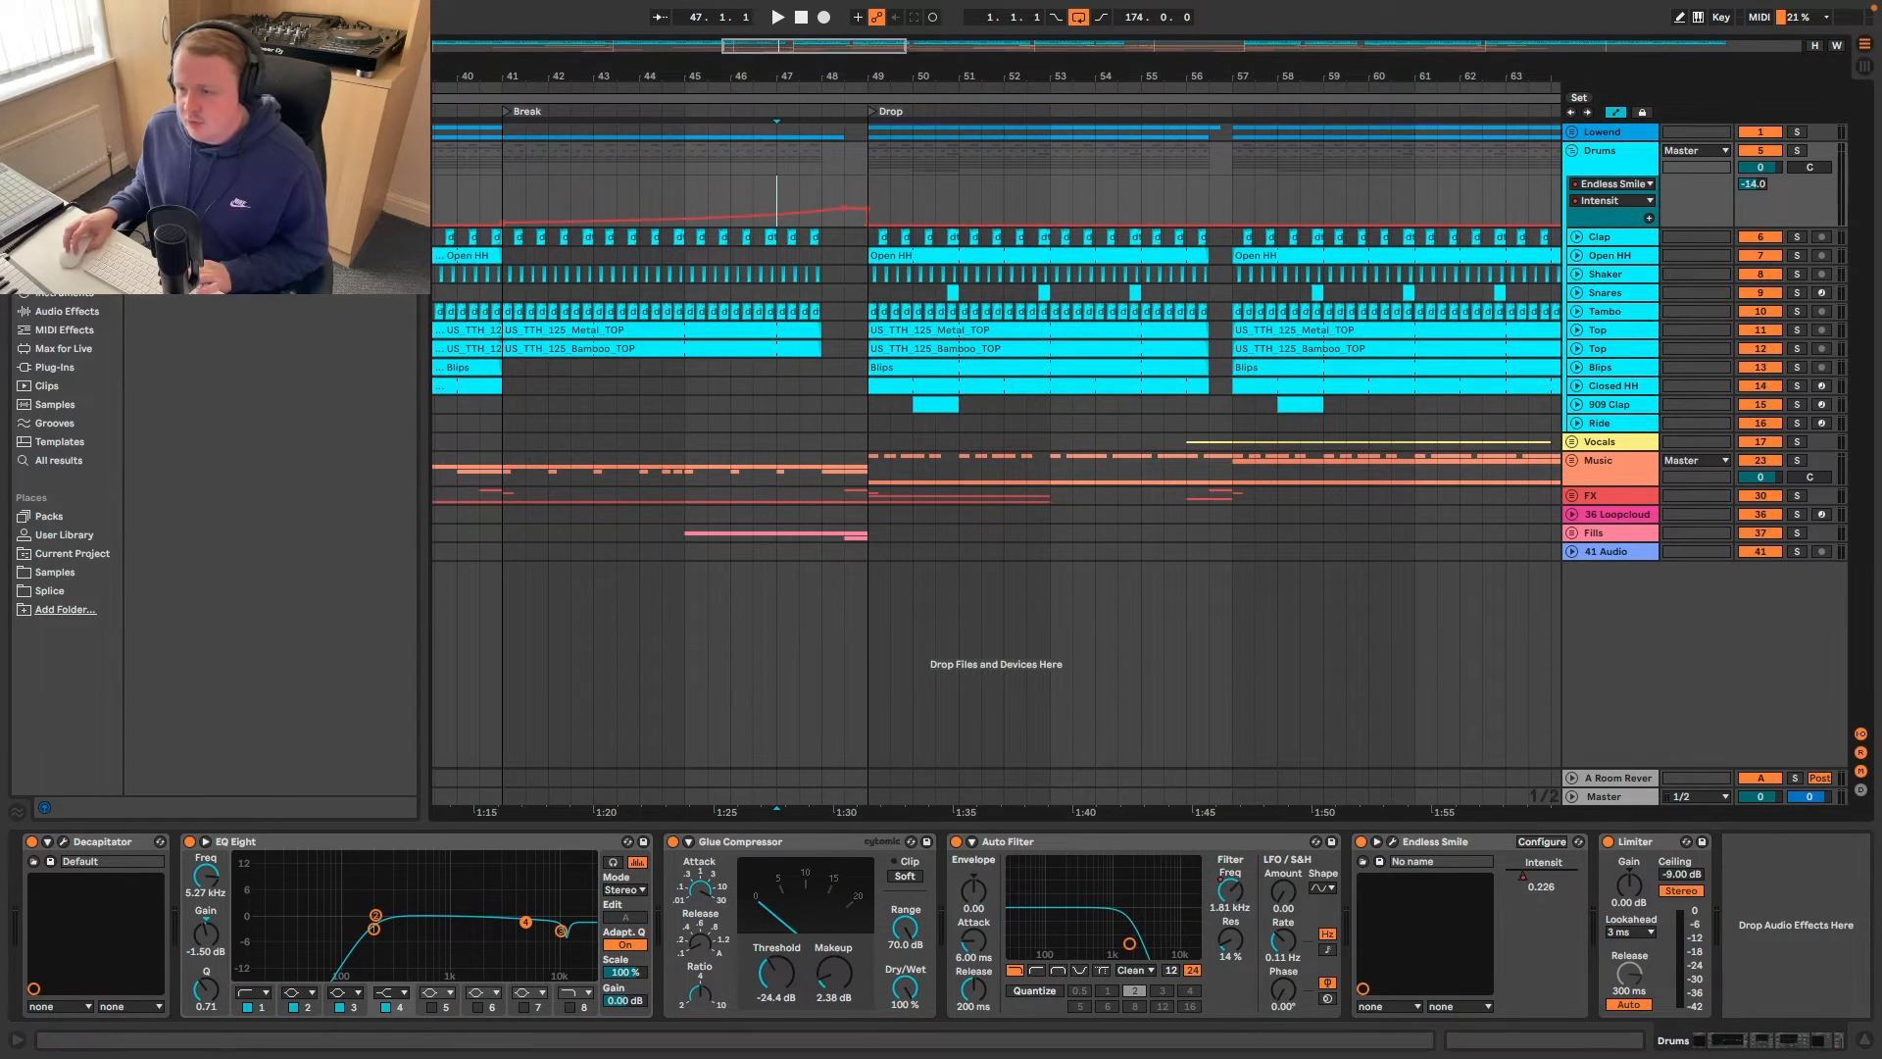
{"action": "left_click", "coordinate": [779, 18]}
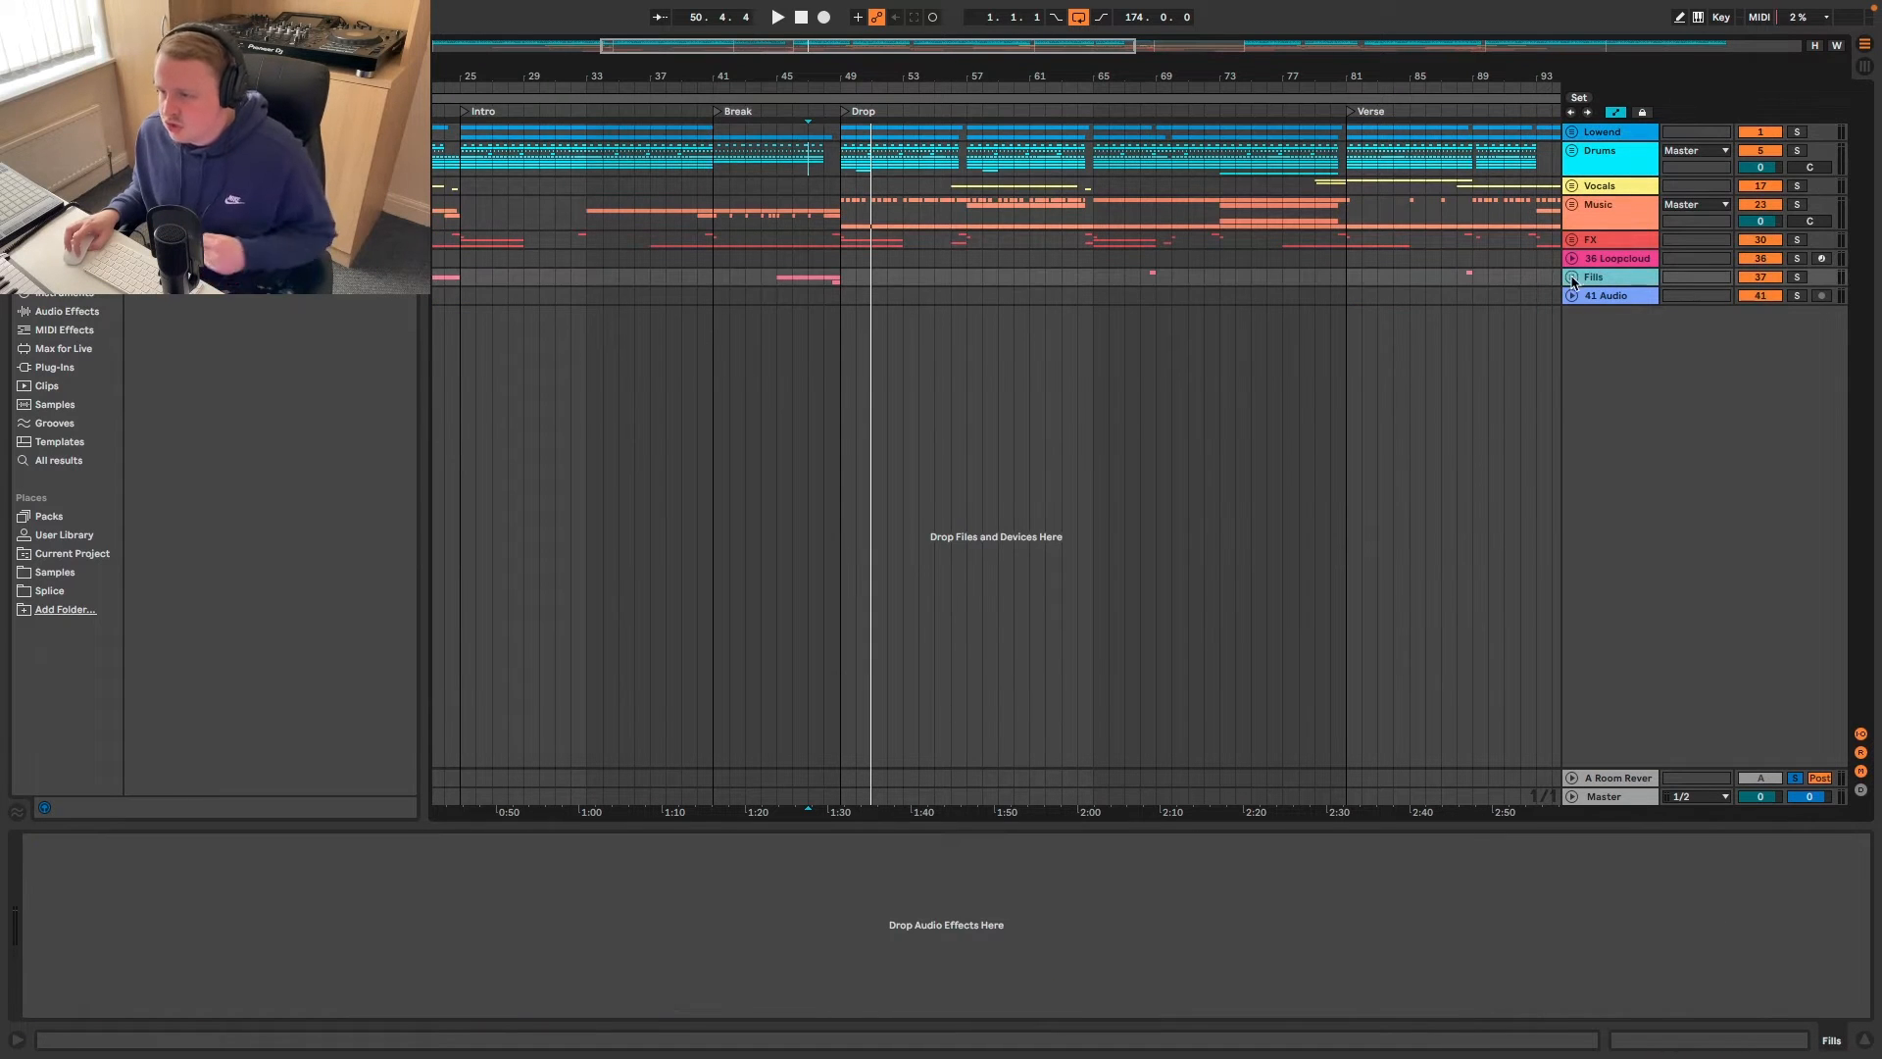
- Inspect Fills, unfold Lowend's Kick, Reverse Kick and Bass, and start playback before the Drop
{"action": "left_click", "coordinate": [1571, 282]}
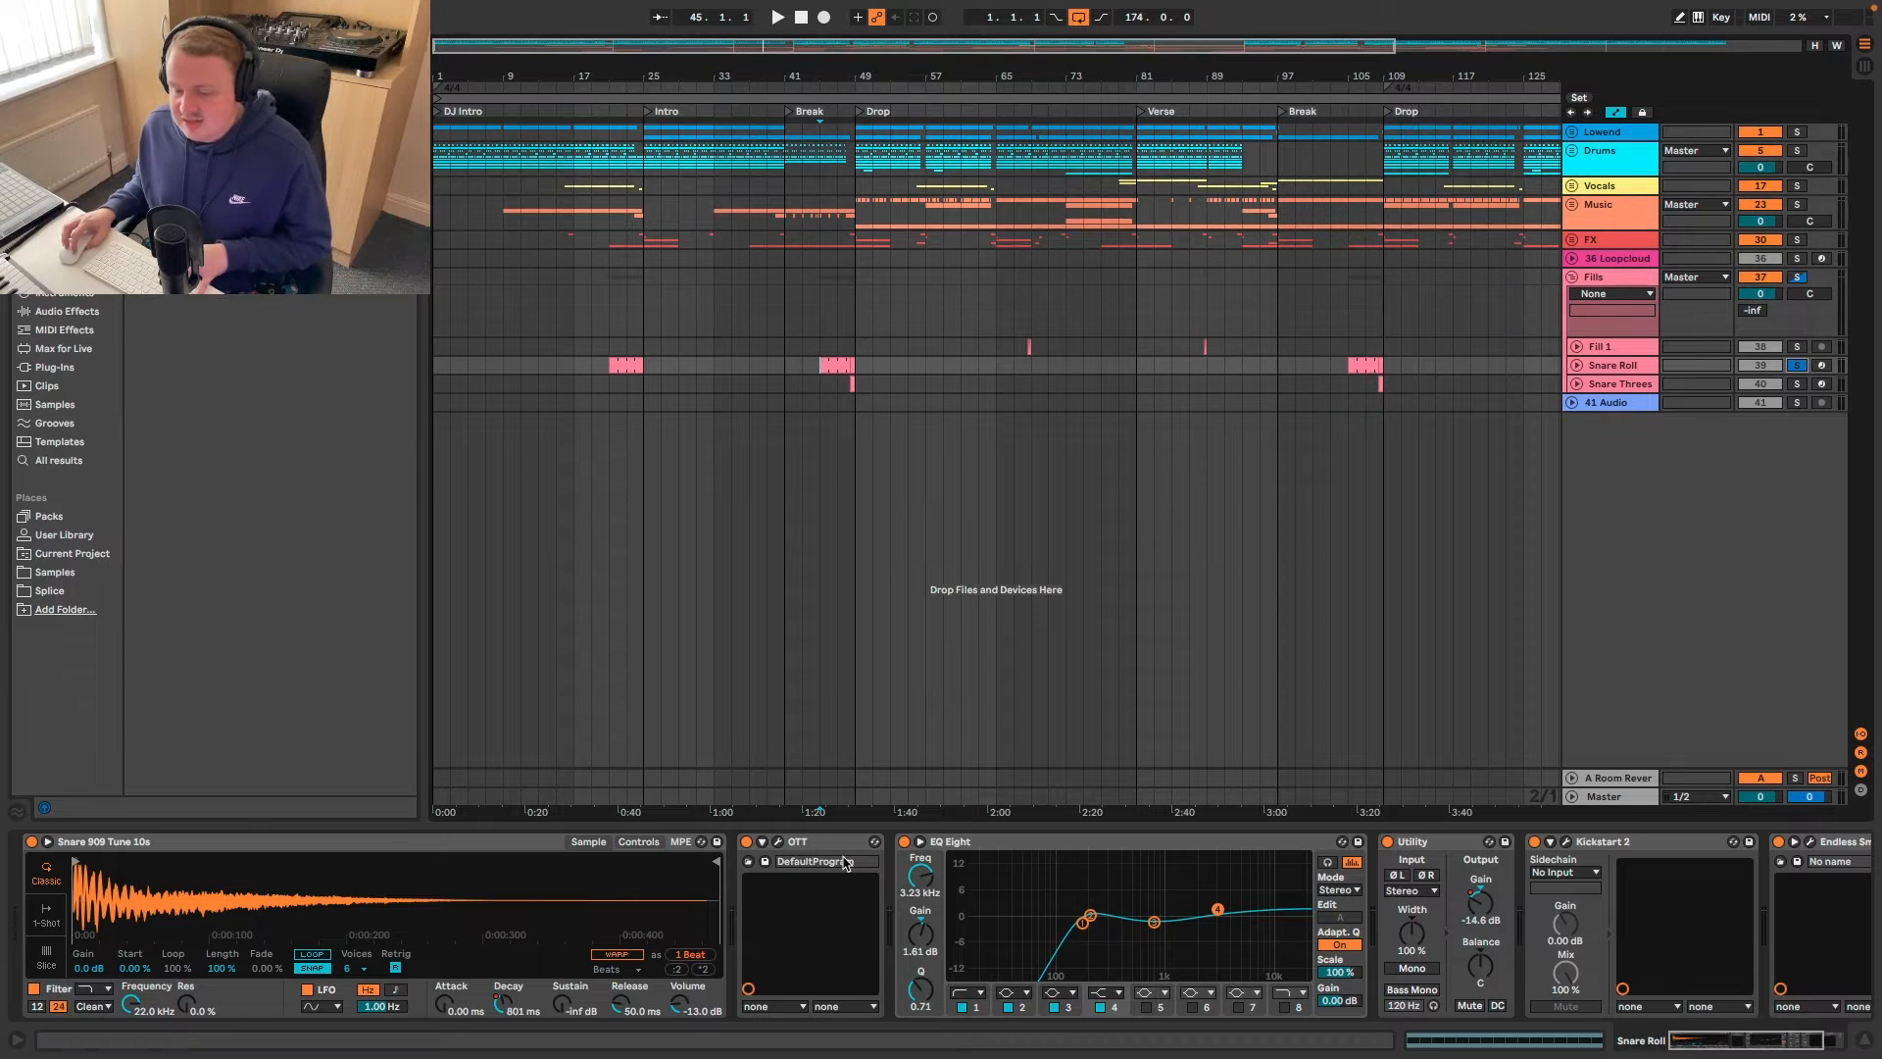
{"action": "left_click", "coordinate": [763, 842]}
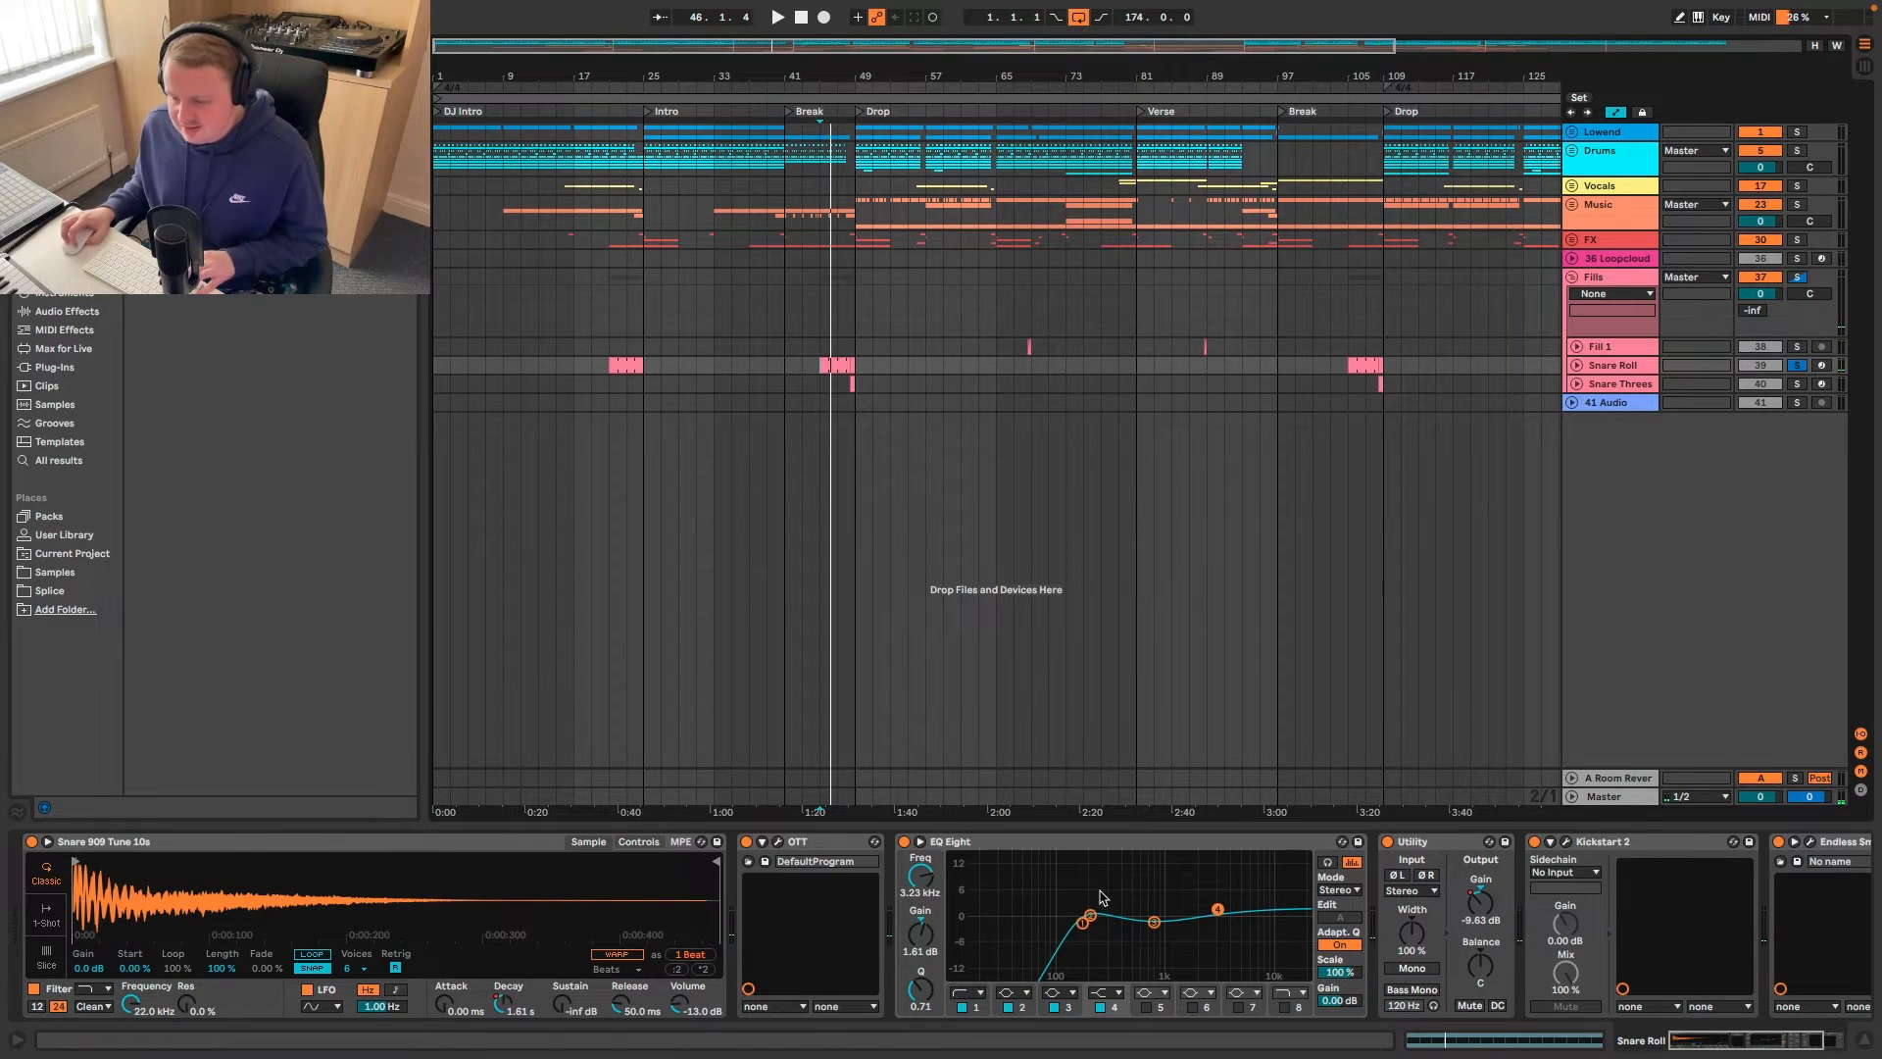
{"action": "right_click", "coordinate": [1481, 897]}
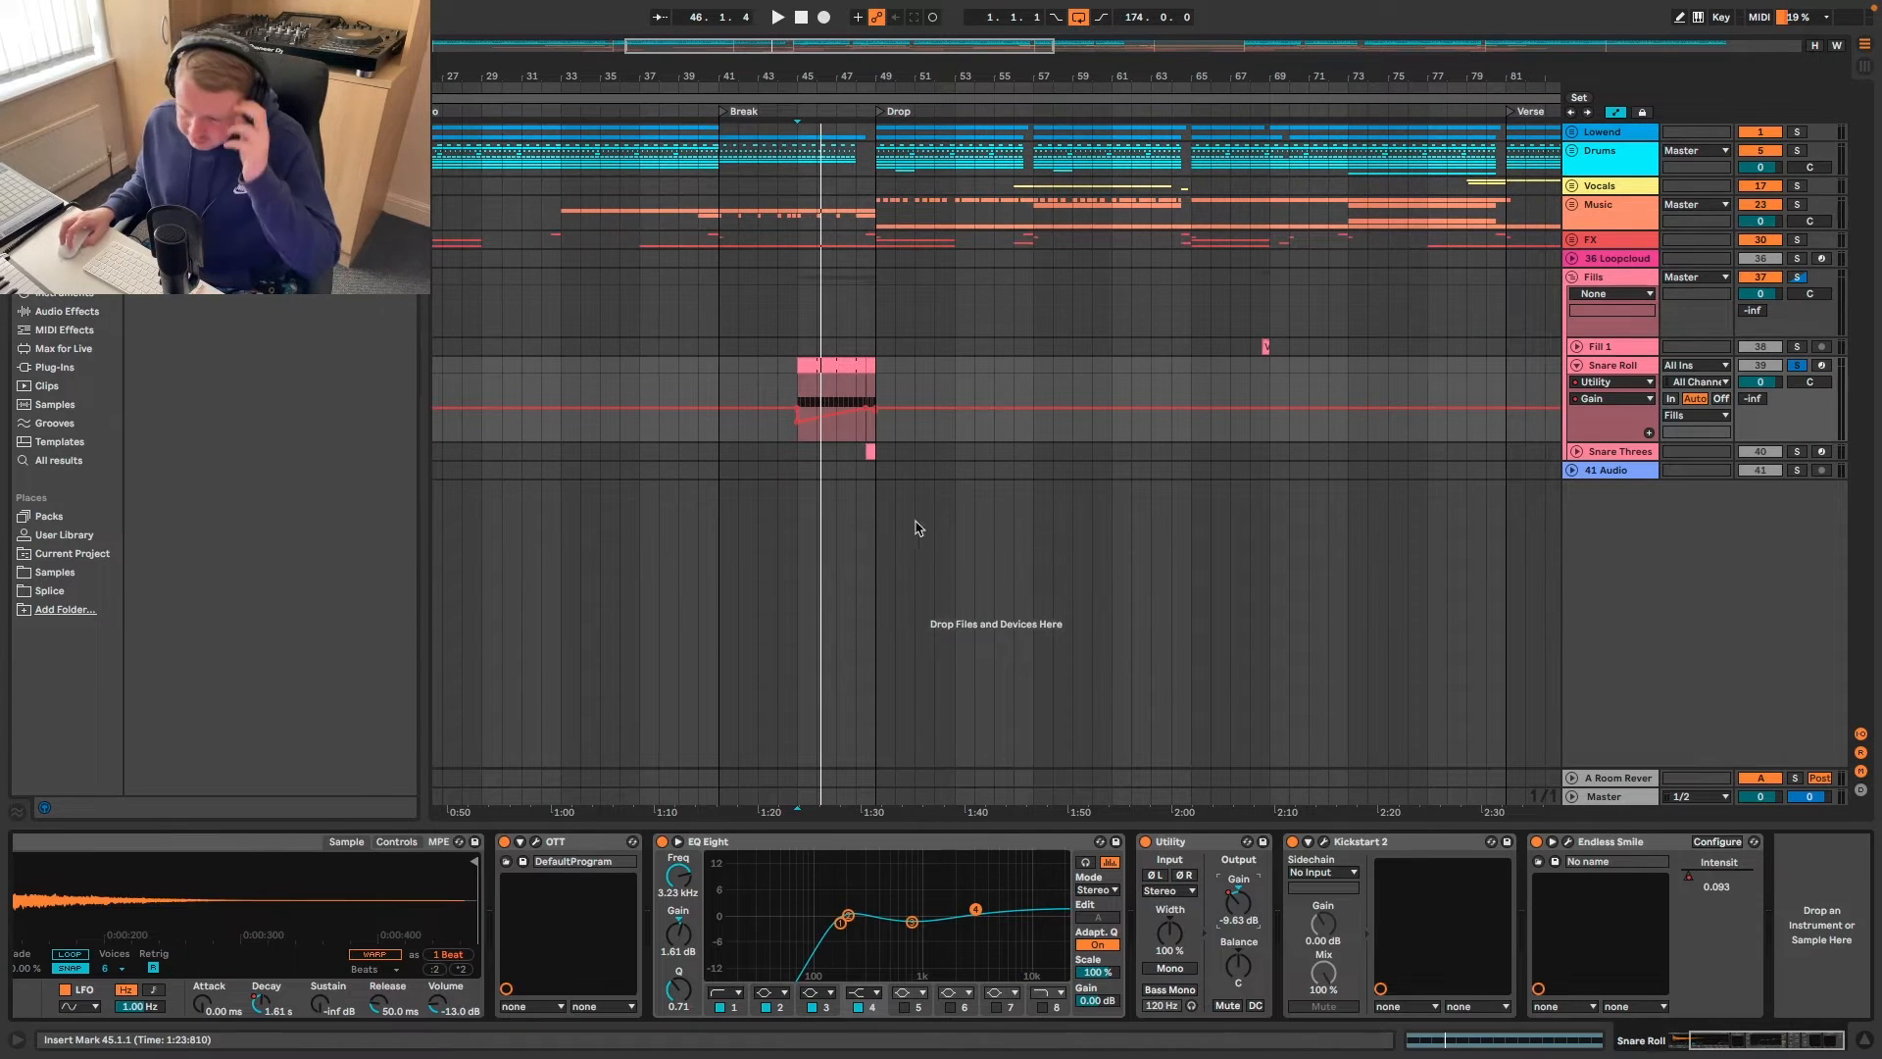
{"action": "right_click", "coordinate": [1717, 874]}
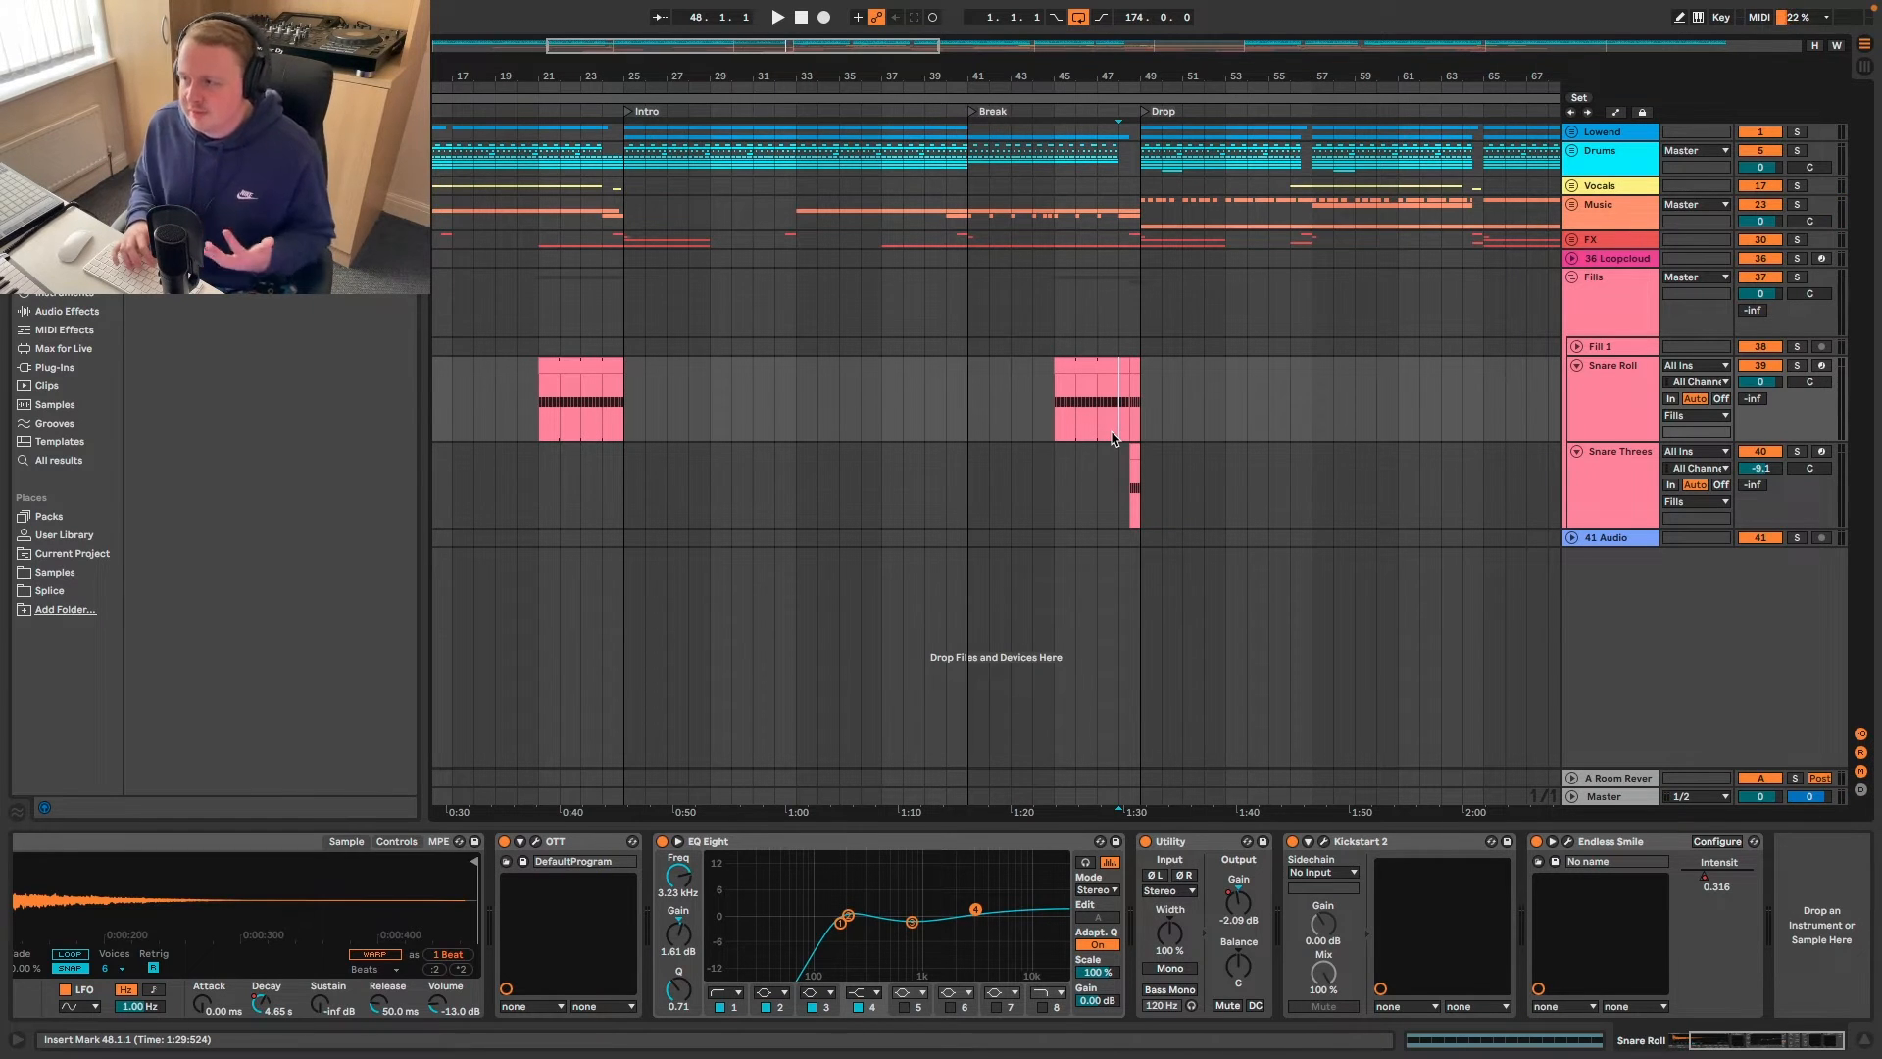
{"action": "left_click", "coordinate": [779, 17]}
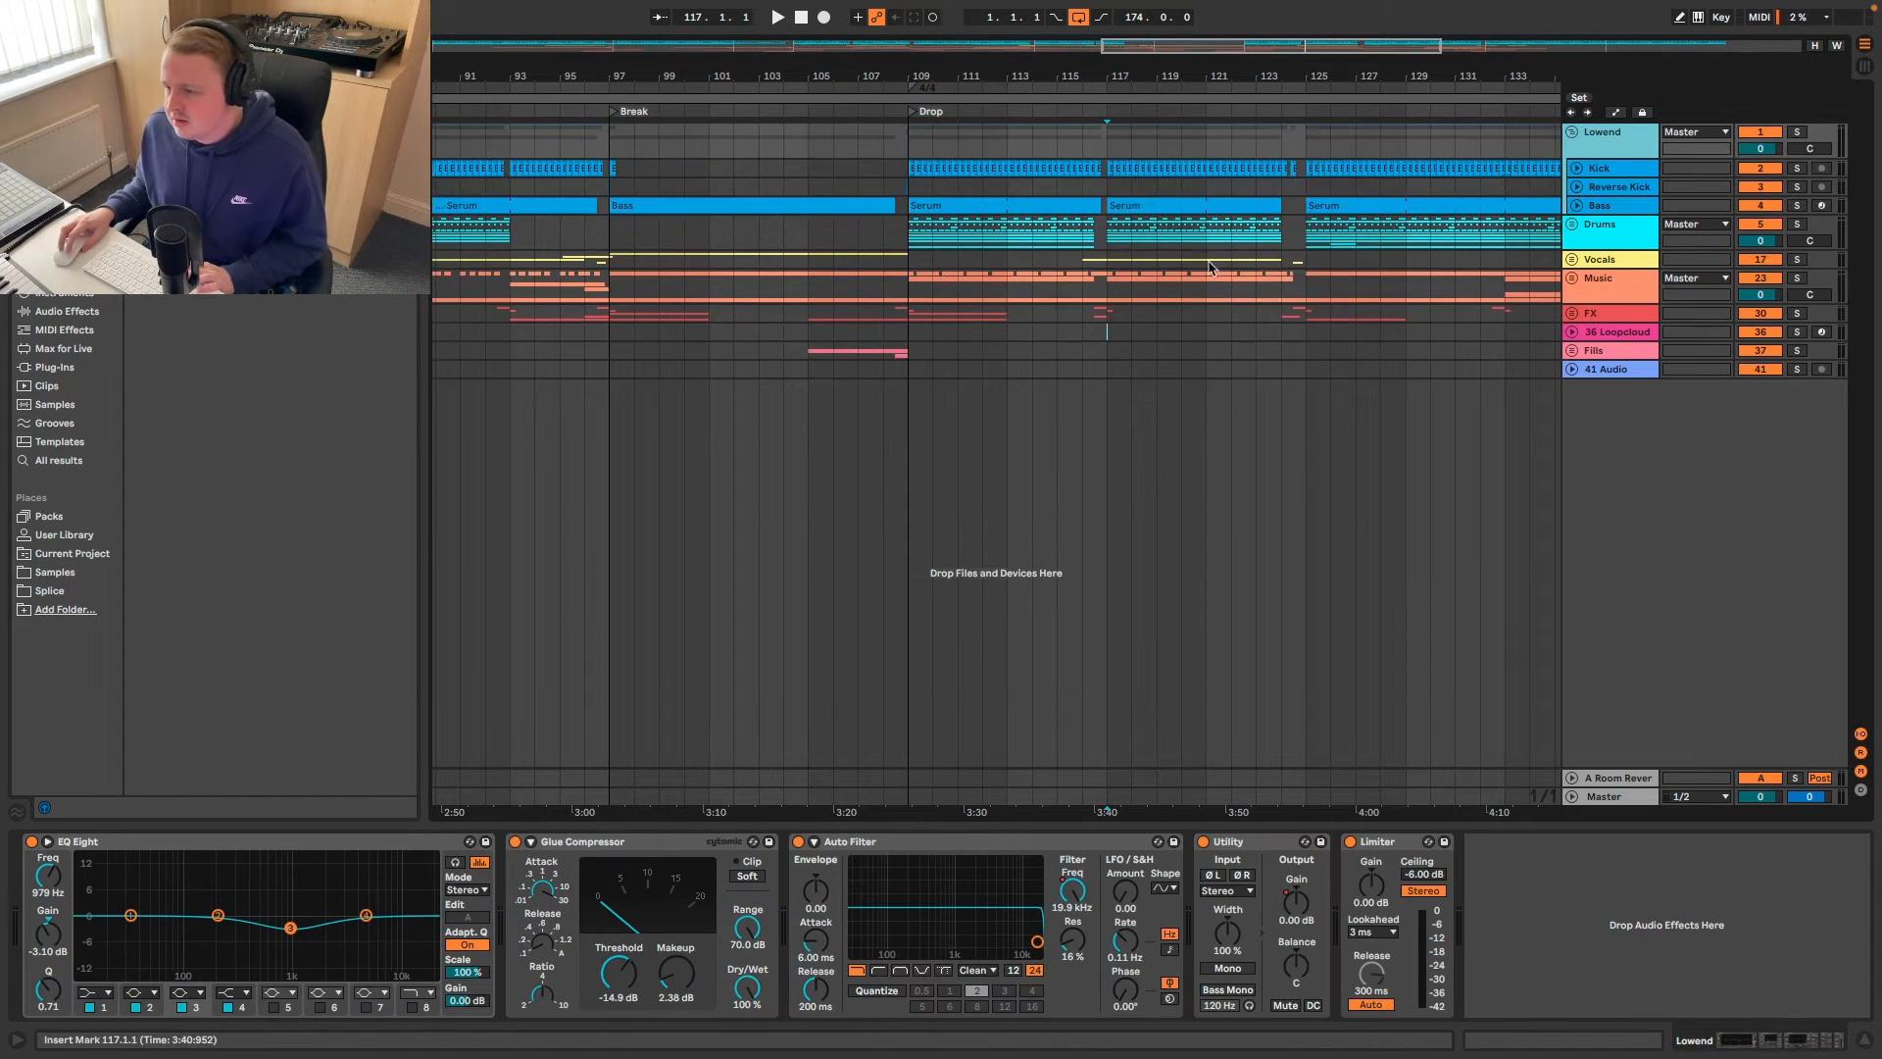
- Unfold the Kick track's chain, then open Bass's Serum on the BA - Break patch
{"action": "left_click", "coordinate": [1601, 204]}
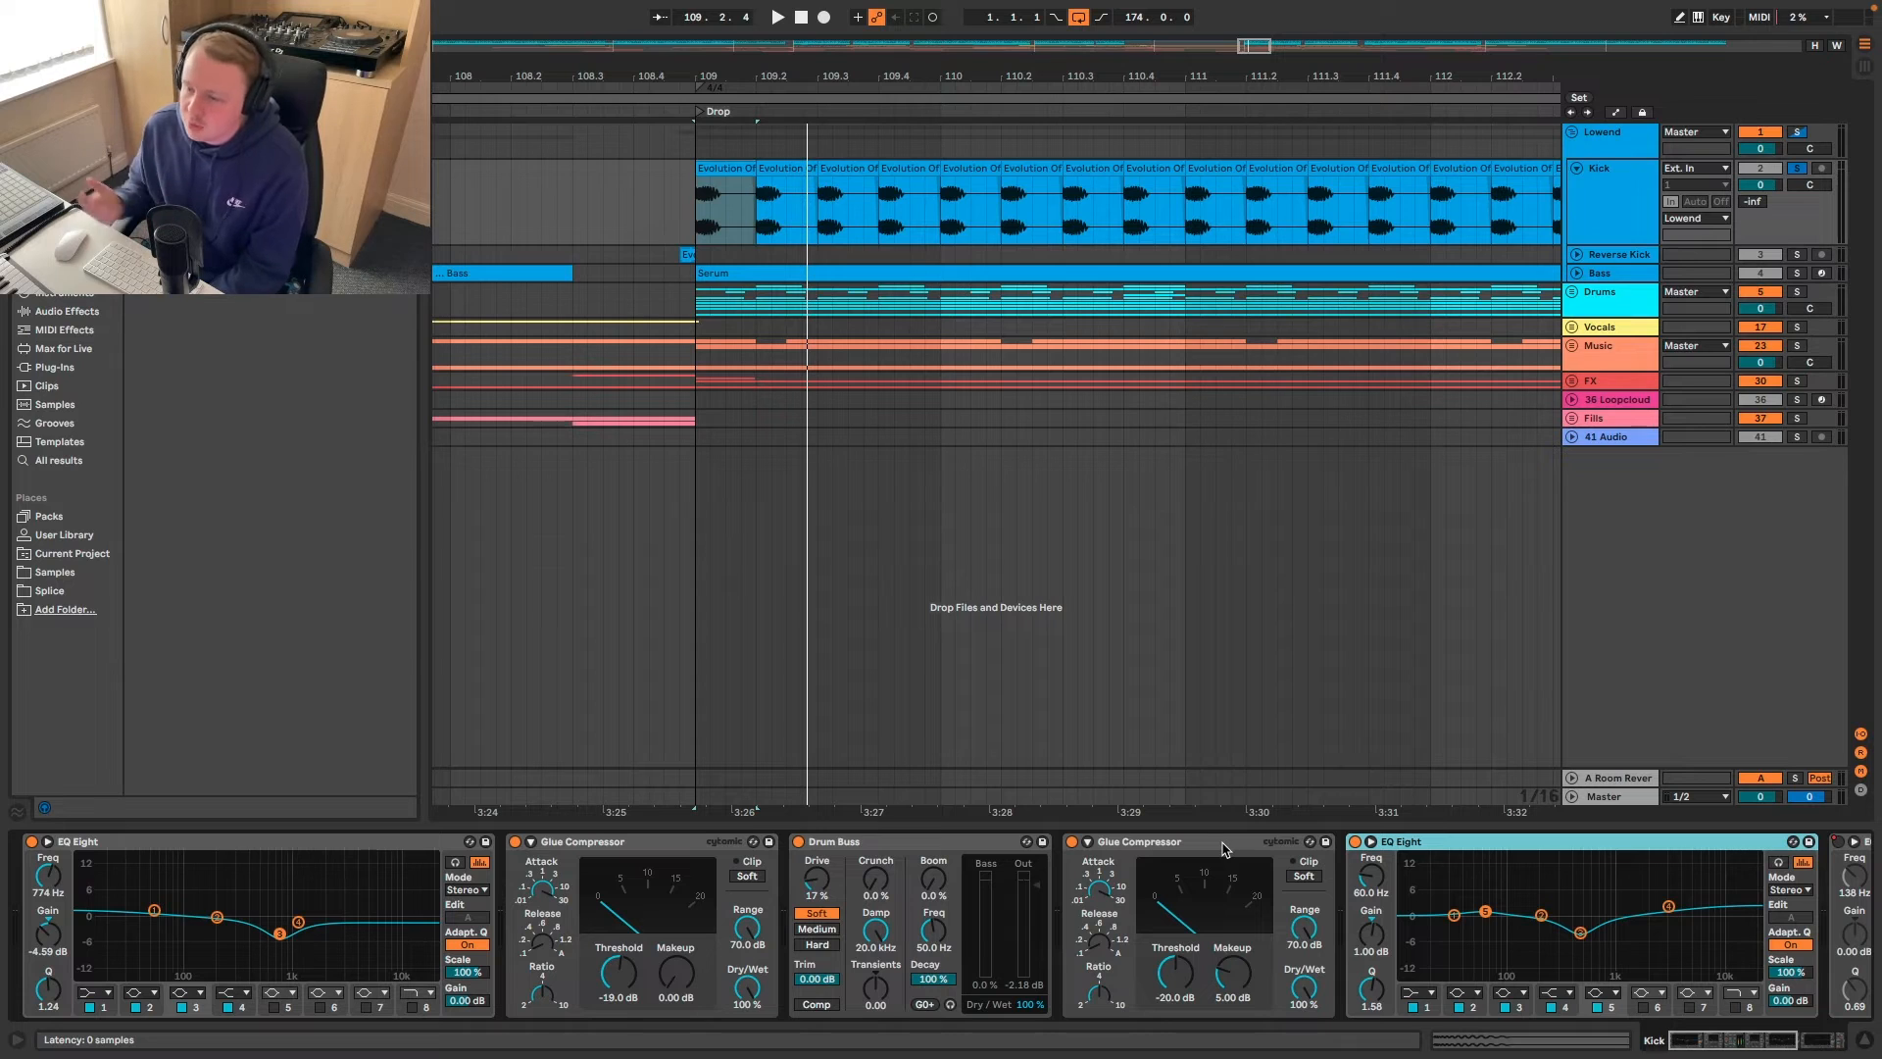
{"action": "left_click", "coordinate": [850, 387]}
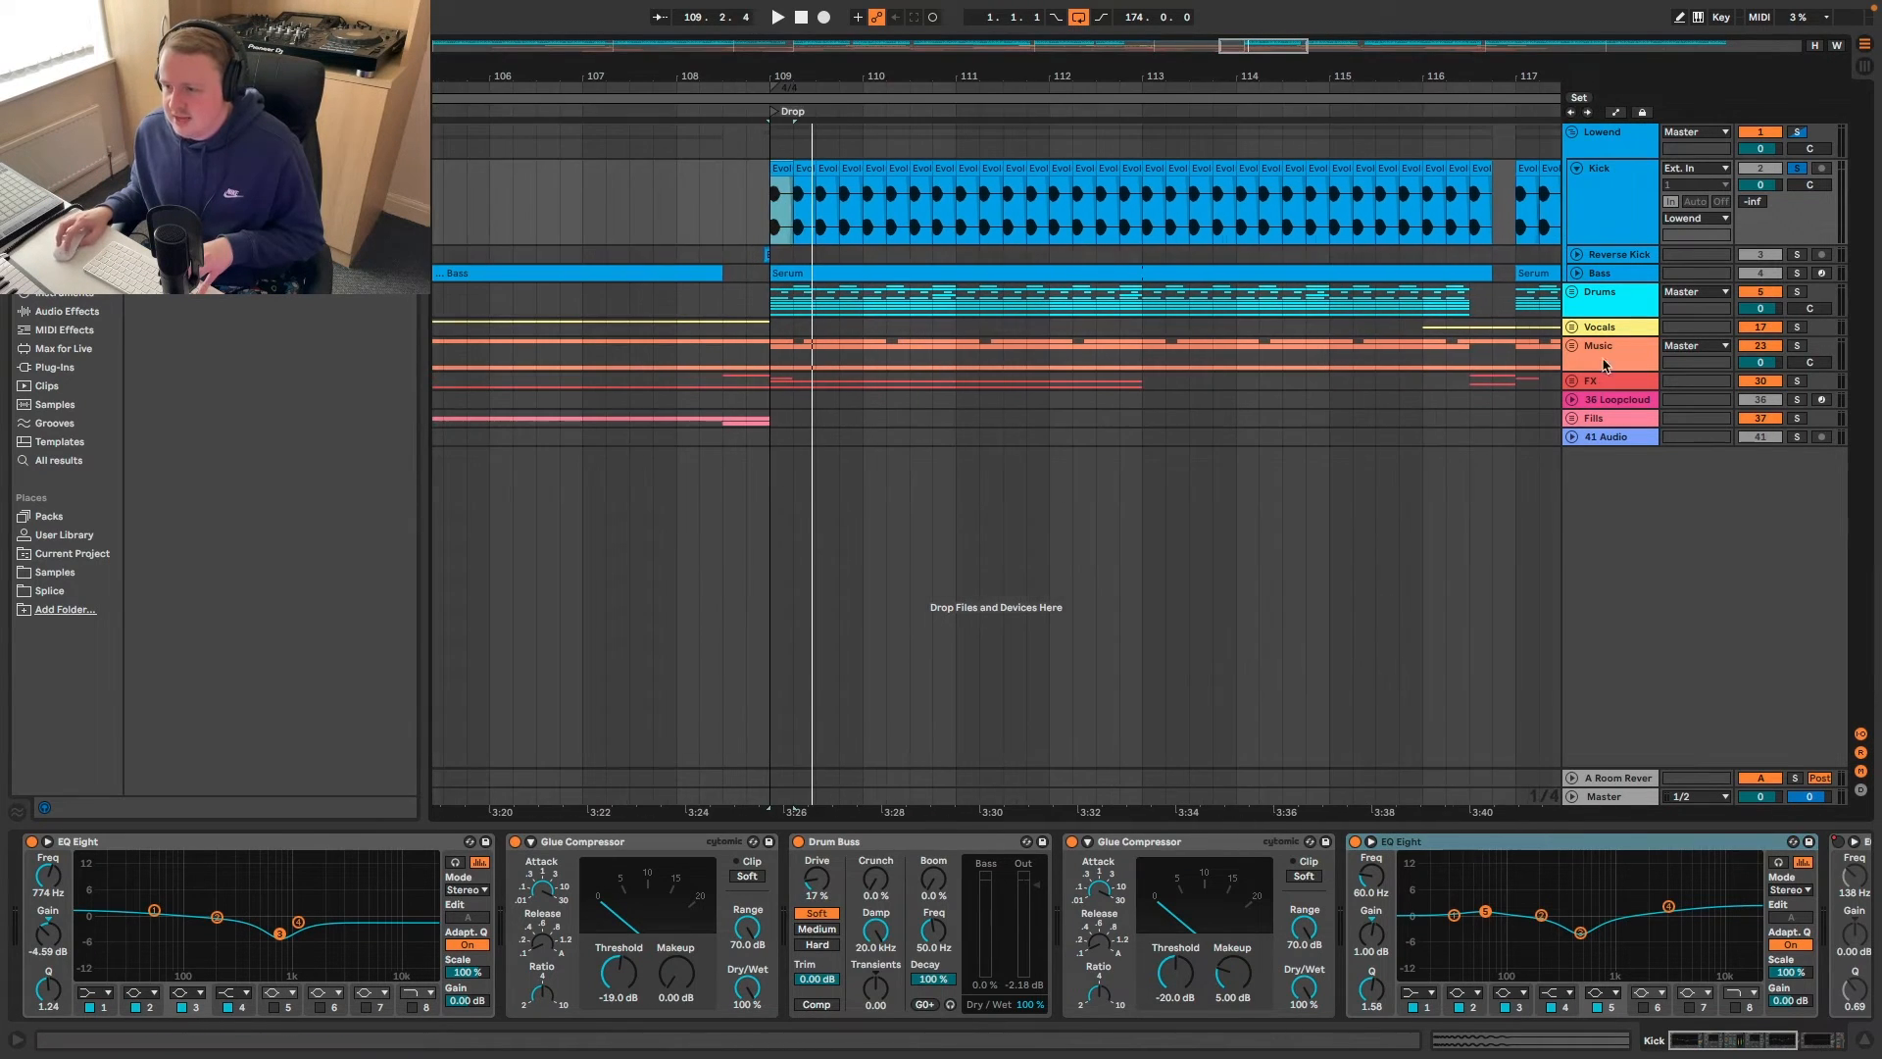
{"action": "left_click", "coordinate": [1598, 273]}
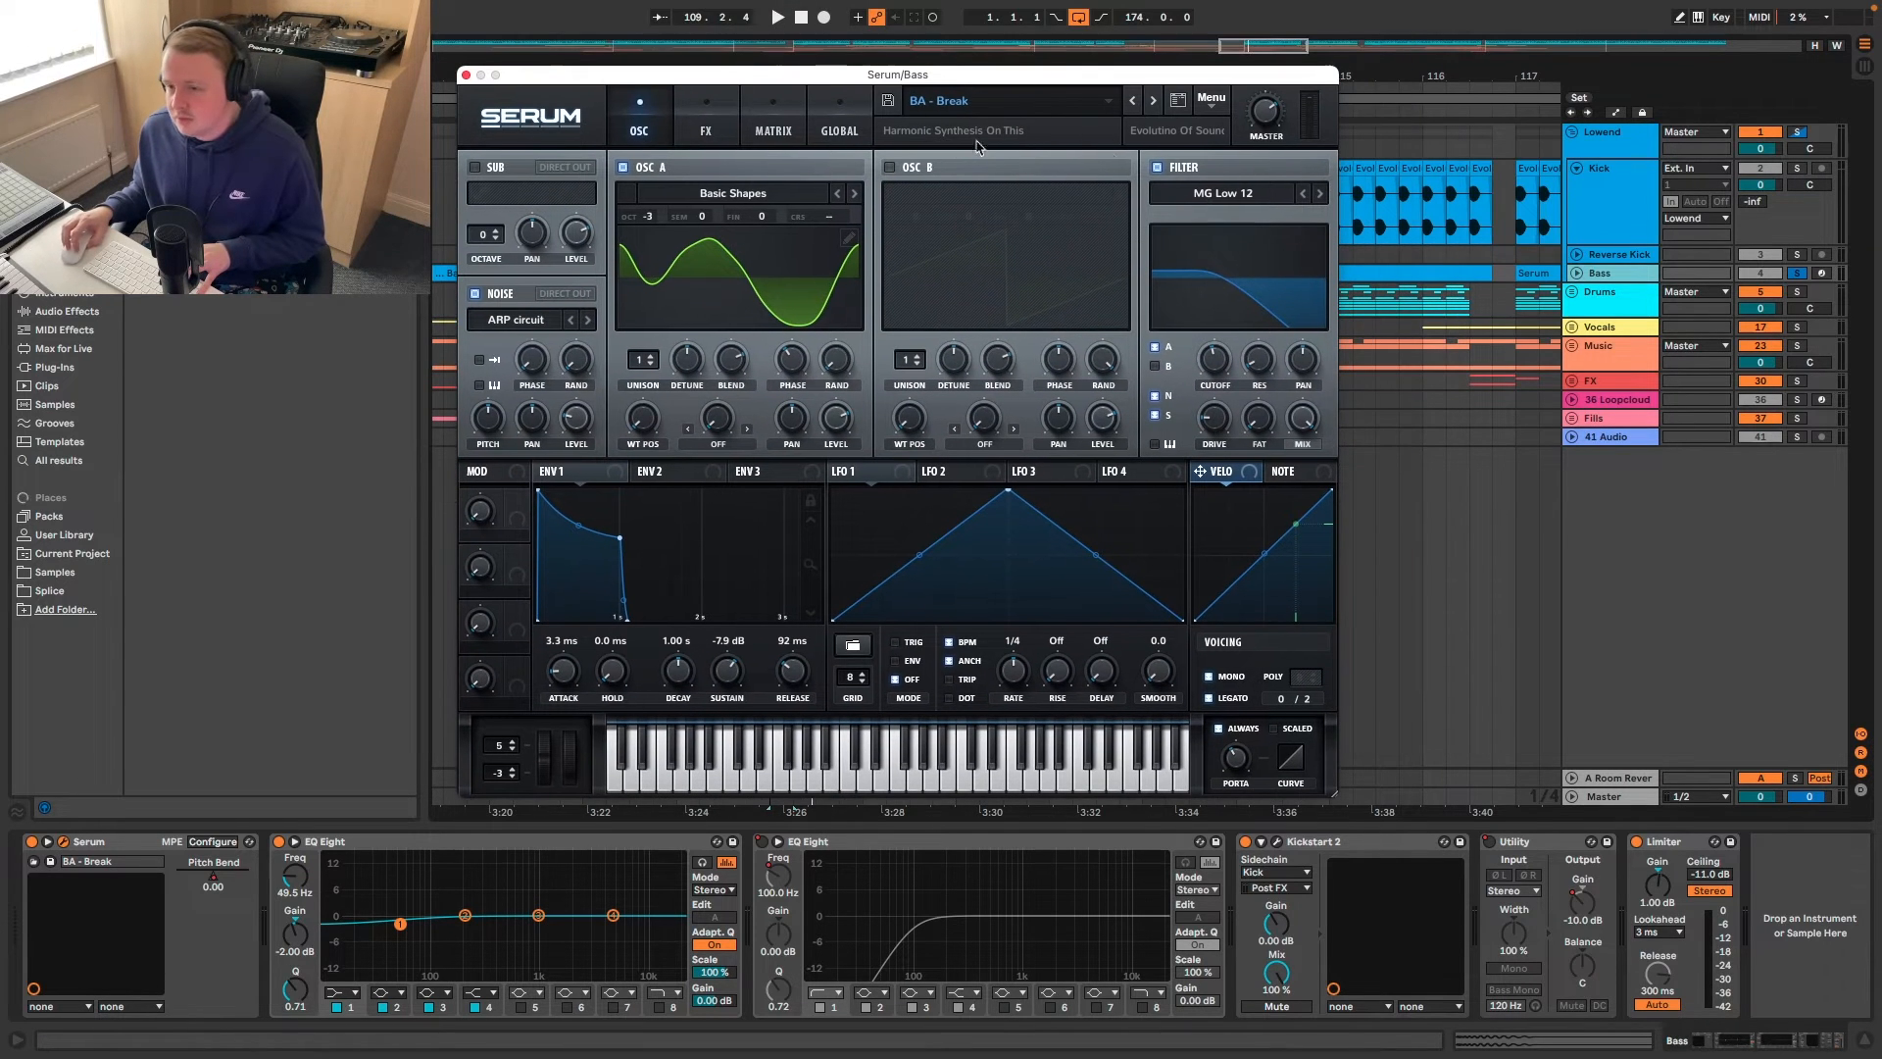
- Close Serum and unfold FX into Reverse Cym, Crash, Crash 2, Crash 3 and Noise
{"action": "left_click", "coordinate": [778, 18]}
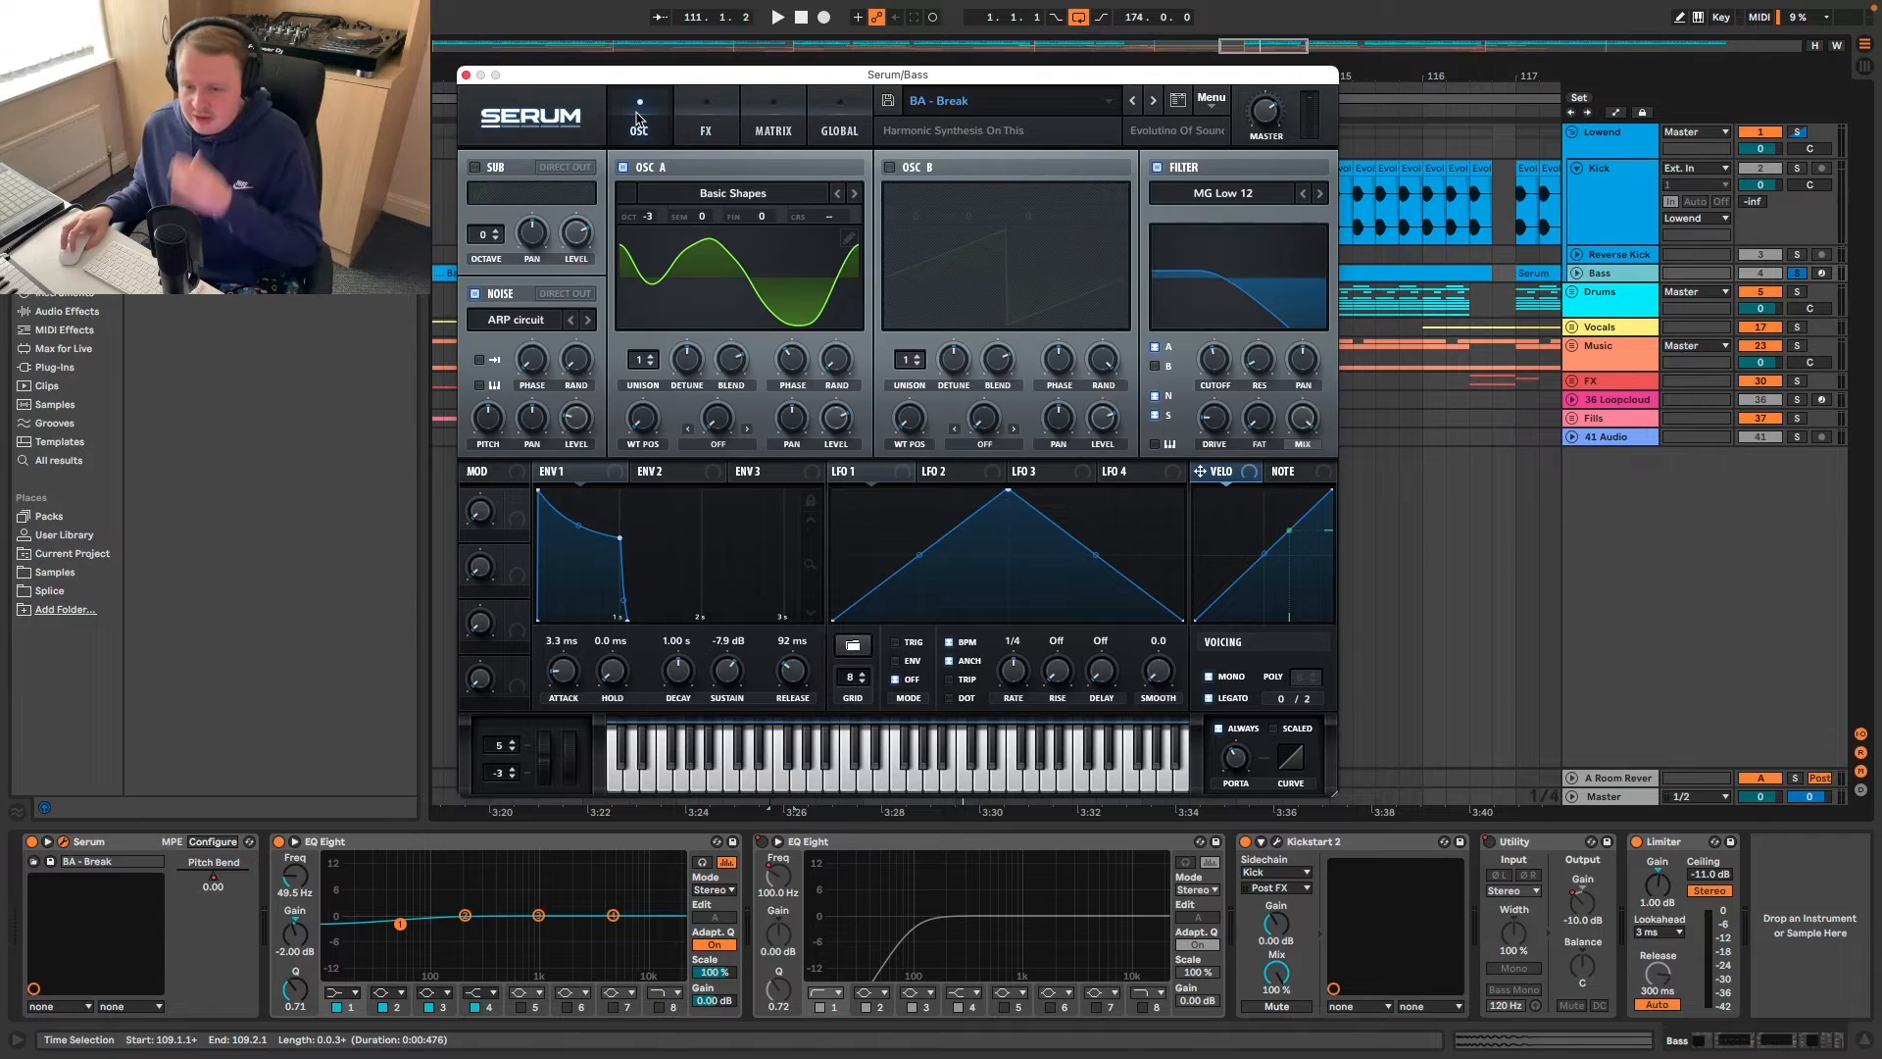
{"action": "mouse_move", "coordinate": [791, 672]}
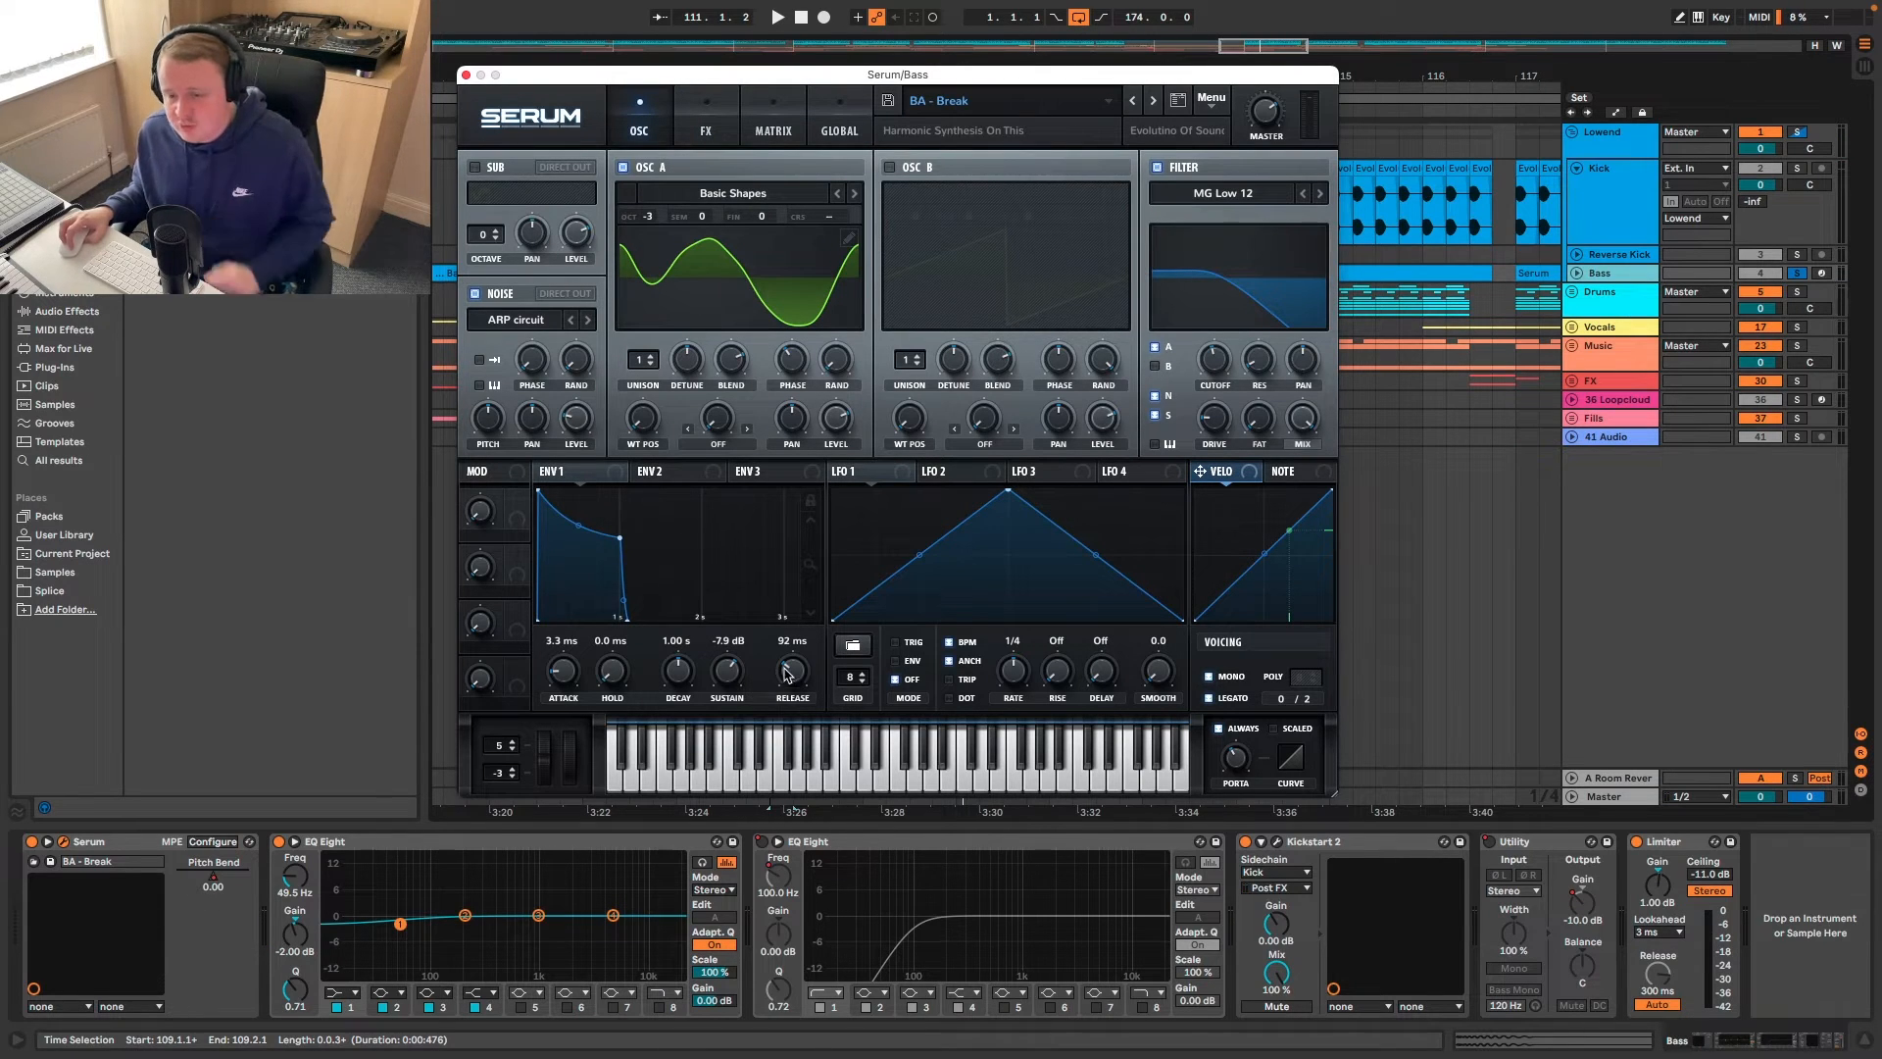
{"action": "mouse_move", "coordinate": [793, 668]}
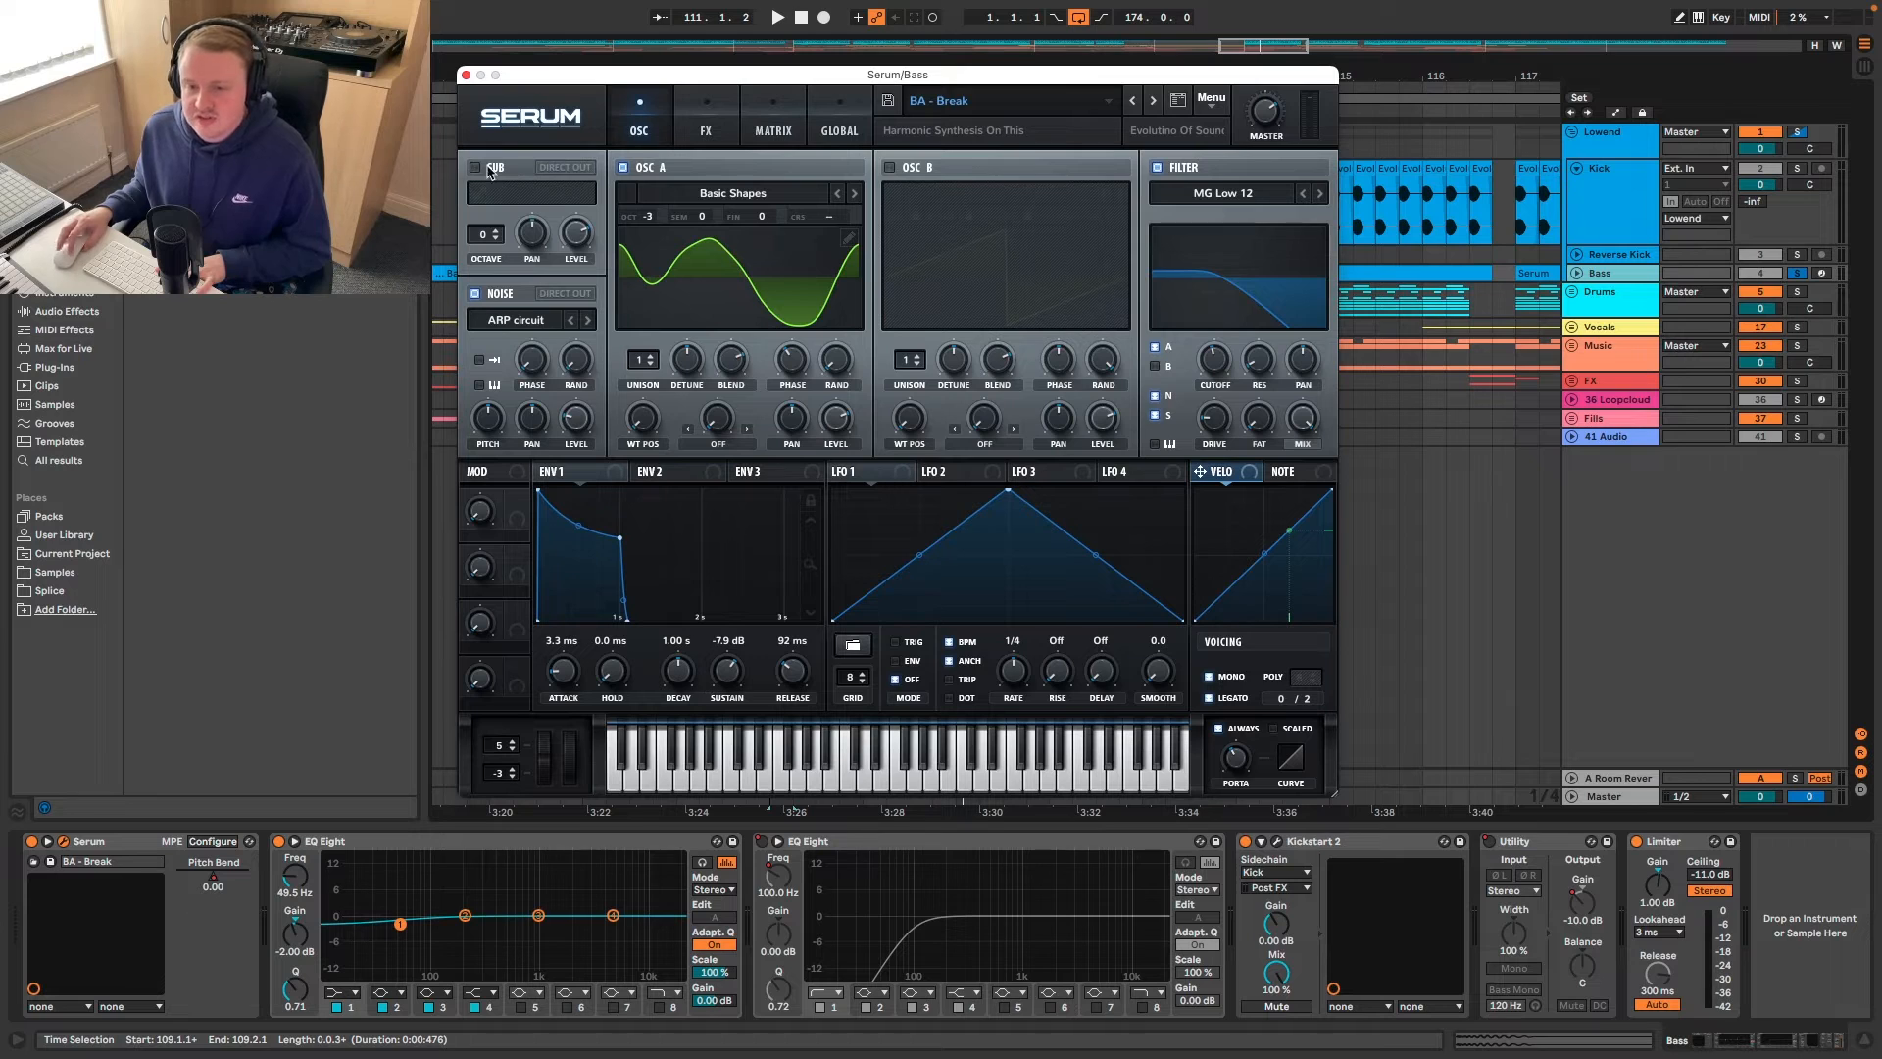
{"action": "left_click", "coordinate": [465, 74]}
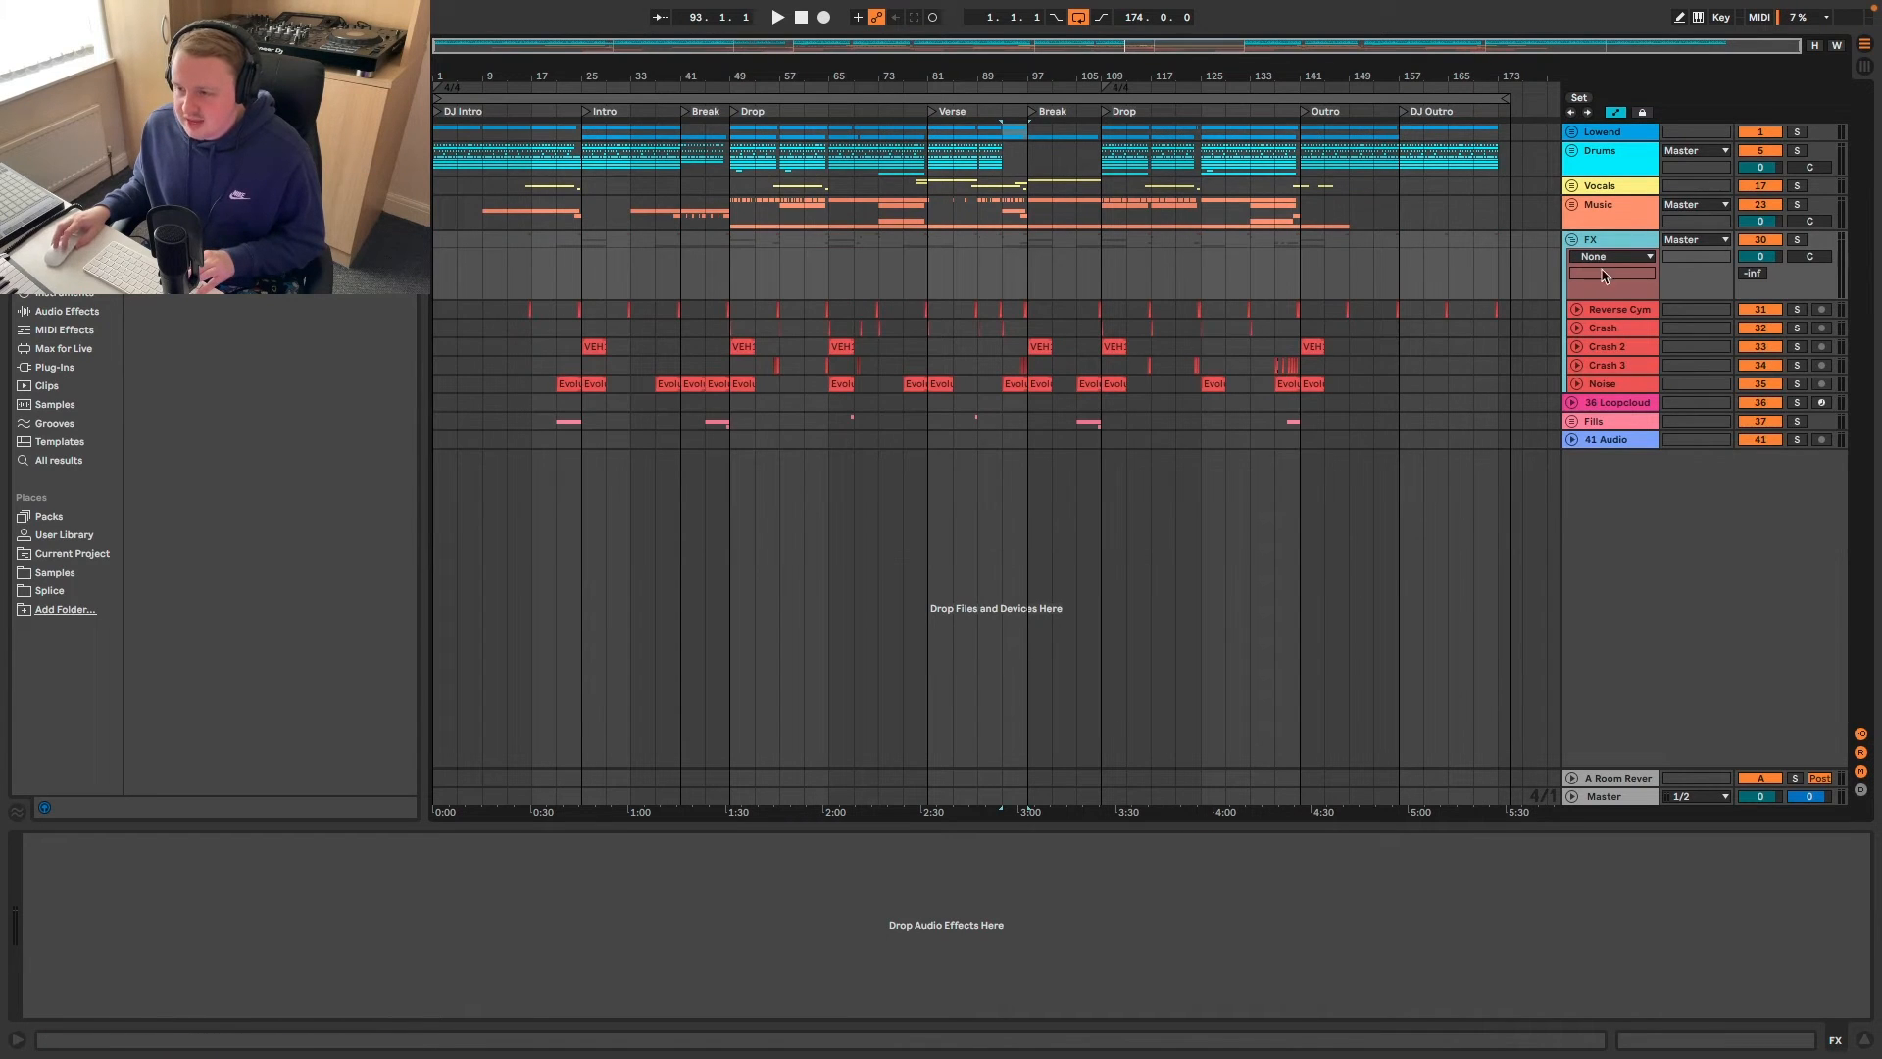
- Collapse the FX group so the Master track's Utility Gain automation is visible
{"action": "left_click", "coordinate": [1617, 309]}
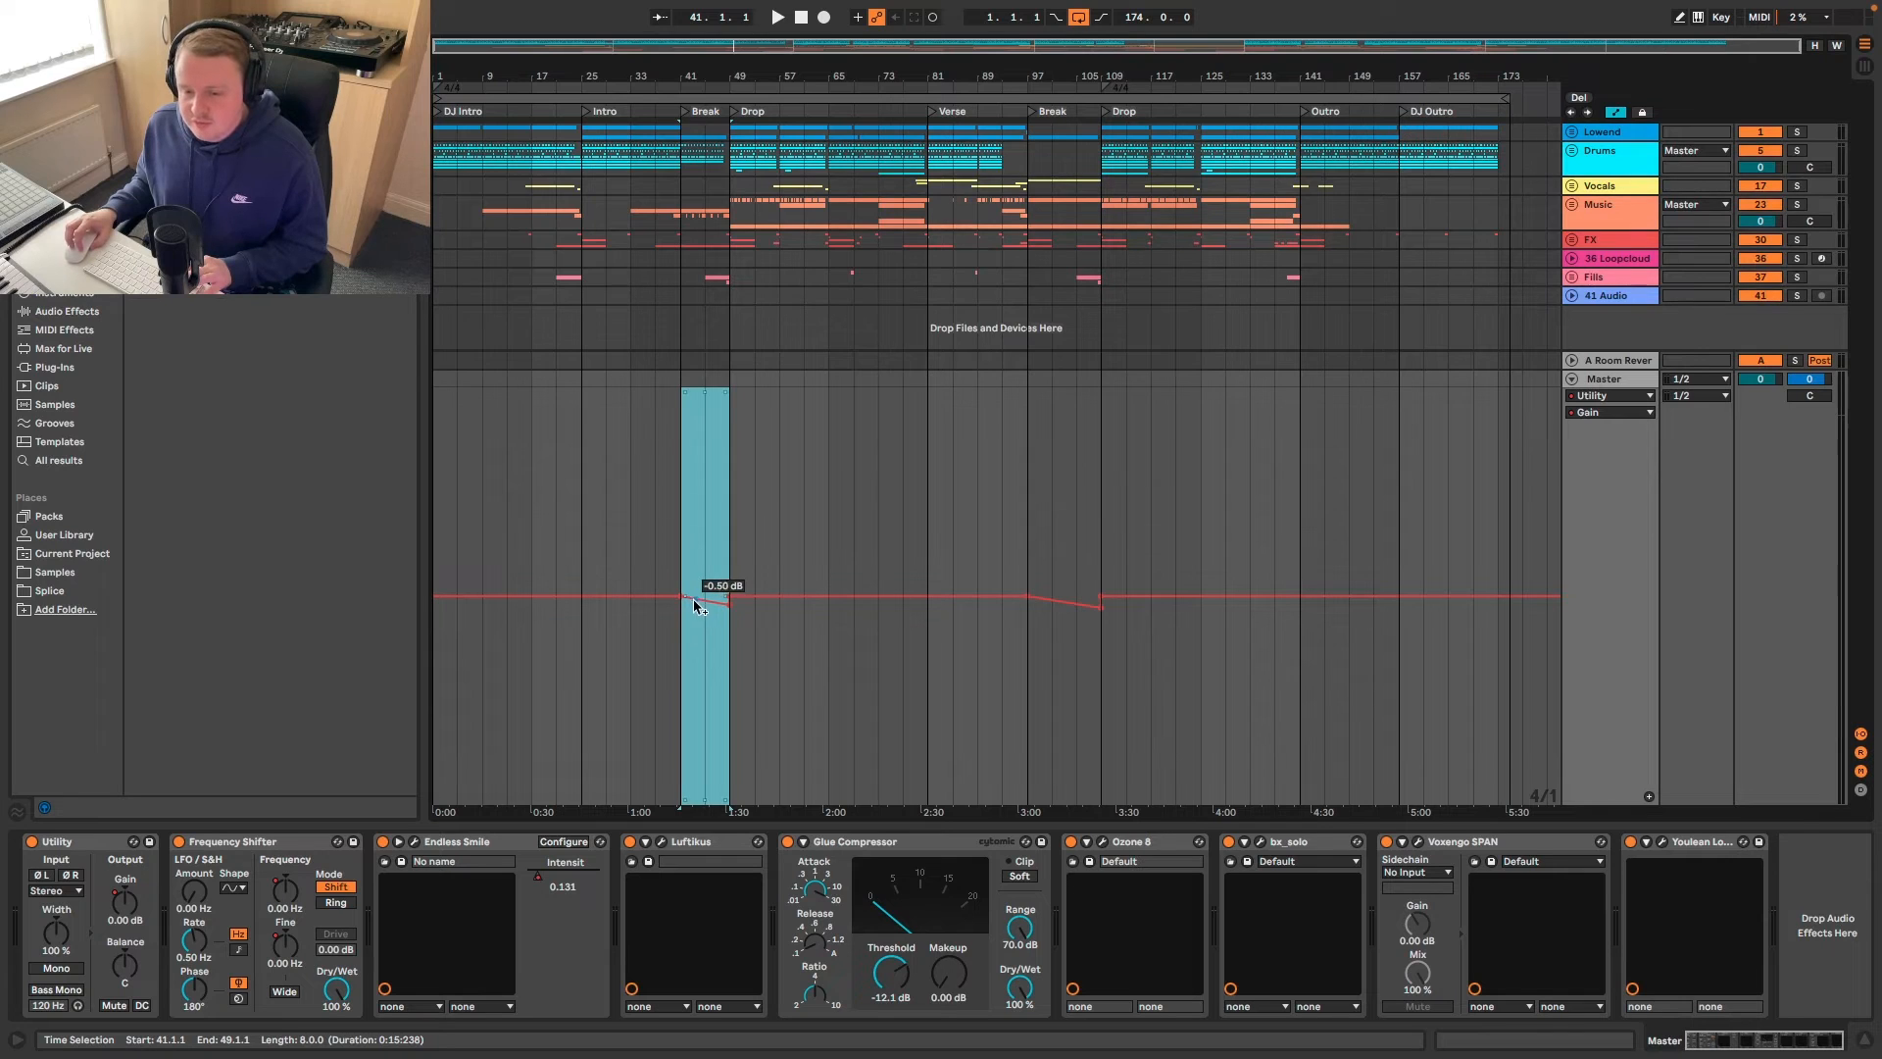
- Tweak master gain automation over the Break, then show and shape Utility Width automation there
{"action": "left_click_drag", "start_coordinate": [696, 604], "coordinate": [682, 599]}
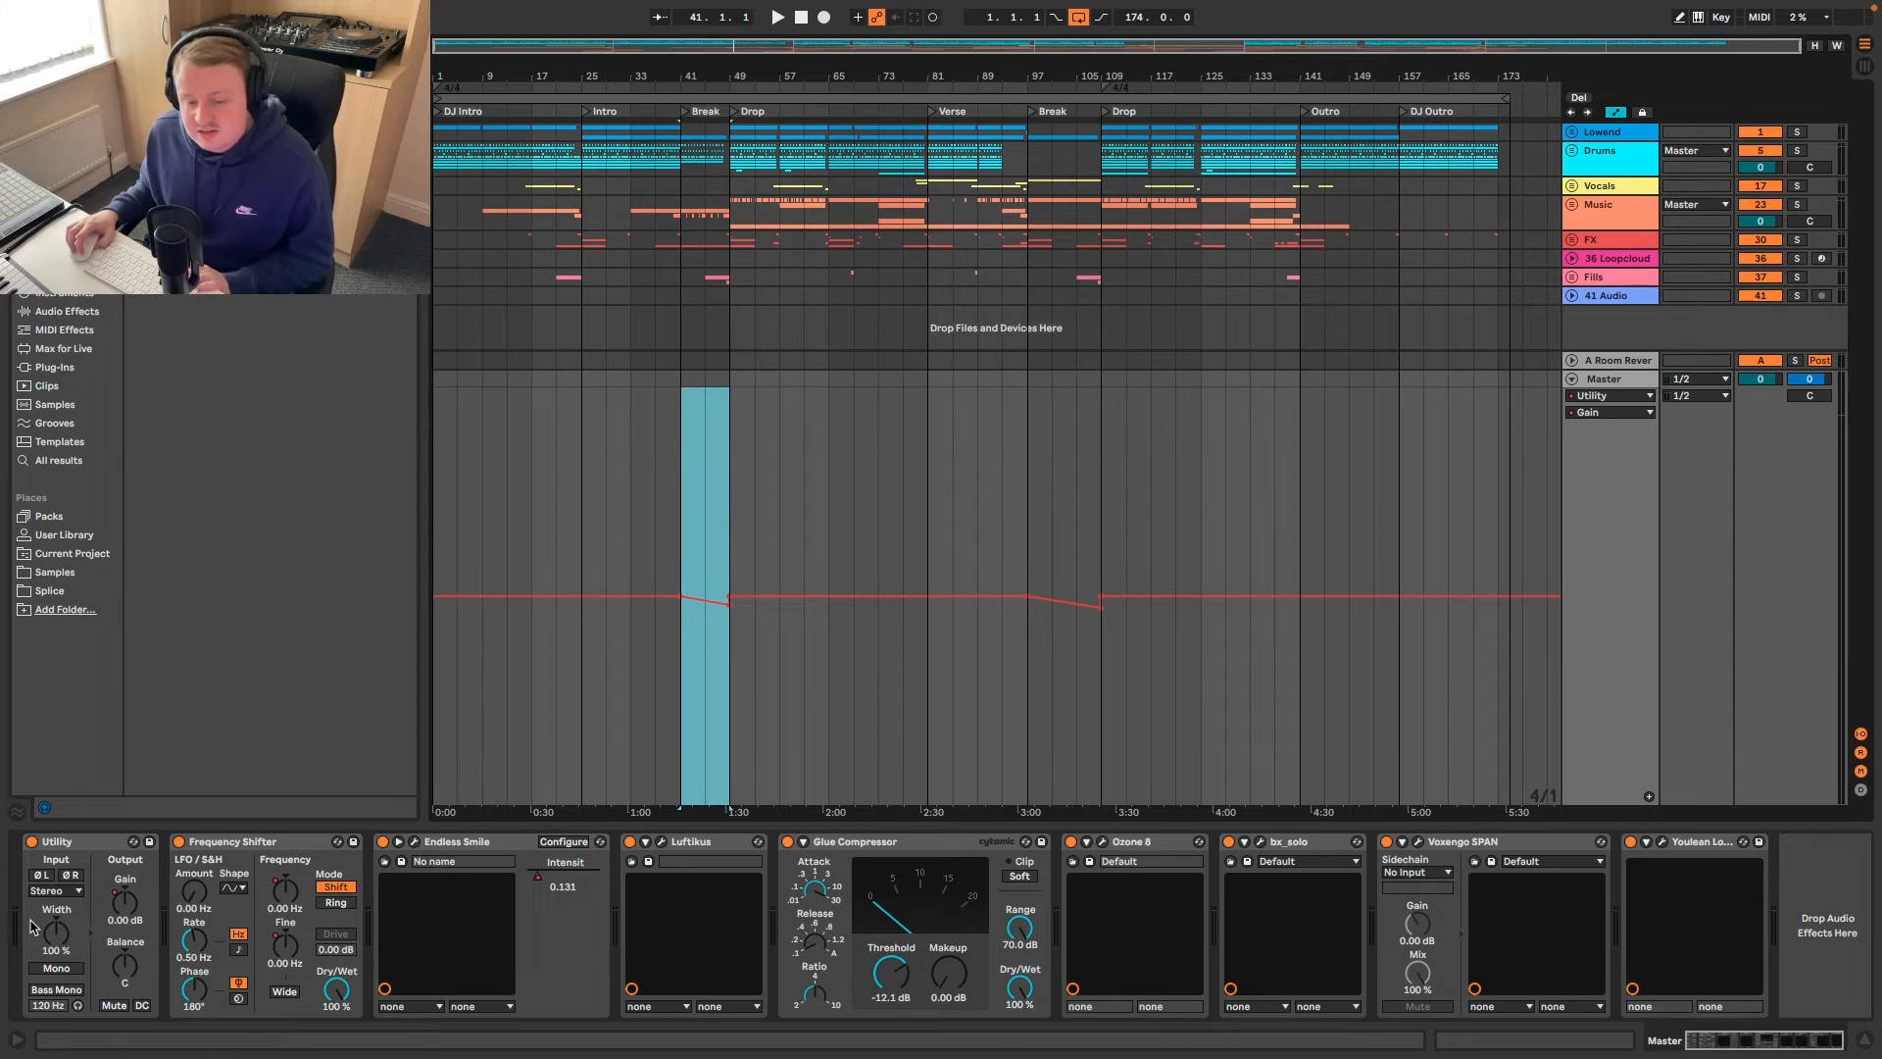
{"action": "right_click", "coordinate": [56, 951]}
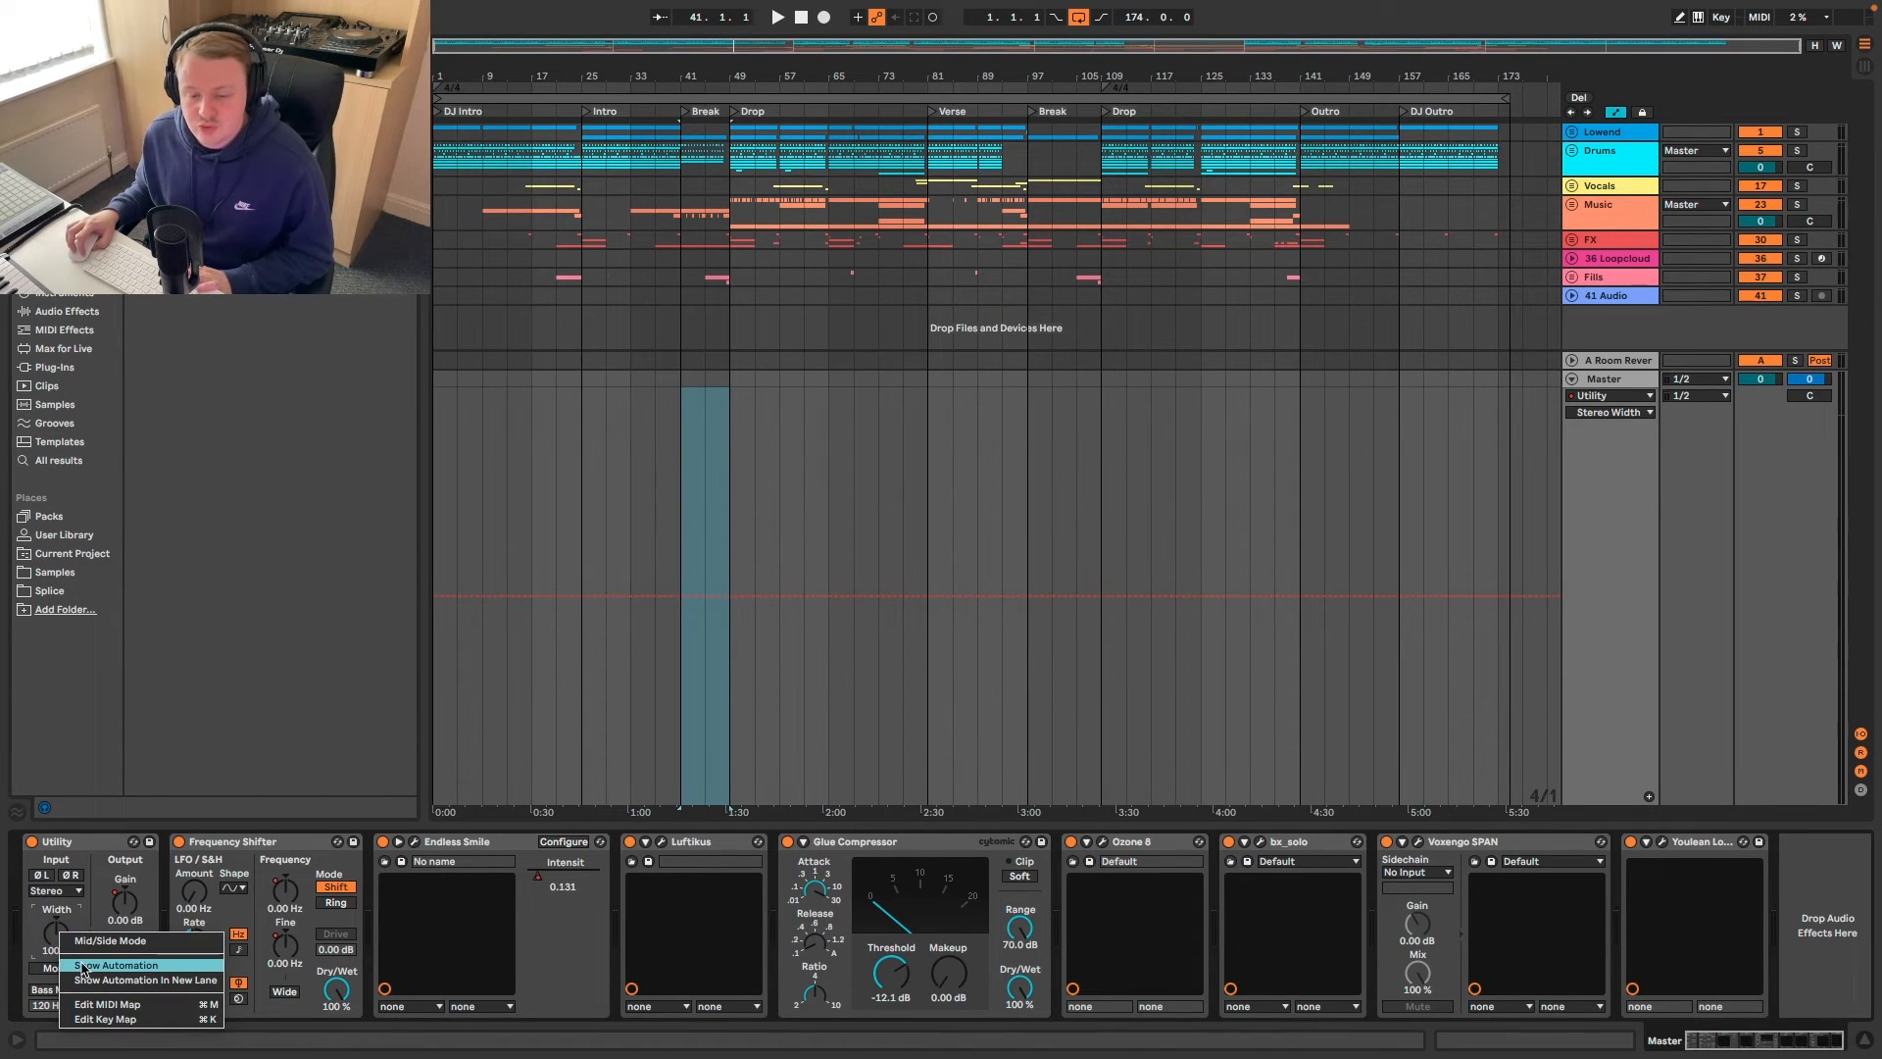
{"action": "left_click", "coordinate": [117, 965]}
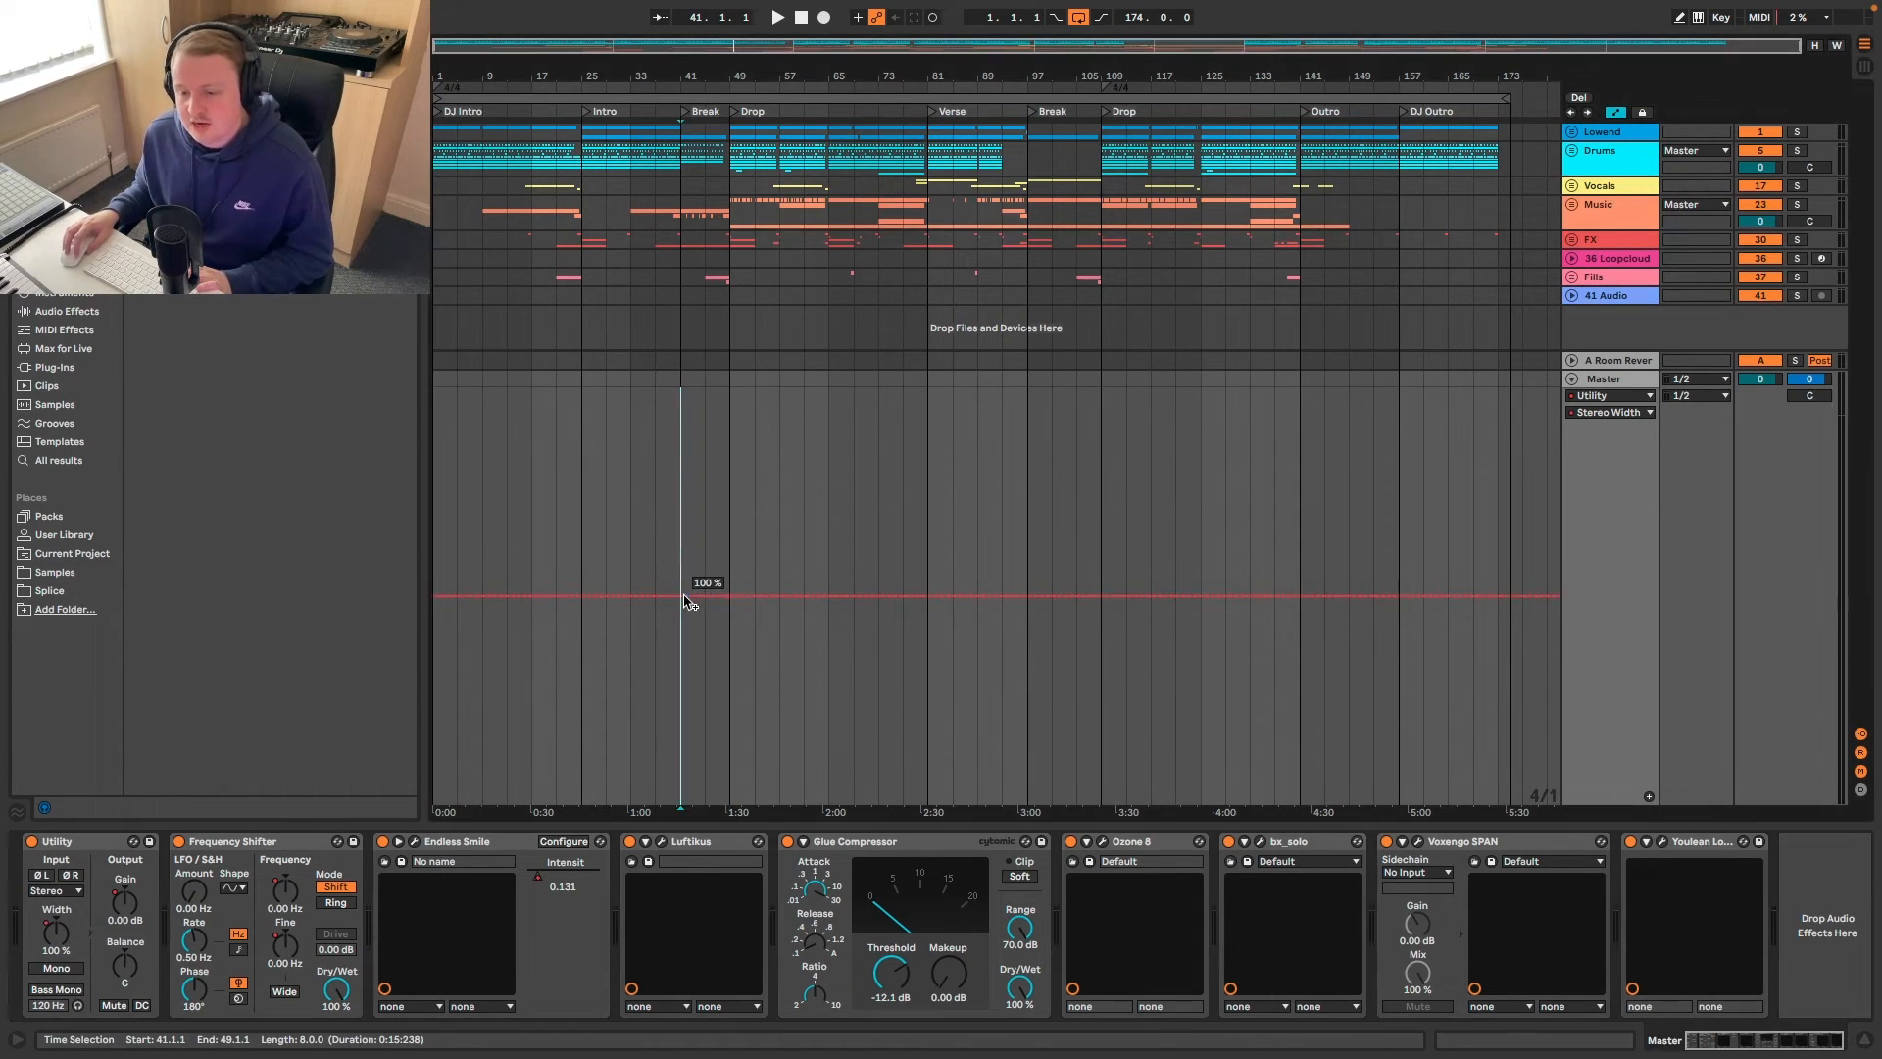
{"action": "left_click_drag", "start_coordinate": [684, 598], "coordinate": [732, 597]}
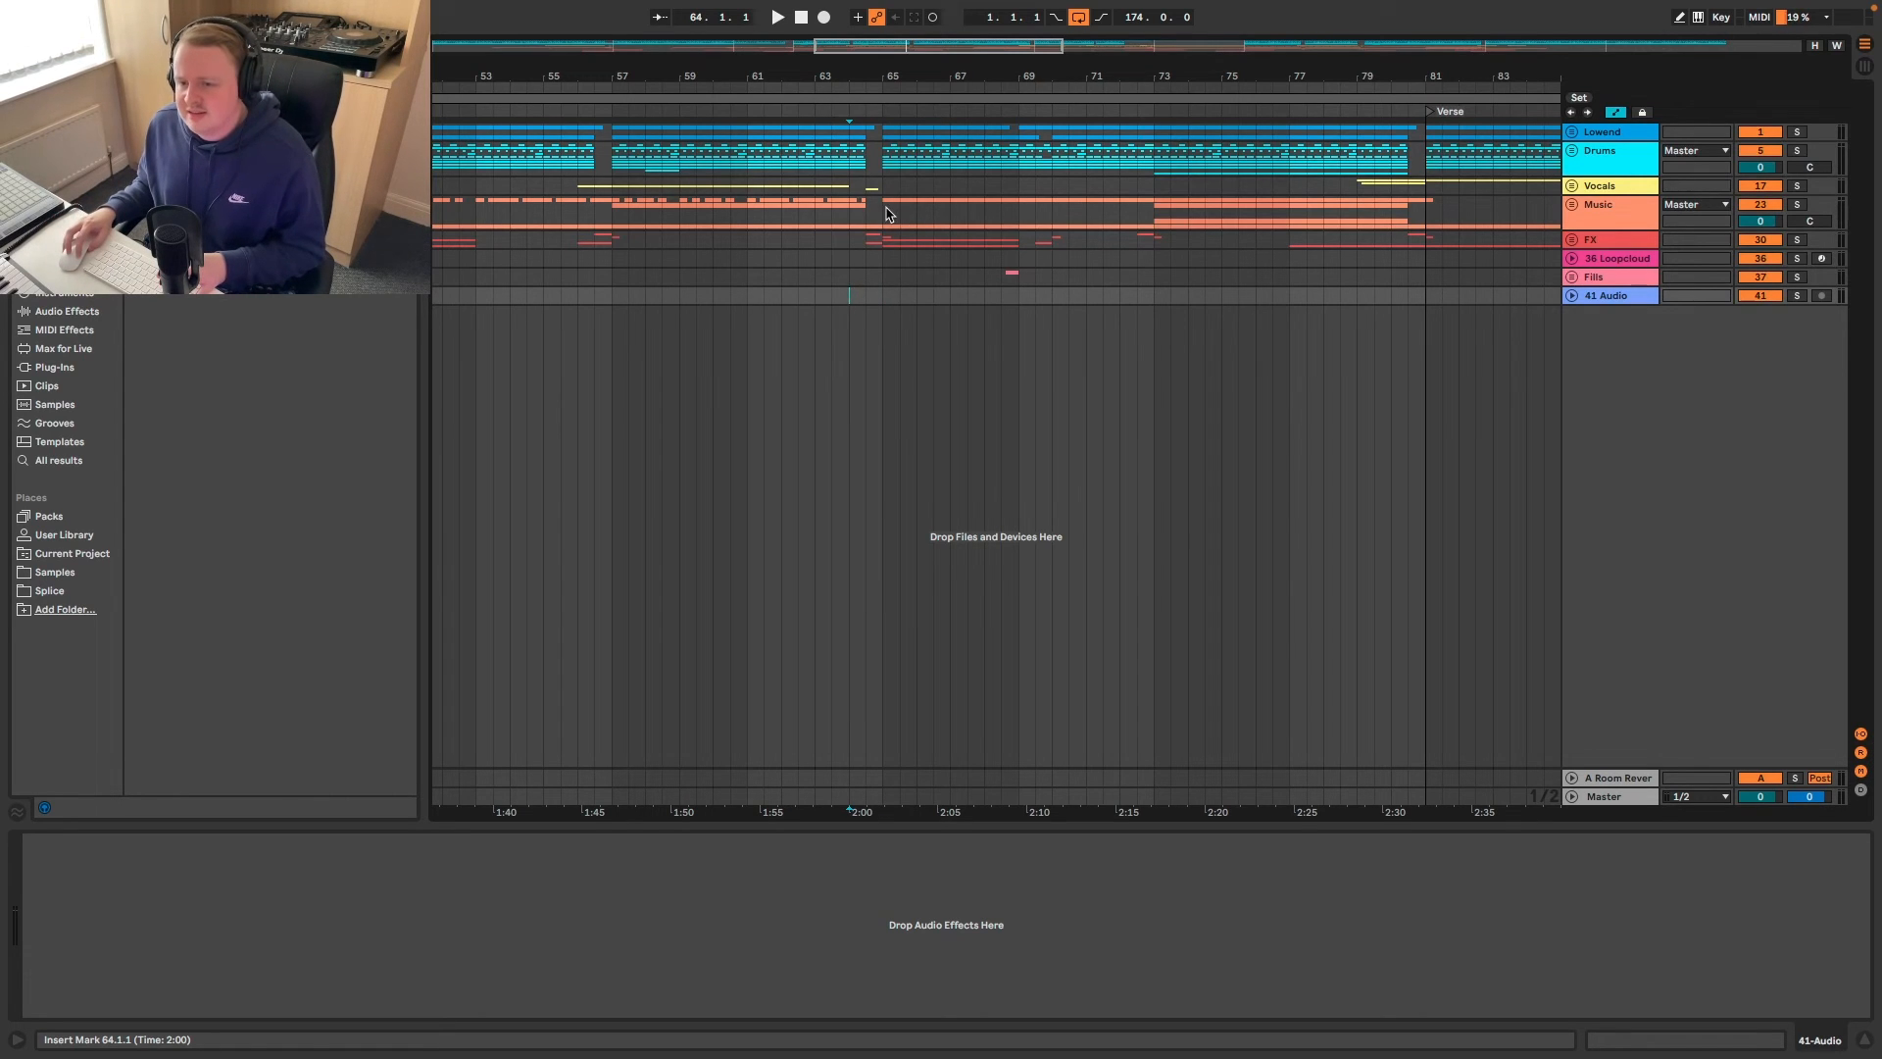
{"action": "left_click_drag", "start_coordinate": [880, 213], "coordinate": [1422, 213]}
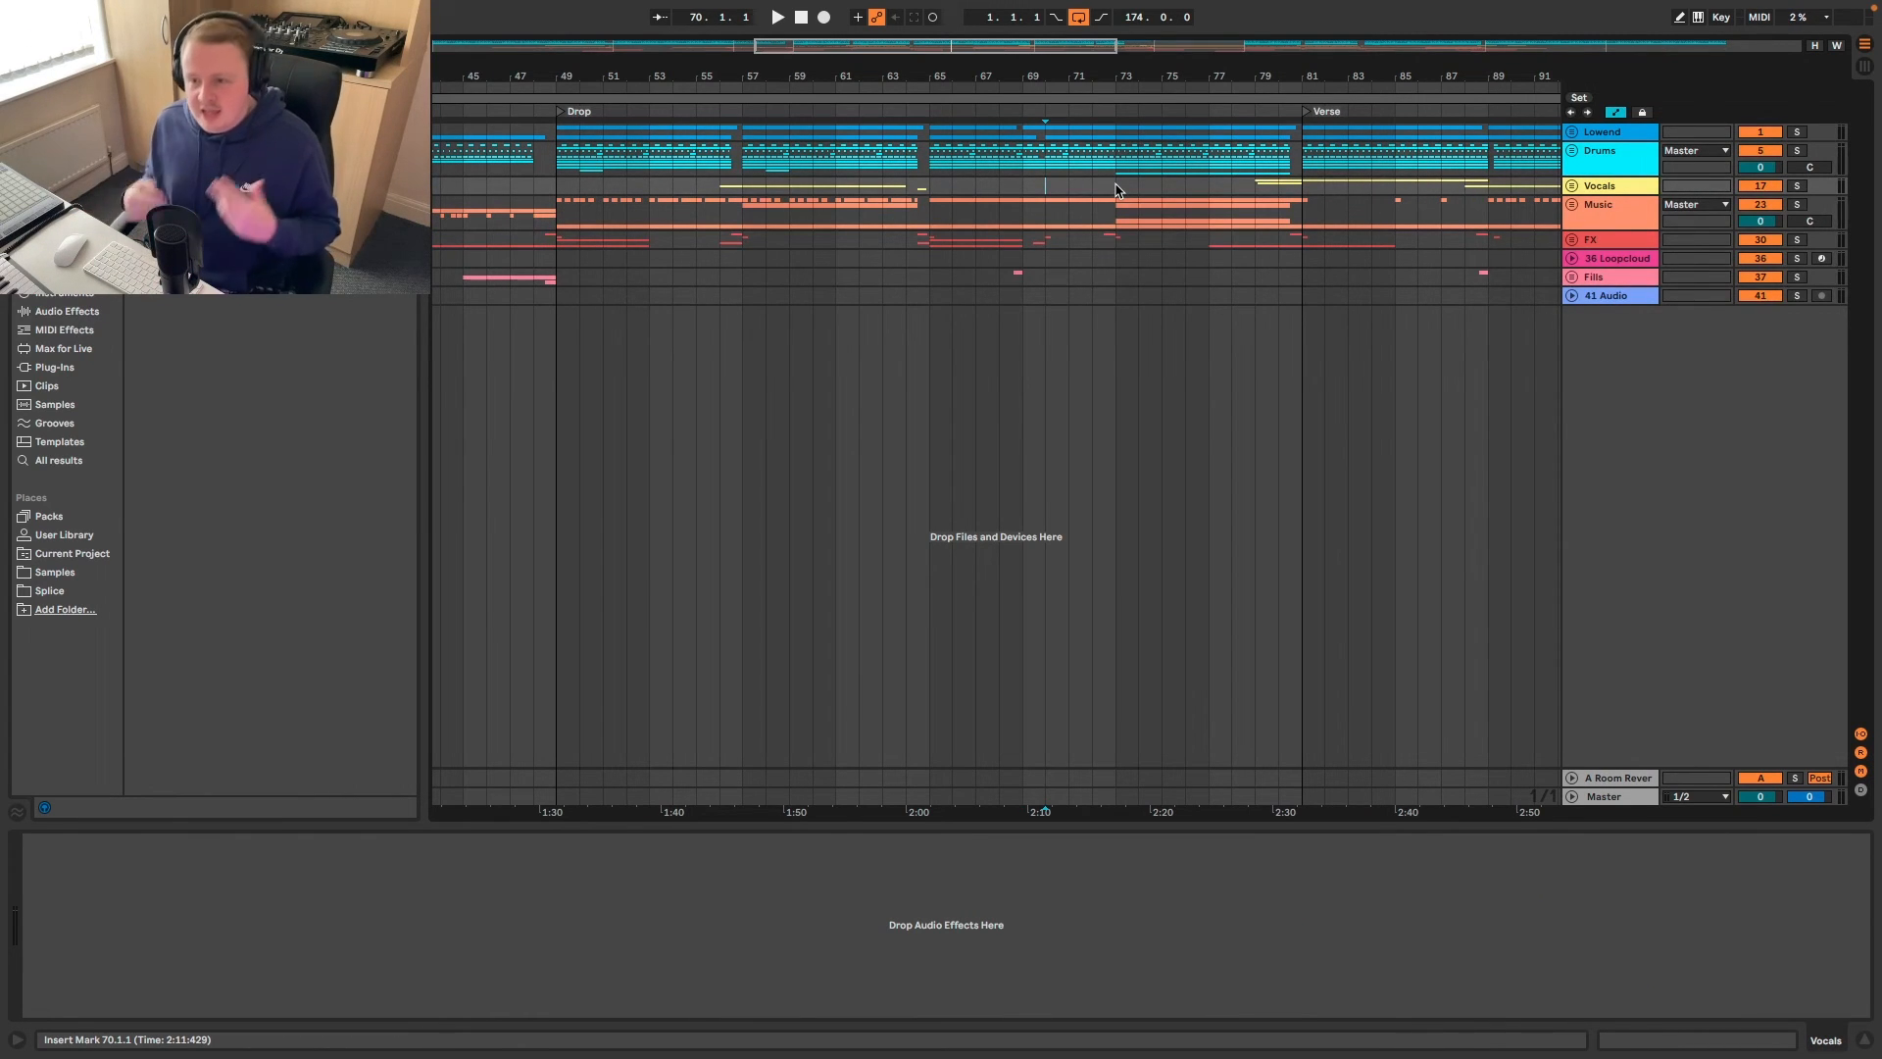
{"action": "scroll", "scroll_direction": "right", "scroll_amount": 3}
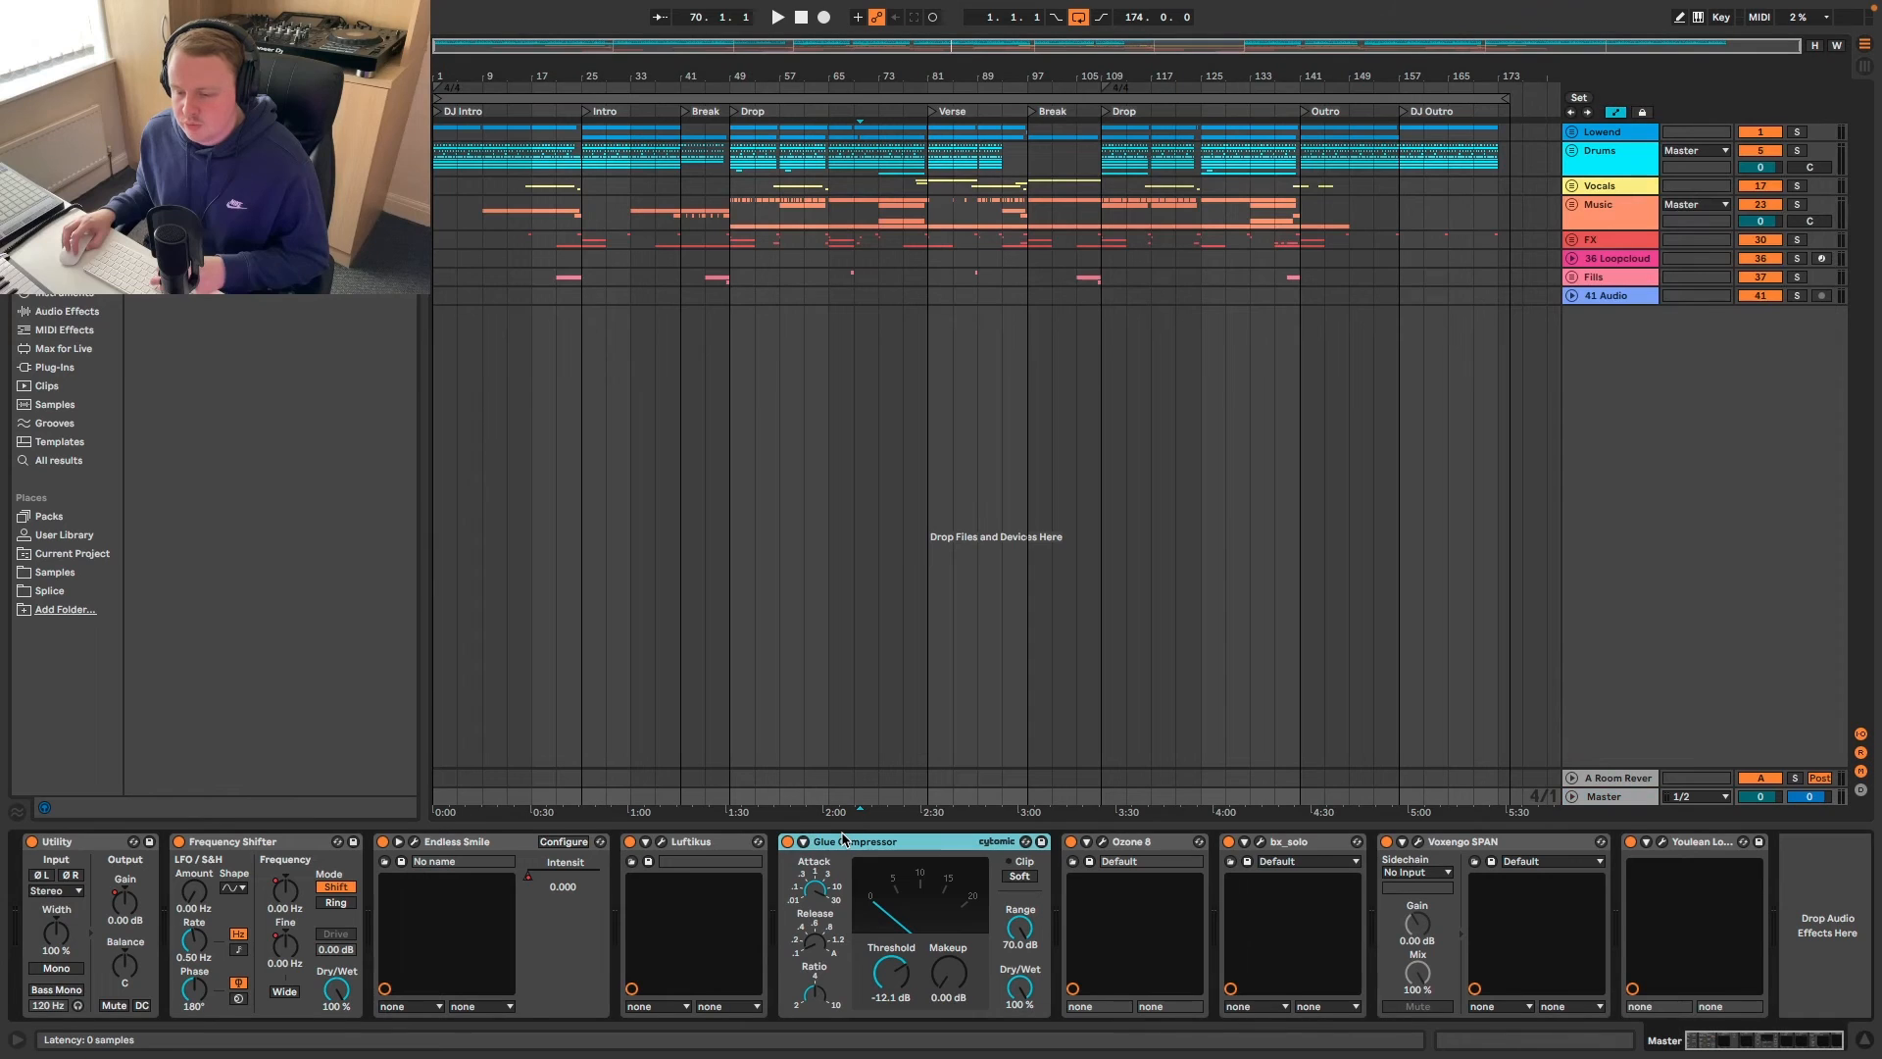
{"action": "left_click", "coordinate": [781, 19]}
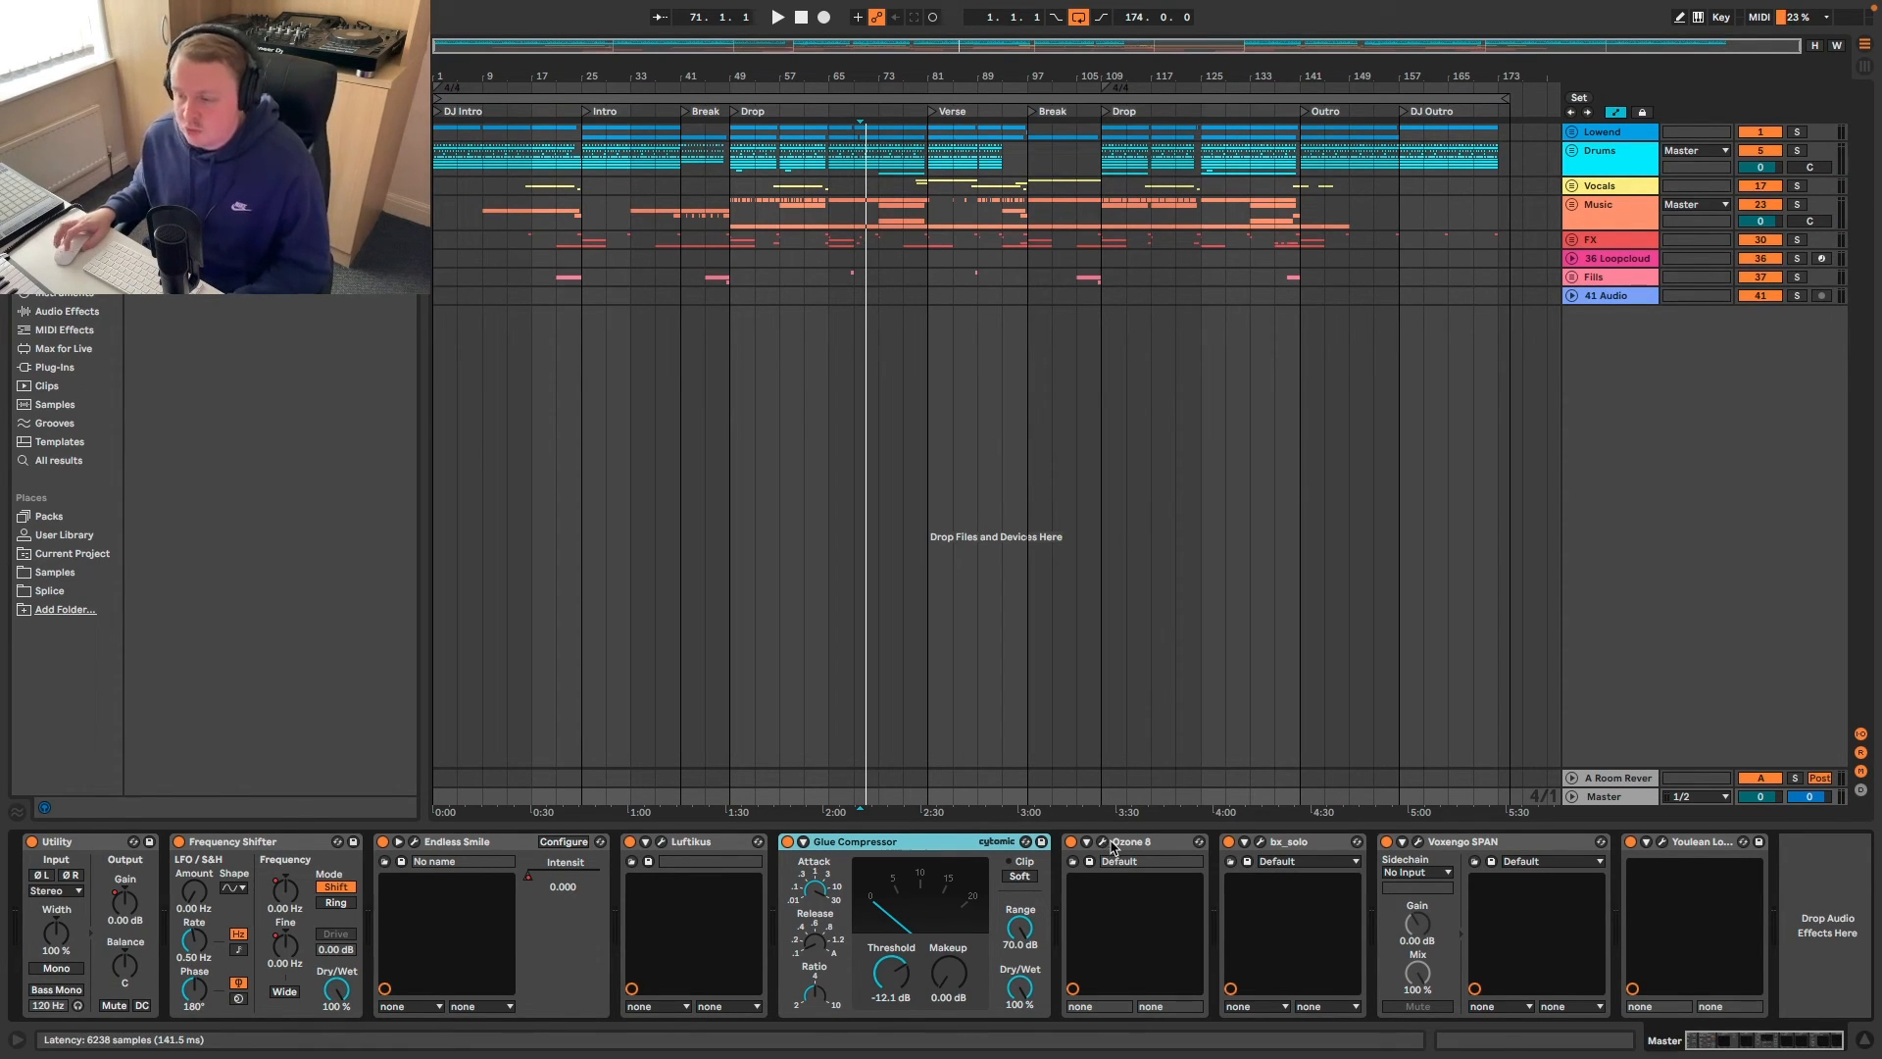
- Open the master's Ozone 8 plugin window via its wrench icon
{"action": "left_click", "coordinate": [1093, 841]}
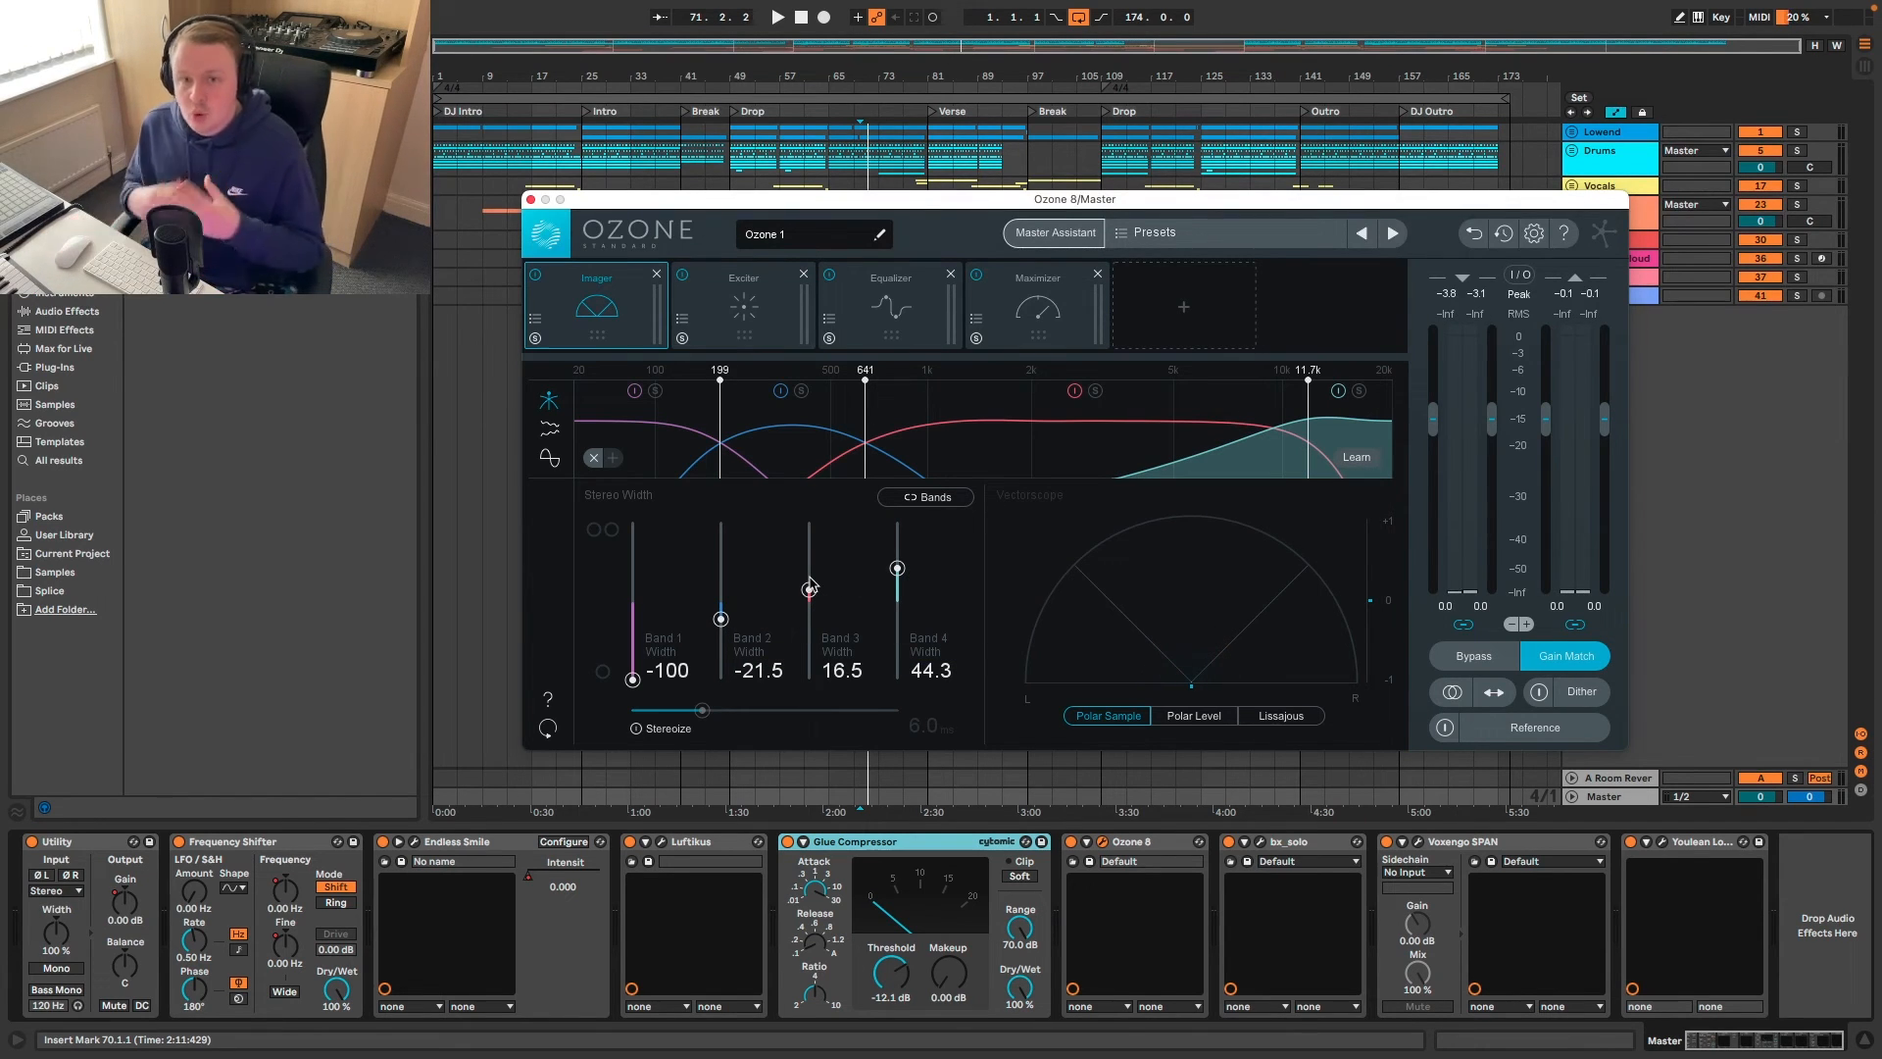
{"action": "mouse_move", "coordinate": [809, 588]}
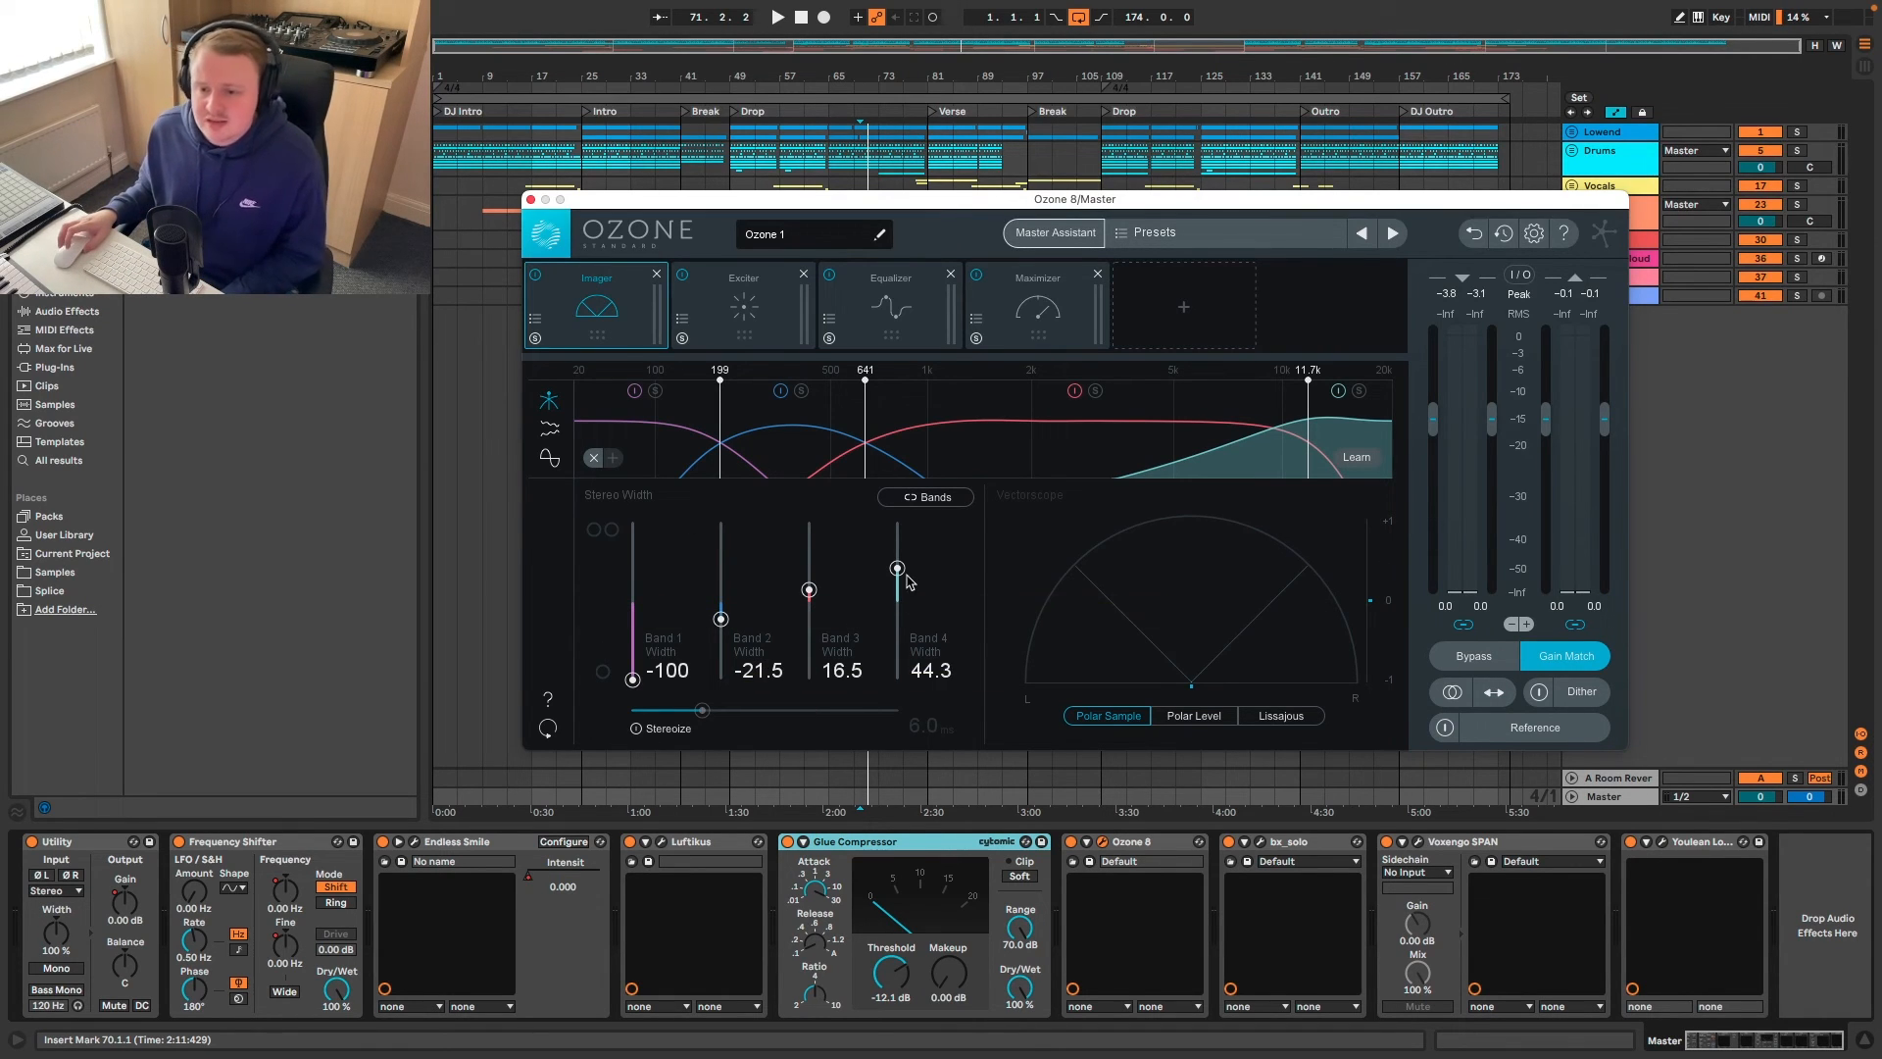
{"action": "mouse_move", "coordinate": [779, 319]}
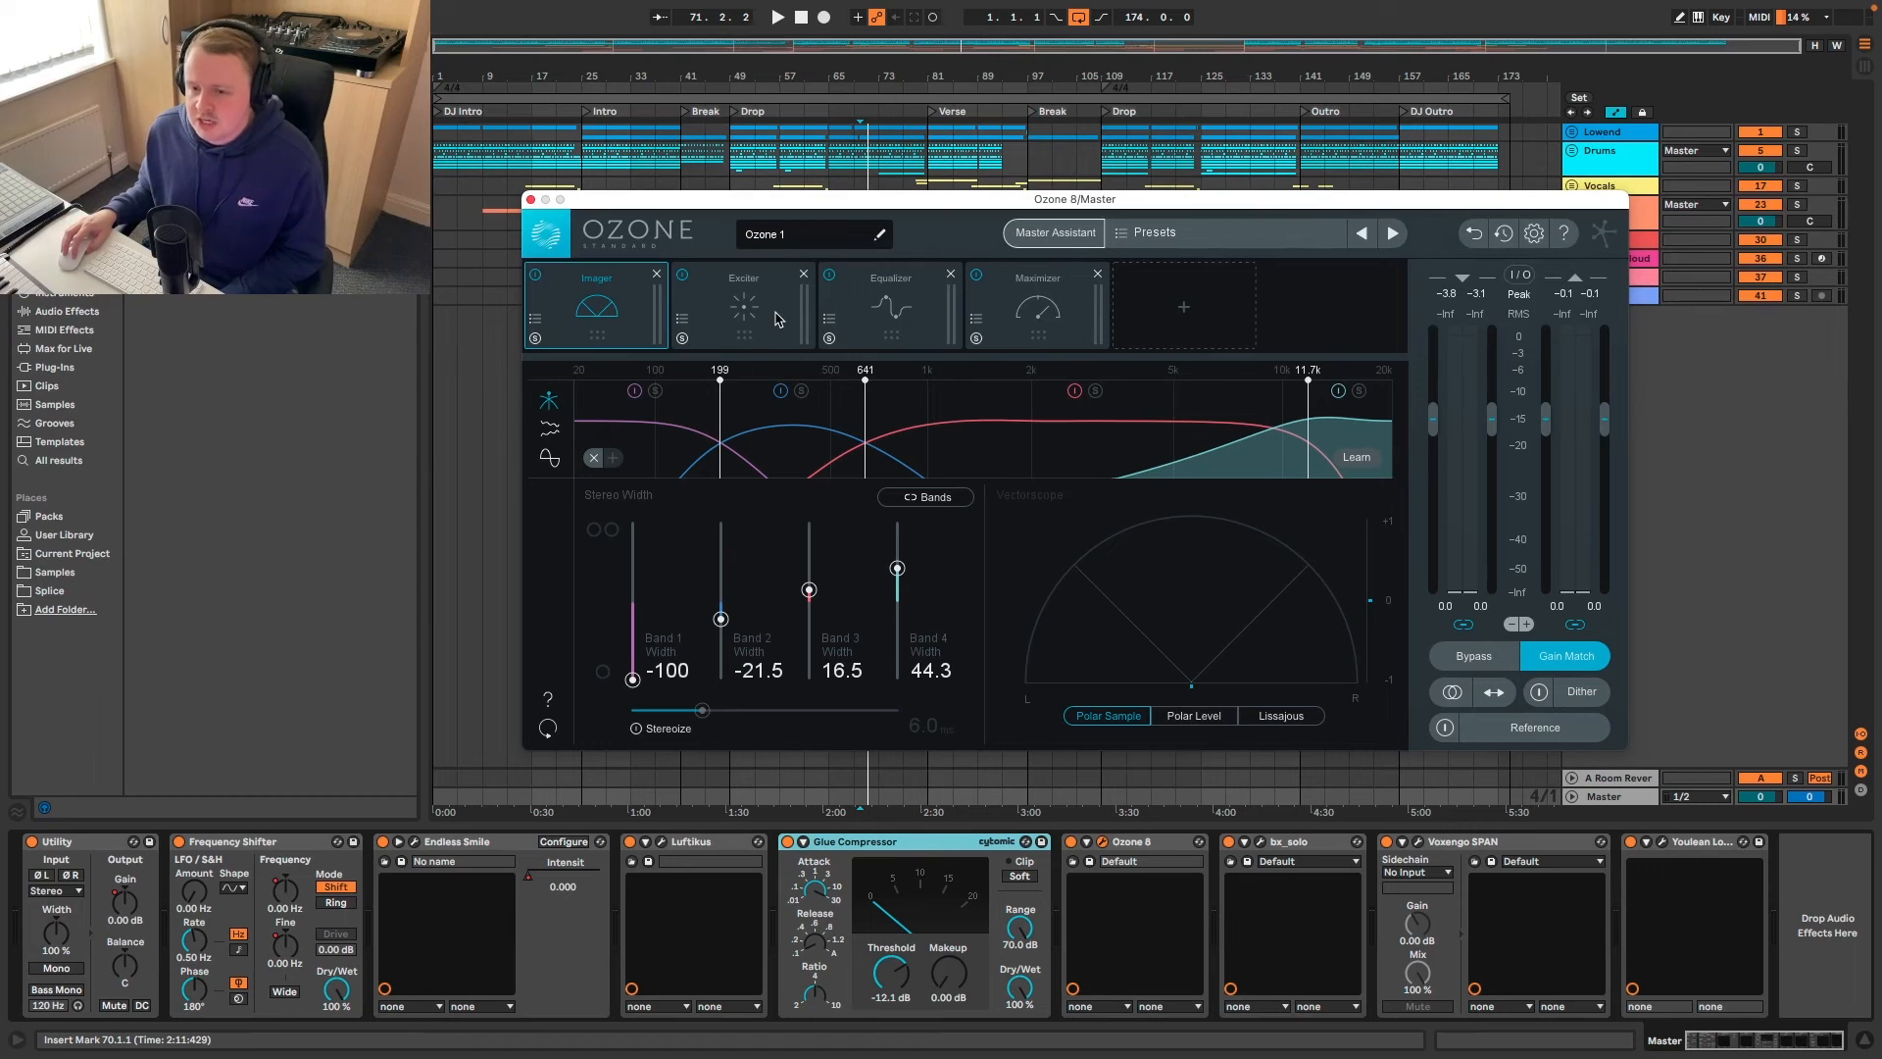
- Browse Ozone 8's Exciter, Equalizer Band 7 high shelf, and Maximizer modules
{"action": "left_click", "coordinate": [743, 309]}
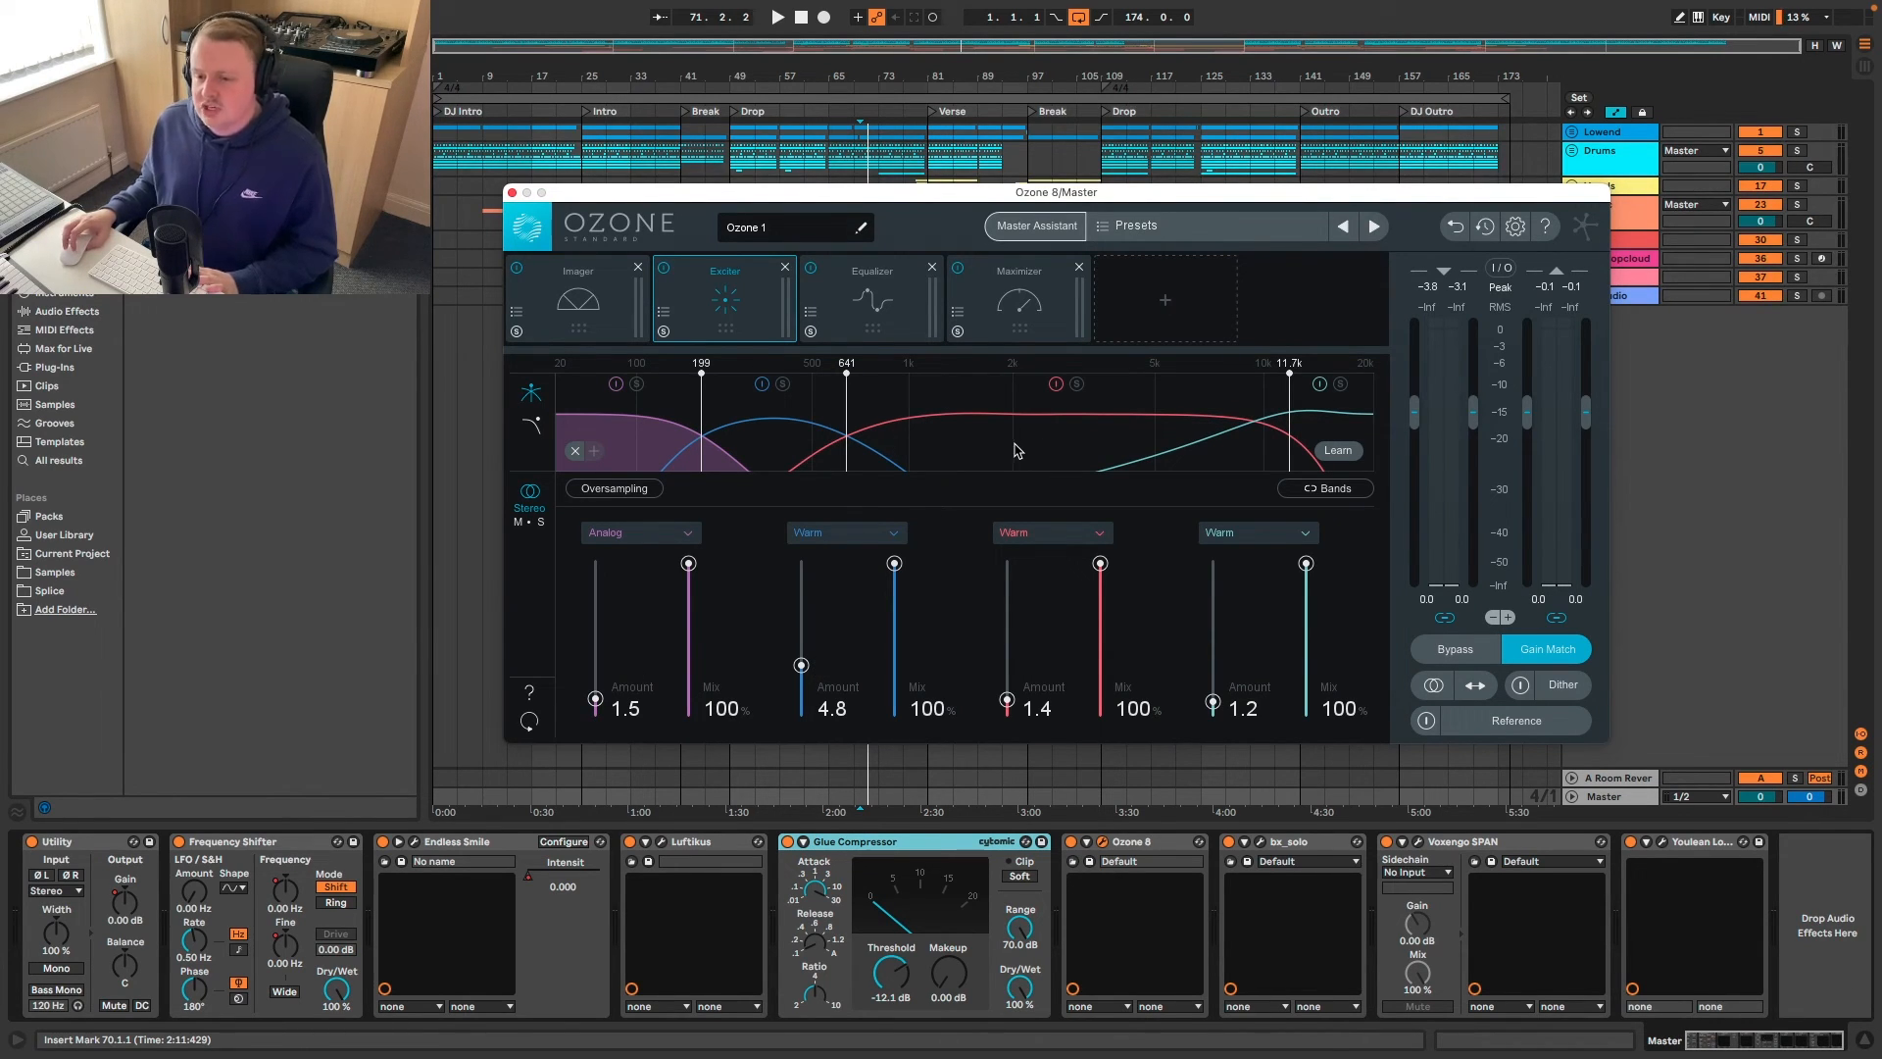
{"action": "left_click", "coordinate": [872, 284]}
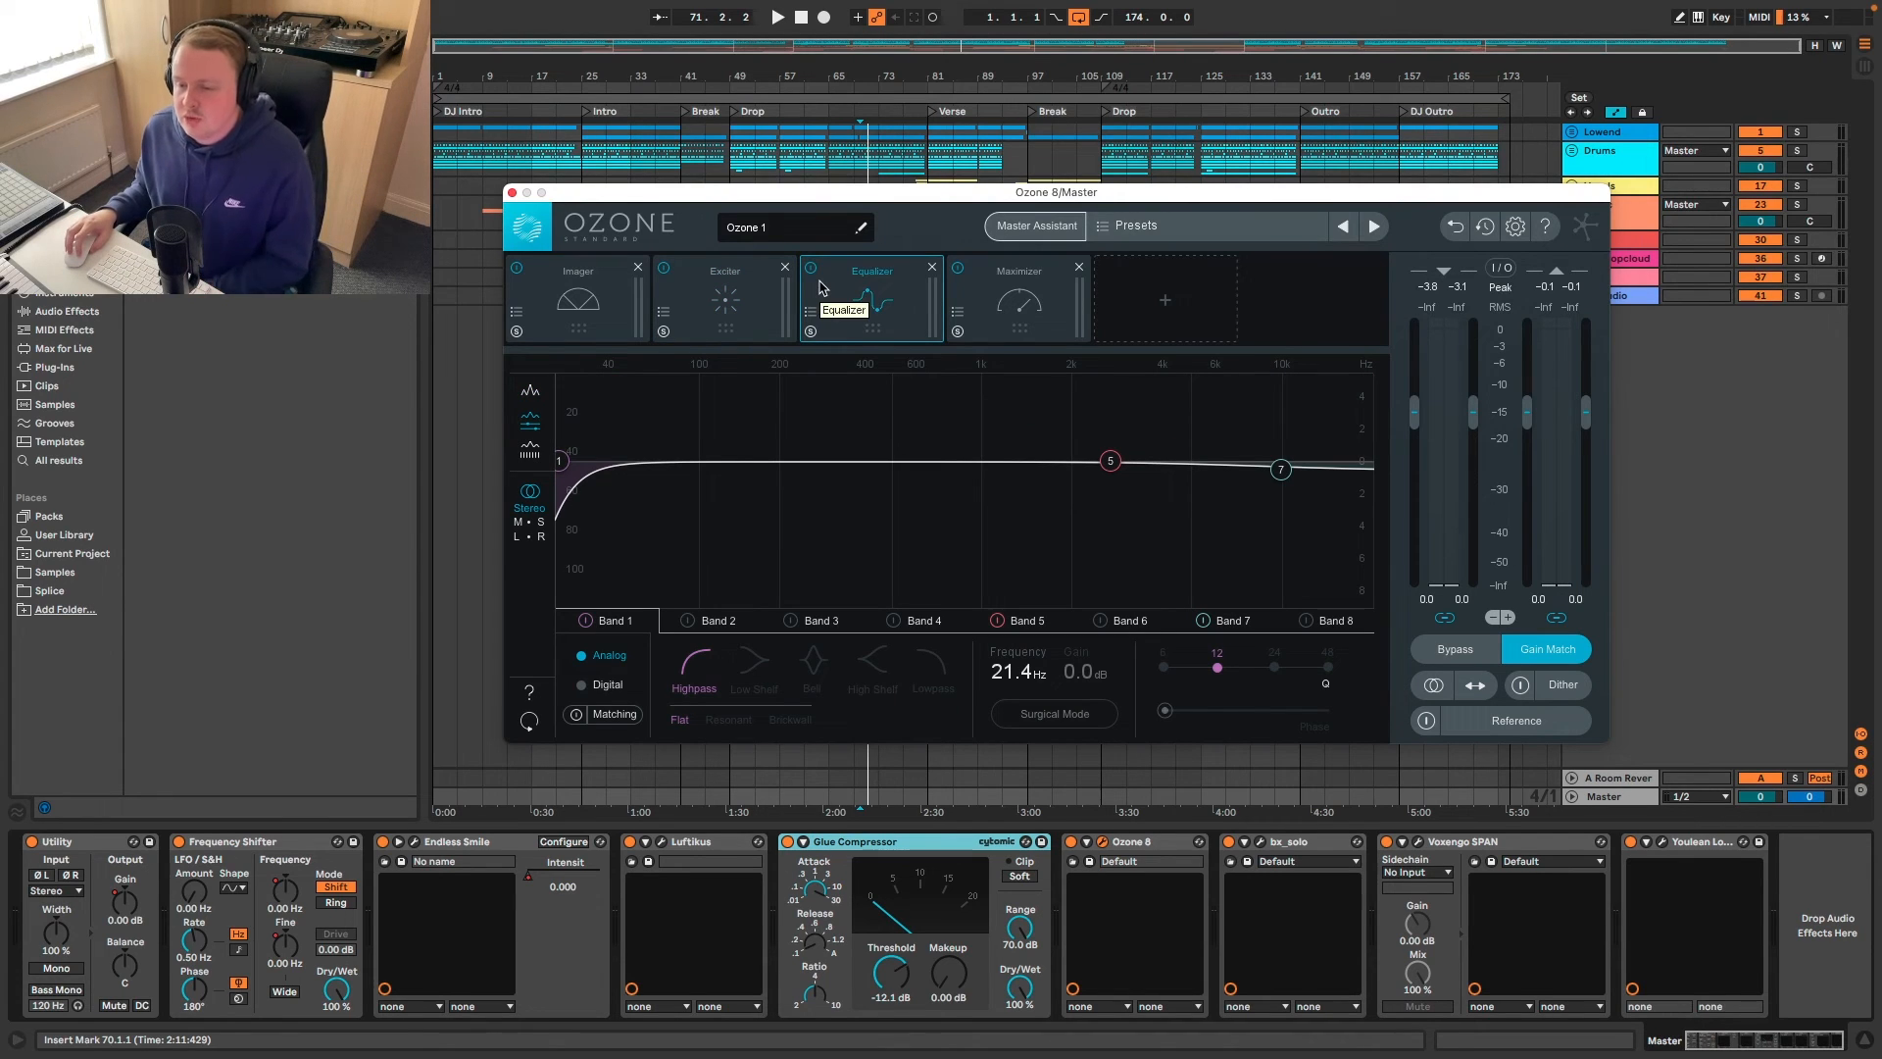
{"action": "mouse_move", "coordinate": [583, 518]}
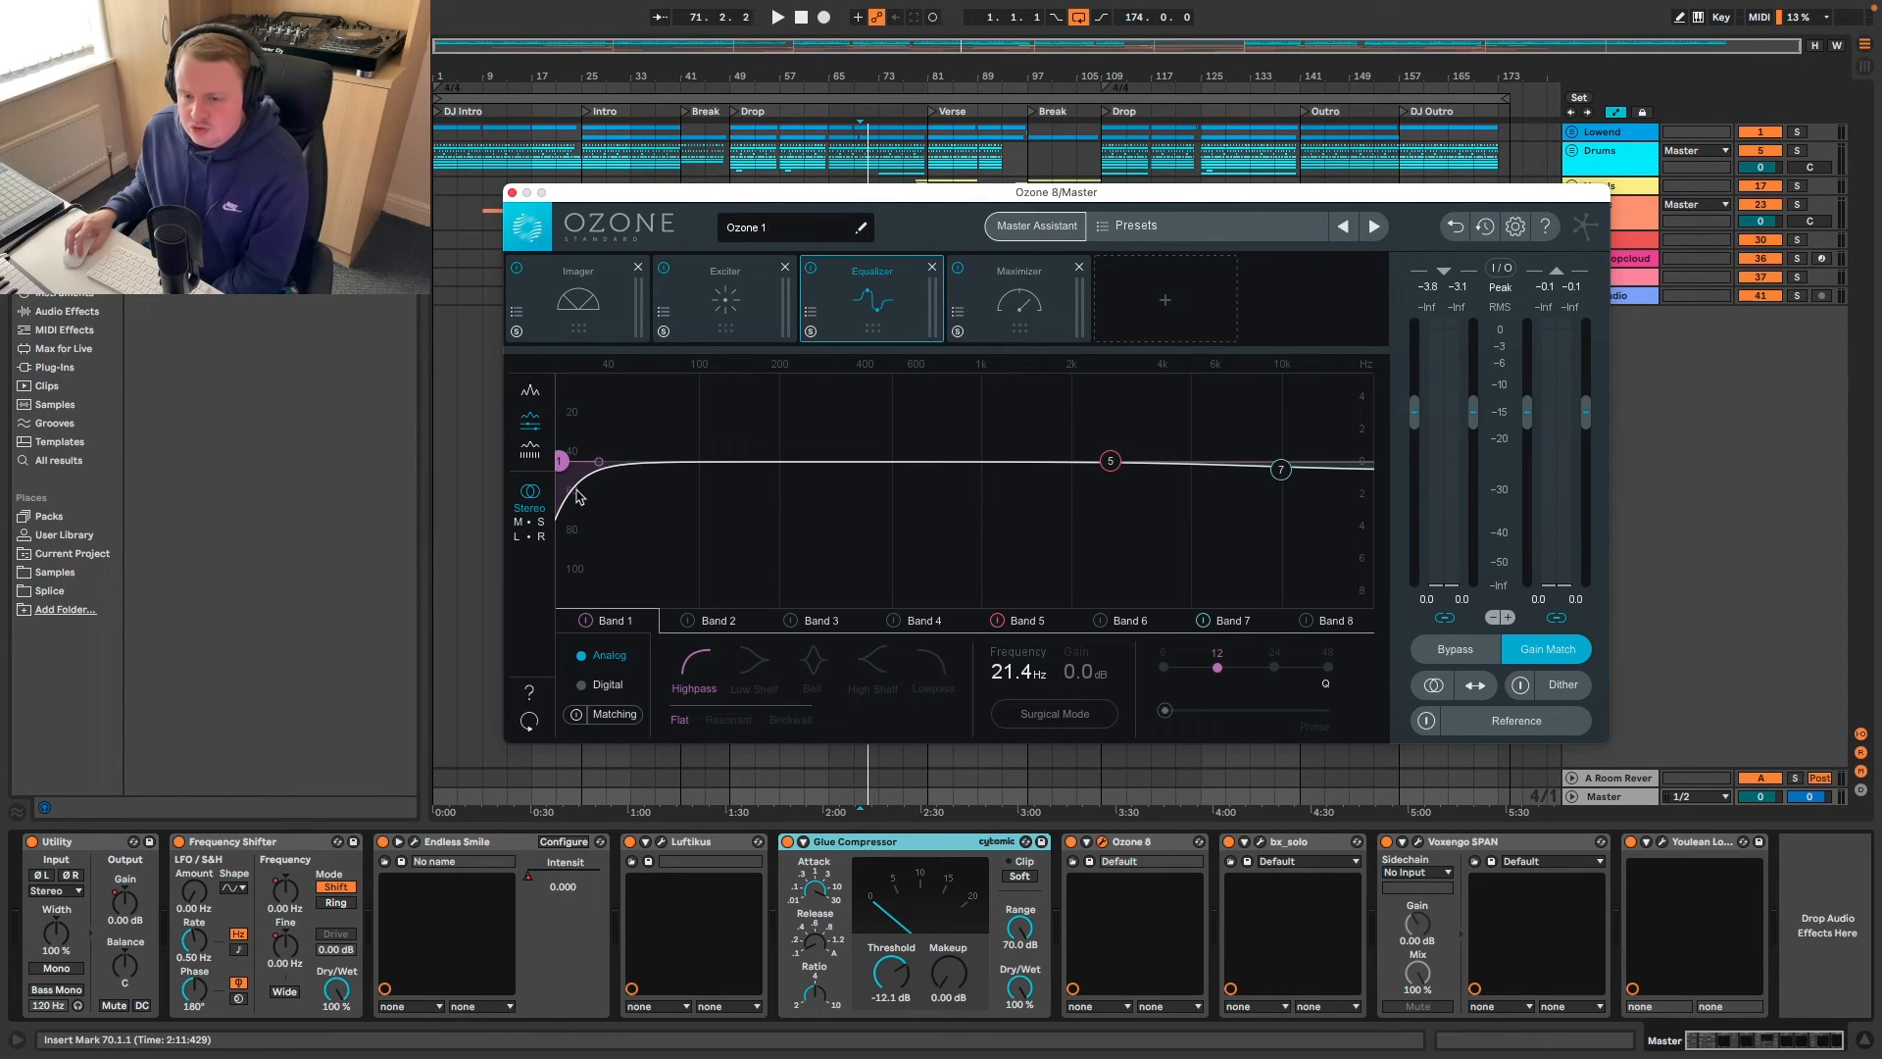
{"action": "left_click", "coordinate": [1280, 467]}
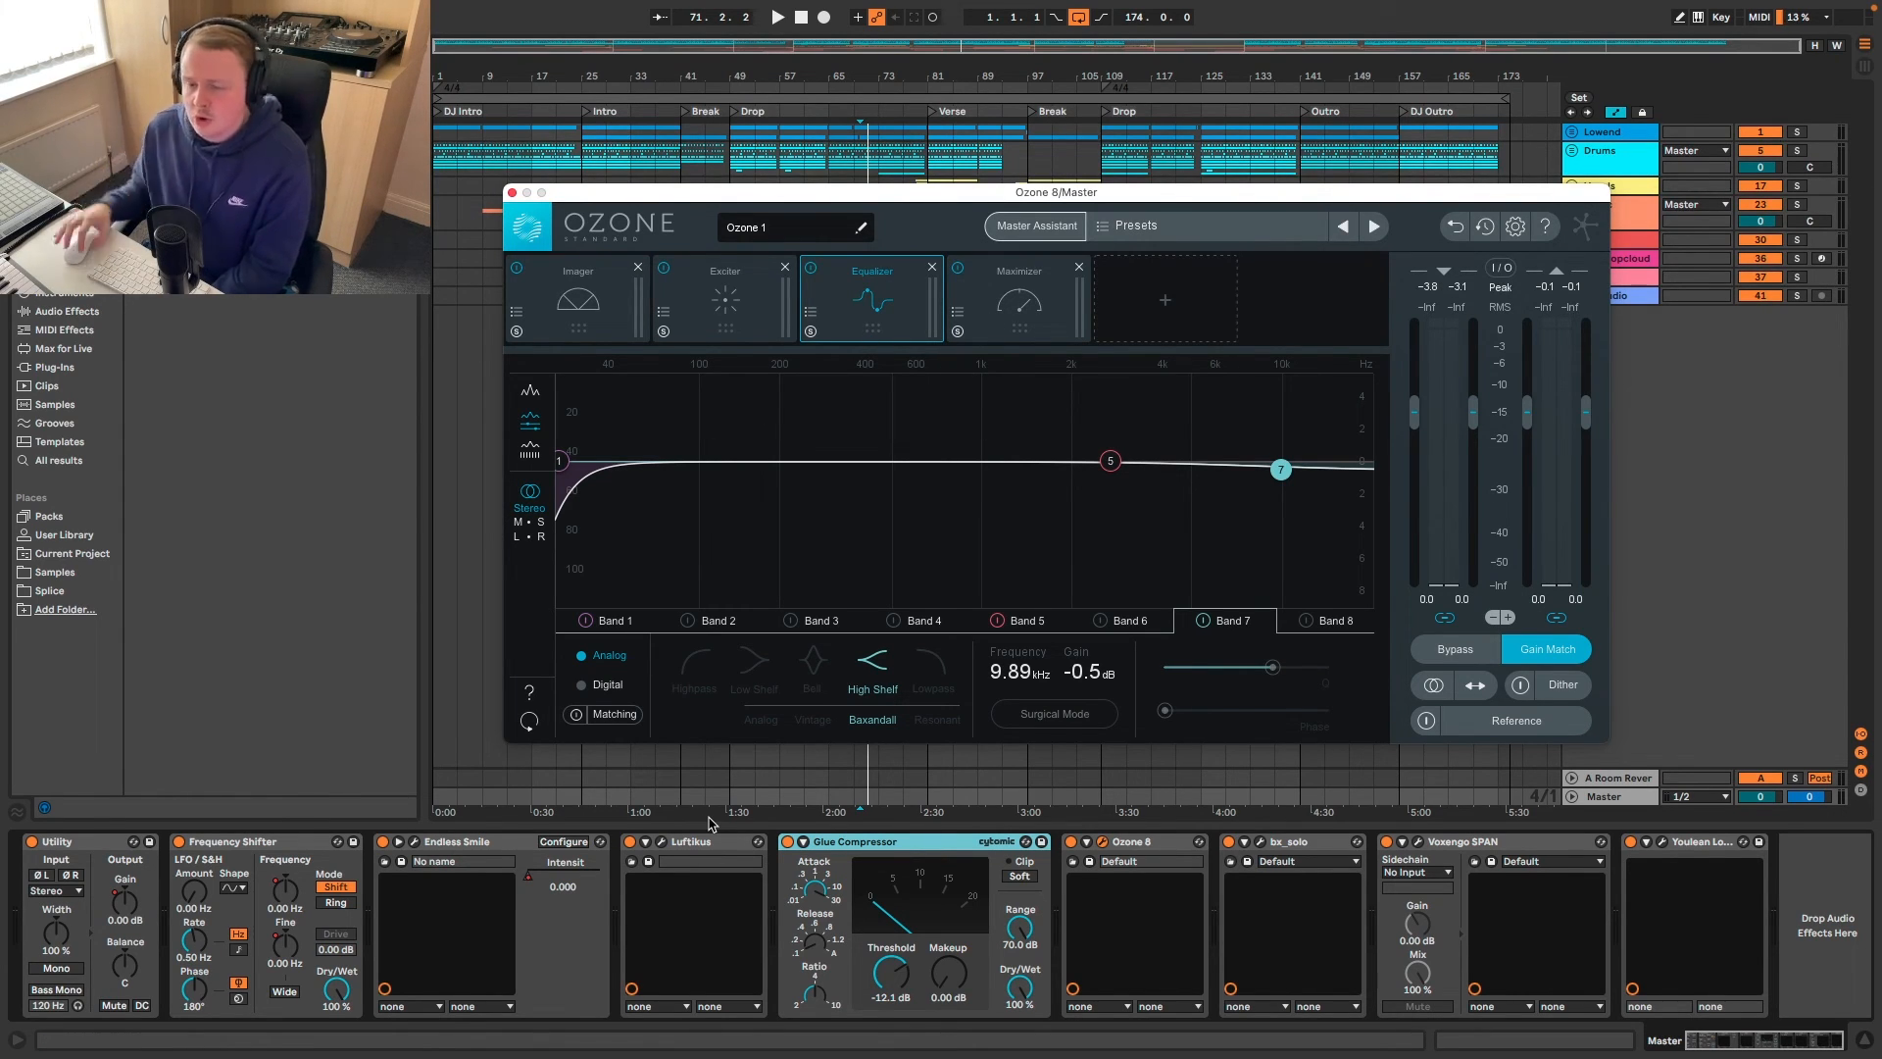
{"action": "left_click", "coordinate": [723, 299]}
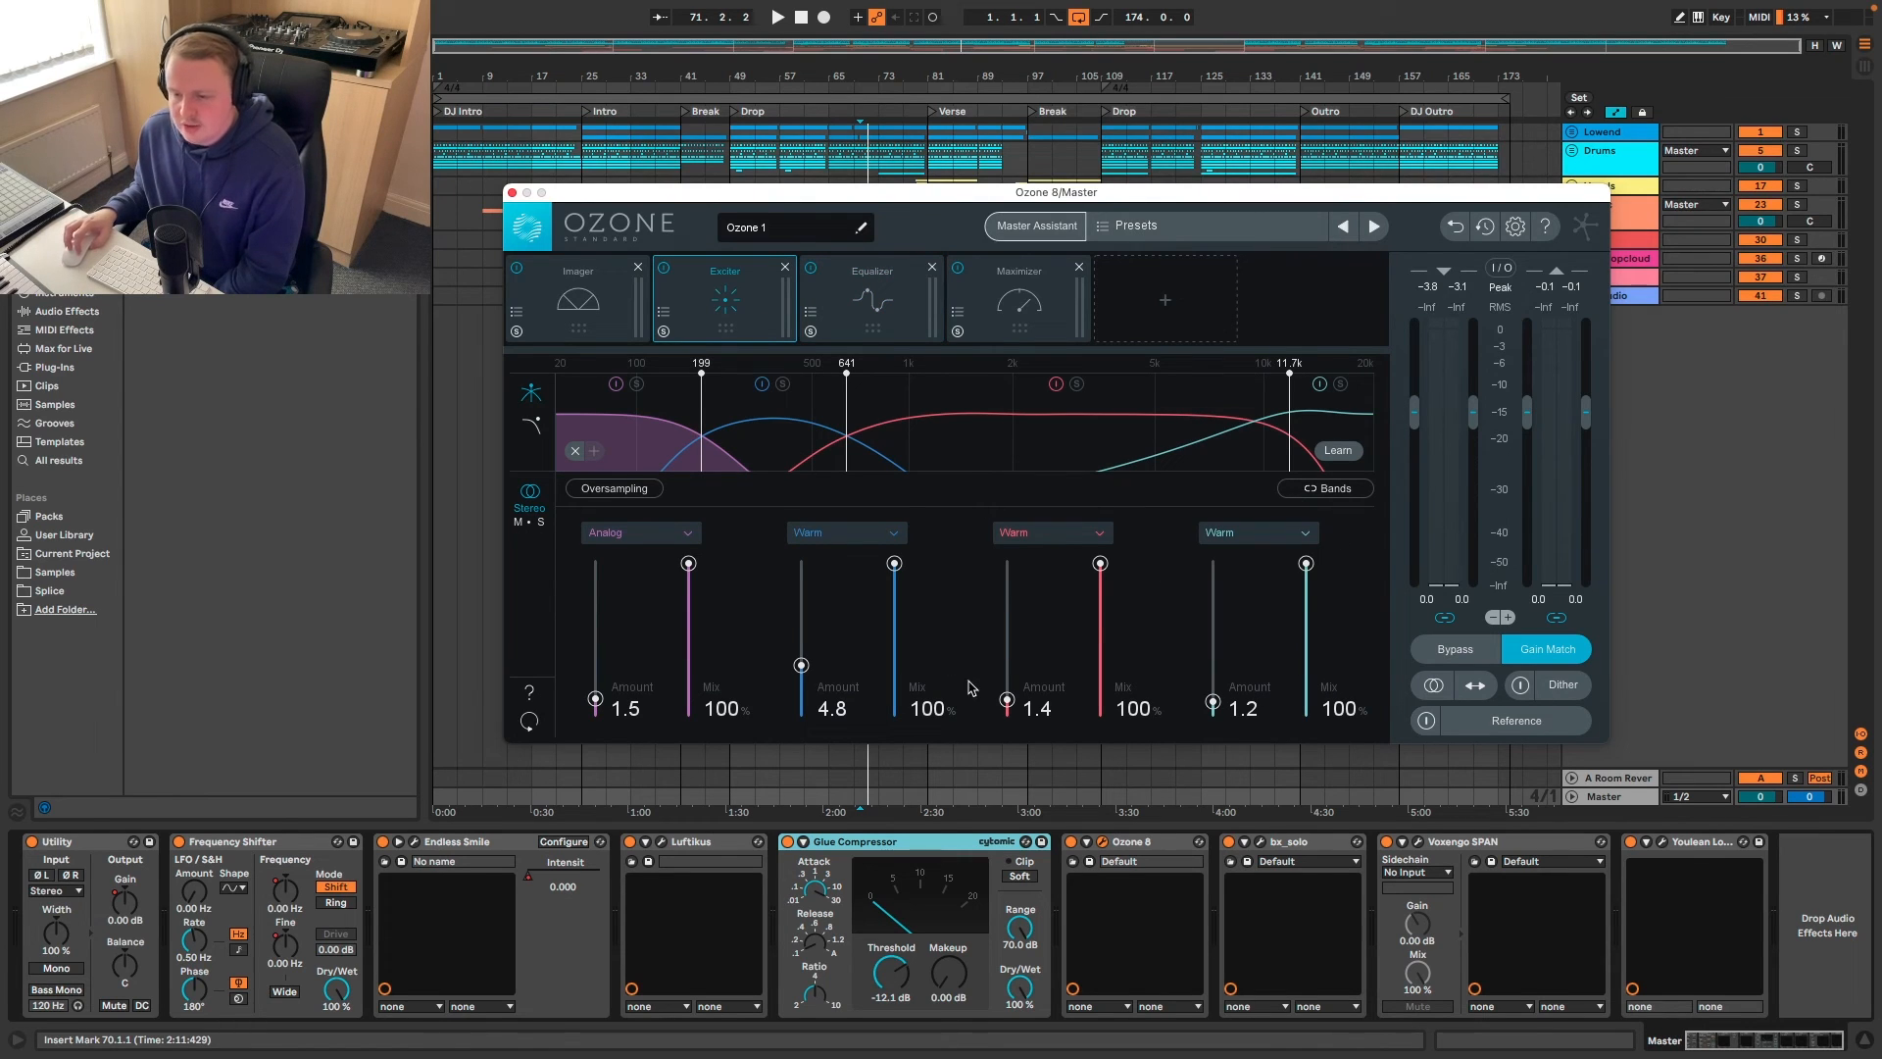
{"action": "left_click", "coordinate": [1020, 272]}
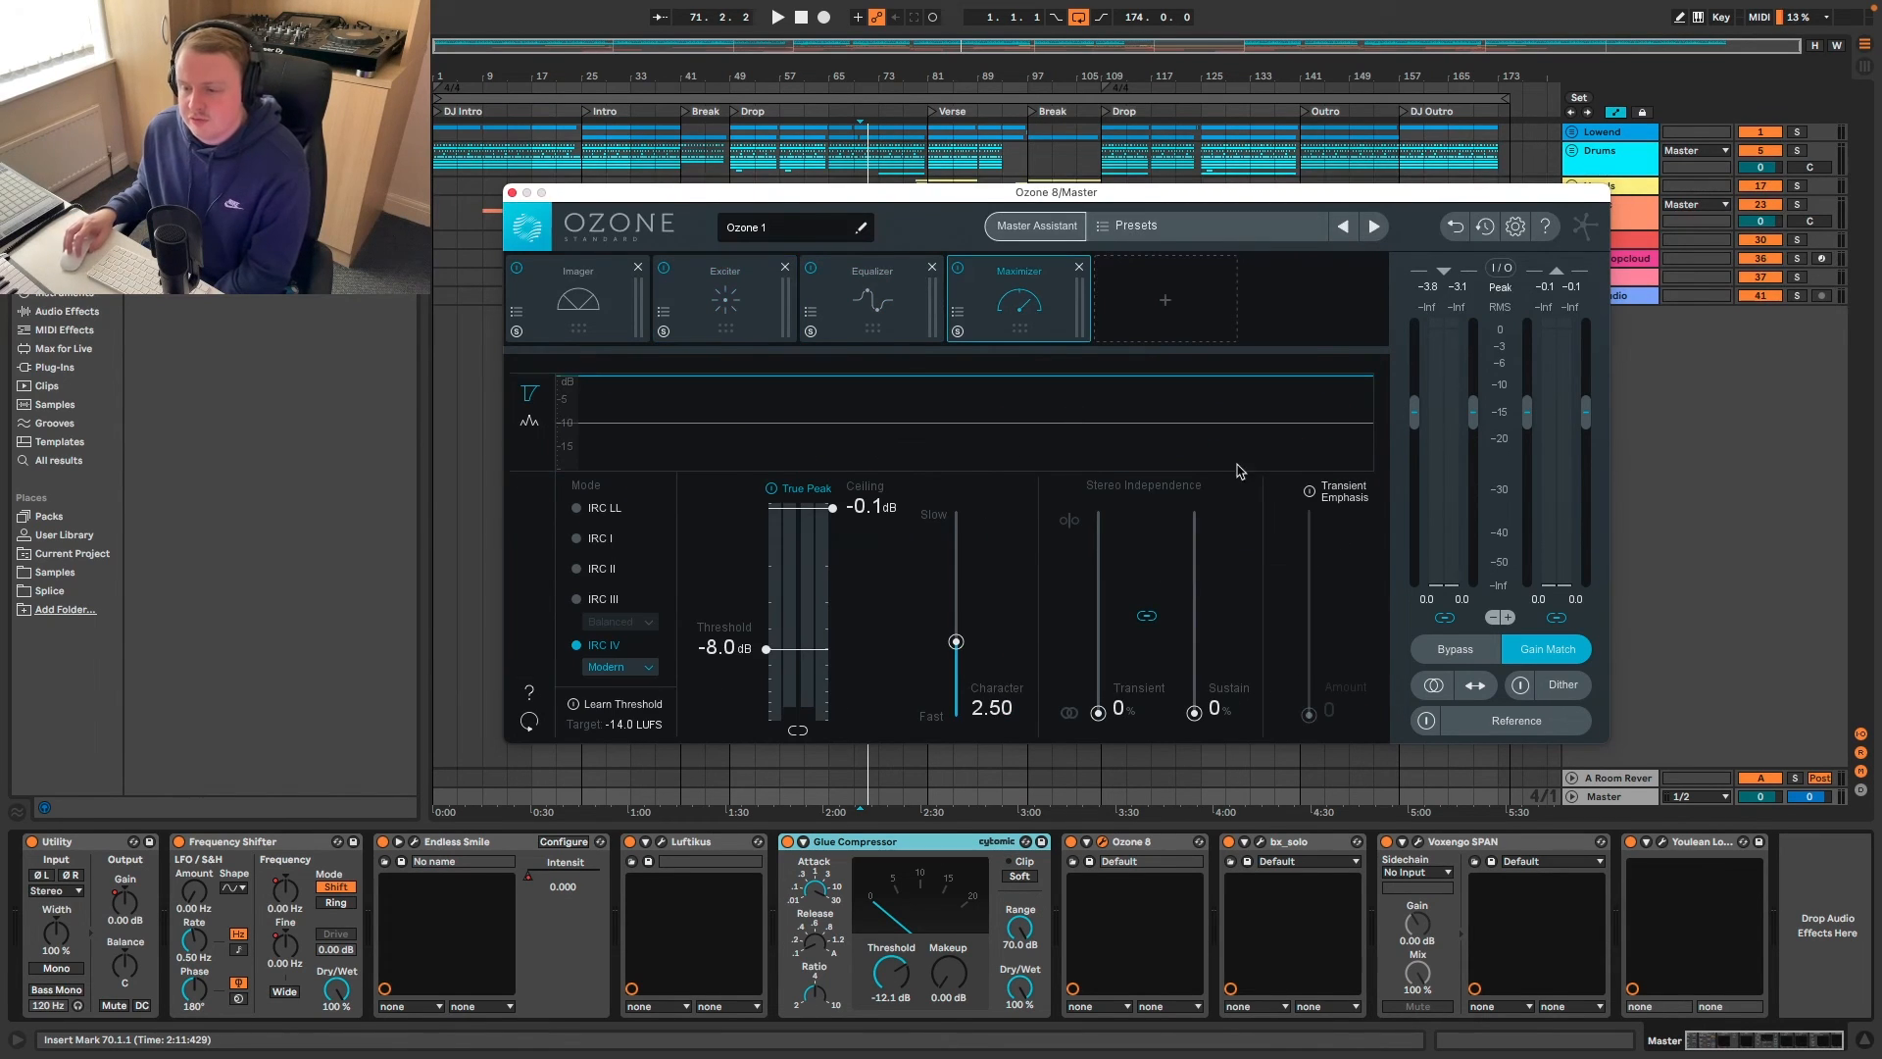
- Revisit Imager and Maximizer modules and compare the sound with Ozone bypassed
{"action": "left_click", "coordinate": [578, 295]}
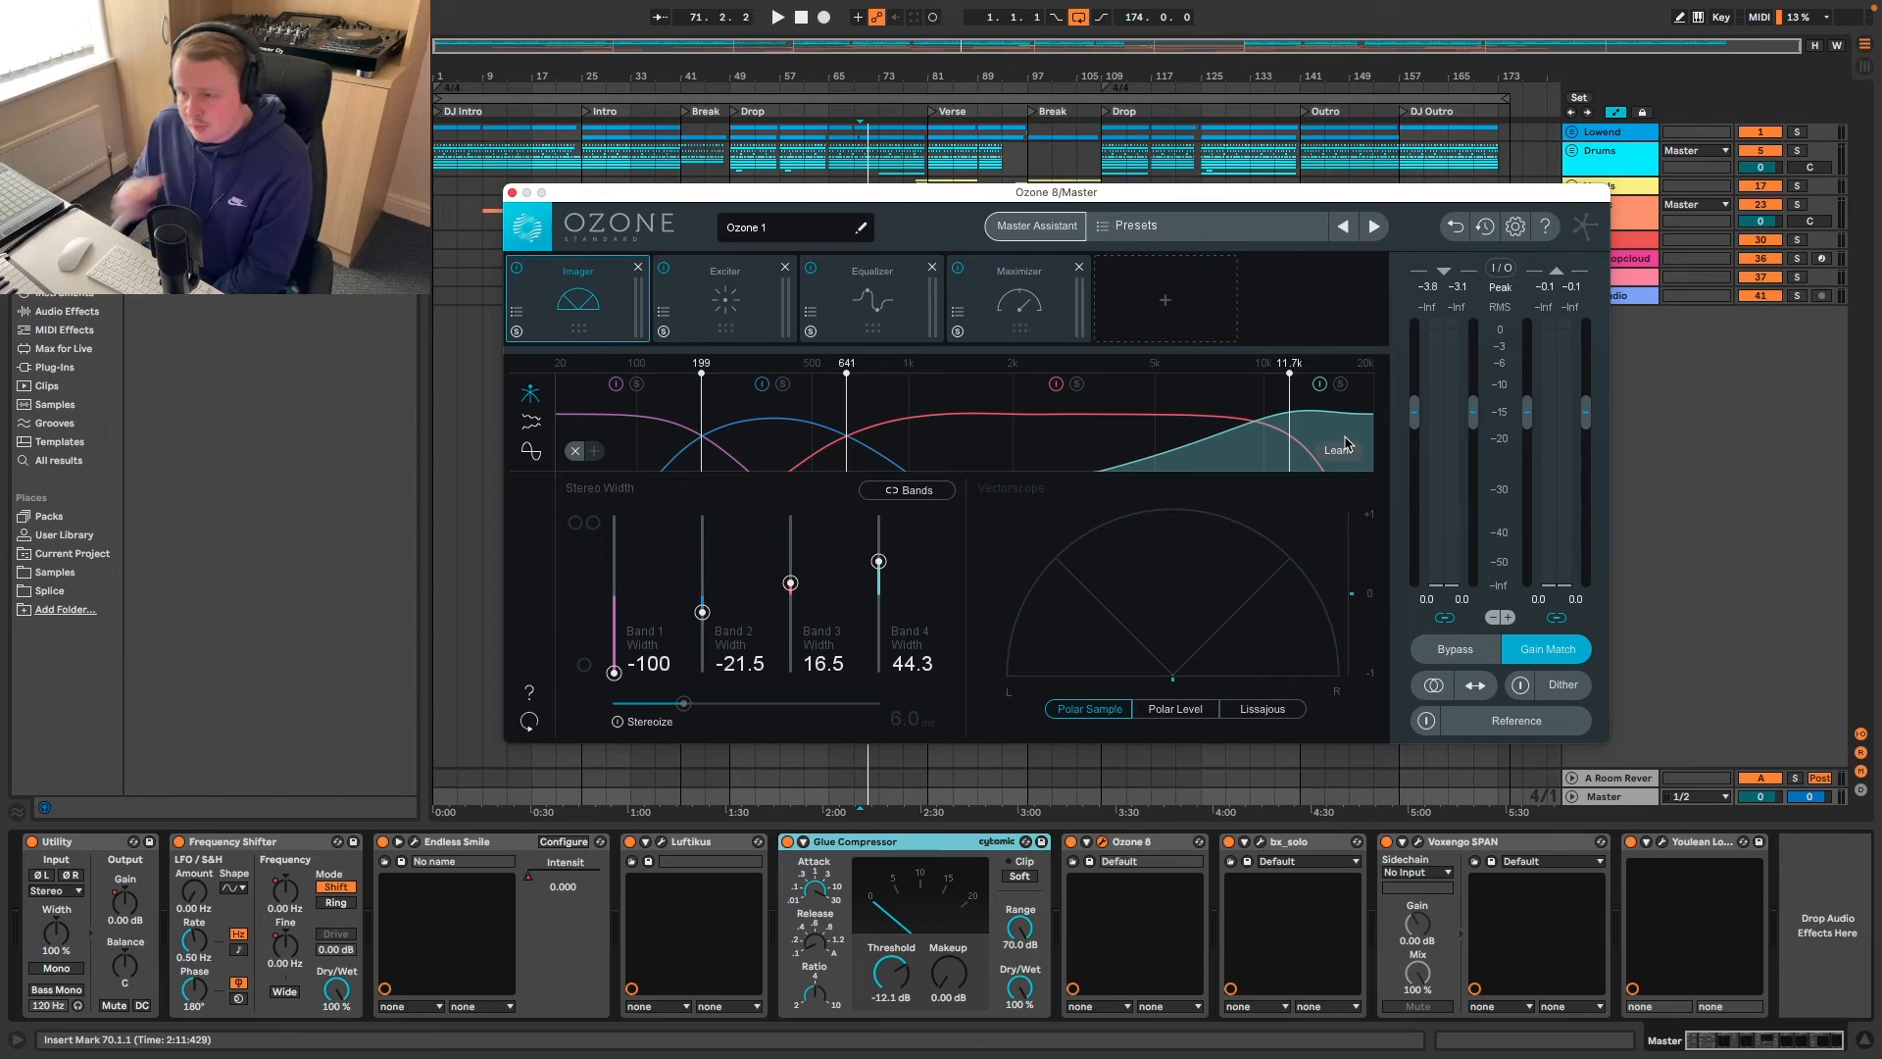
{"action": "left_click", "coordinate": [1019, 299]}
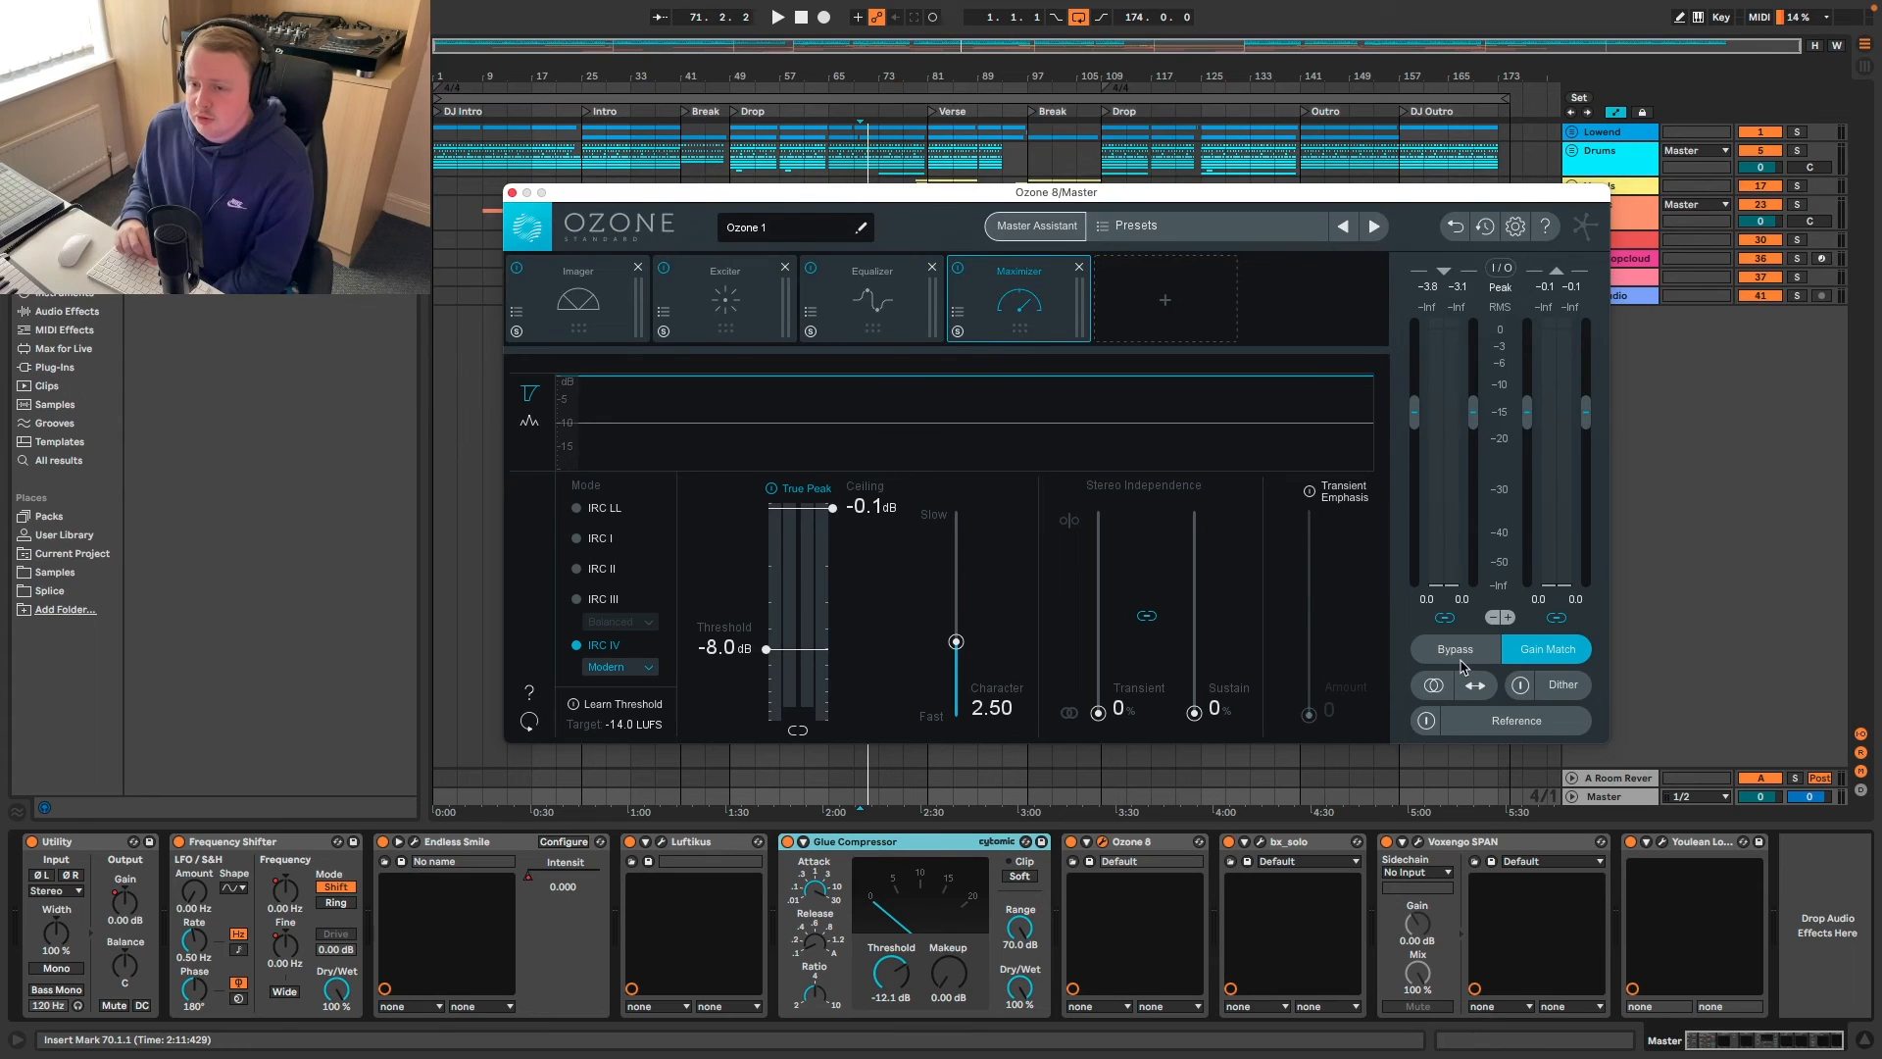
{"action": "mouse_move", "coordinate": [1144, 497]}
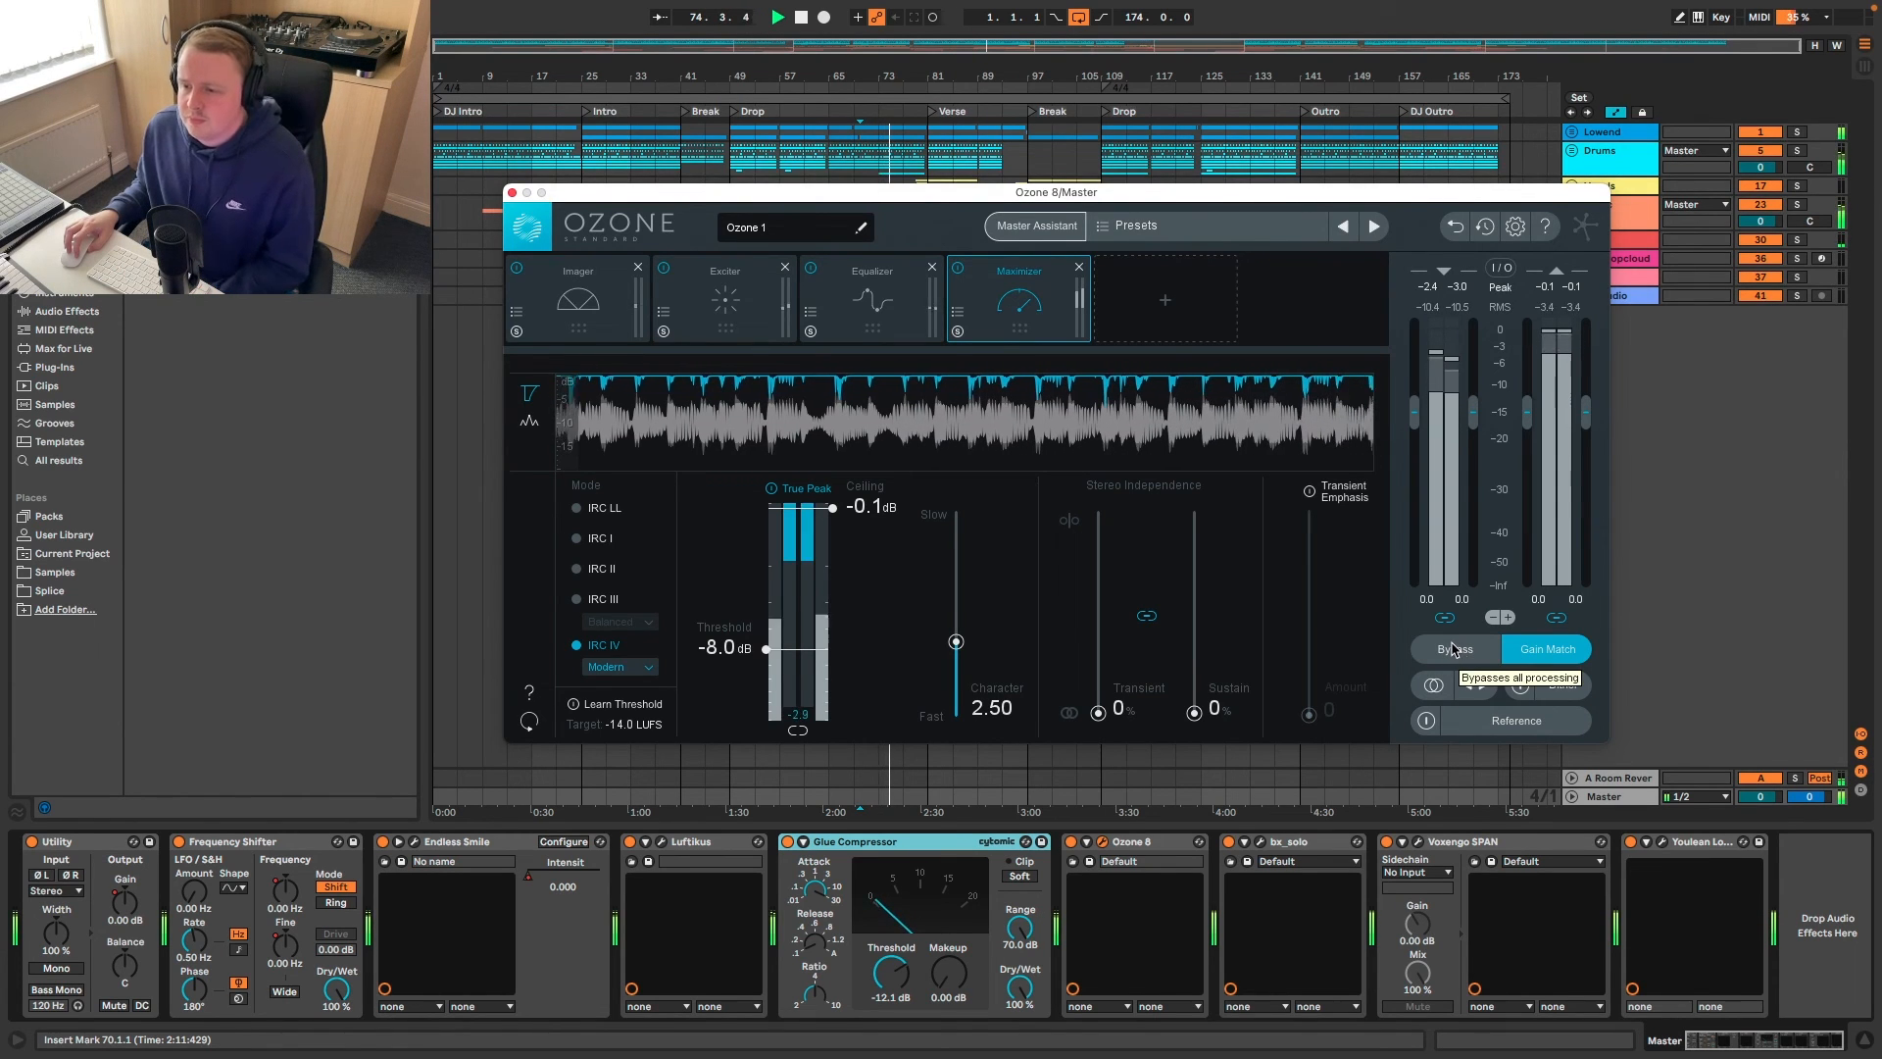
{"action": "left_click", "coordinate": [1454, 649]}
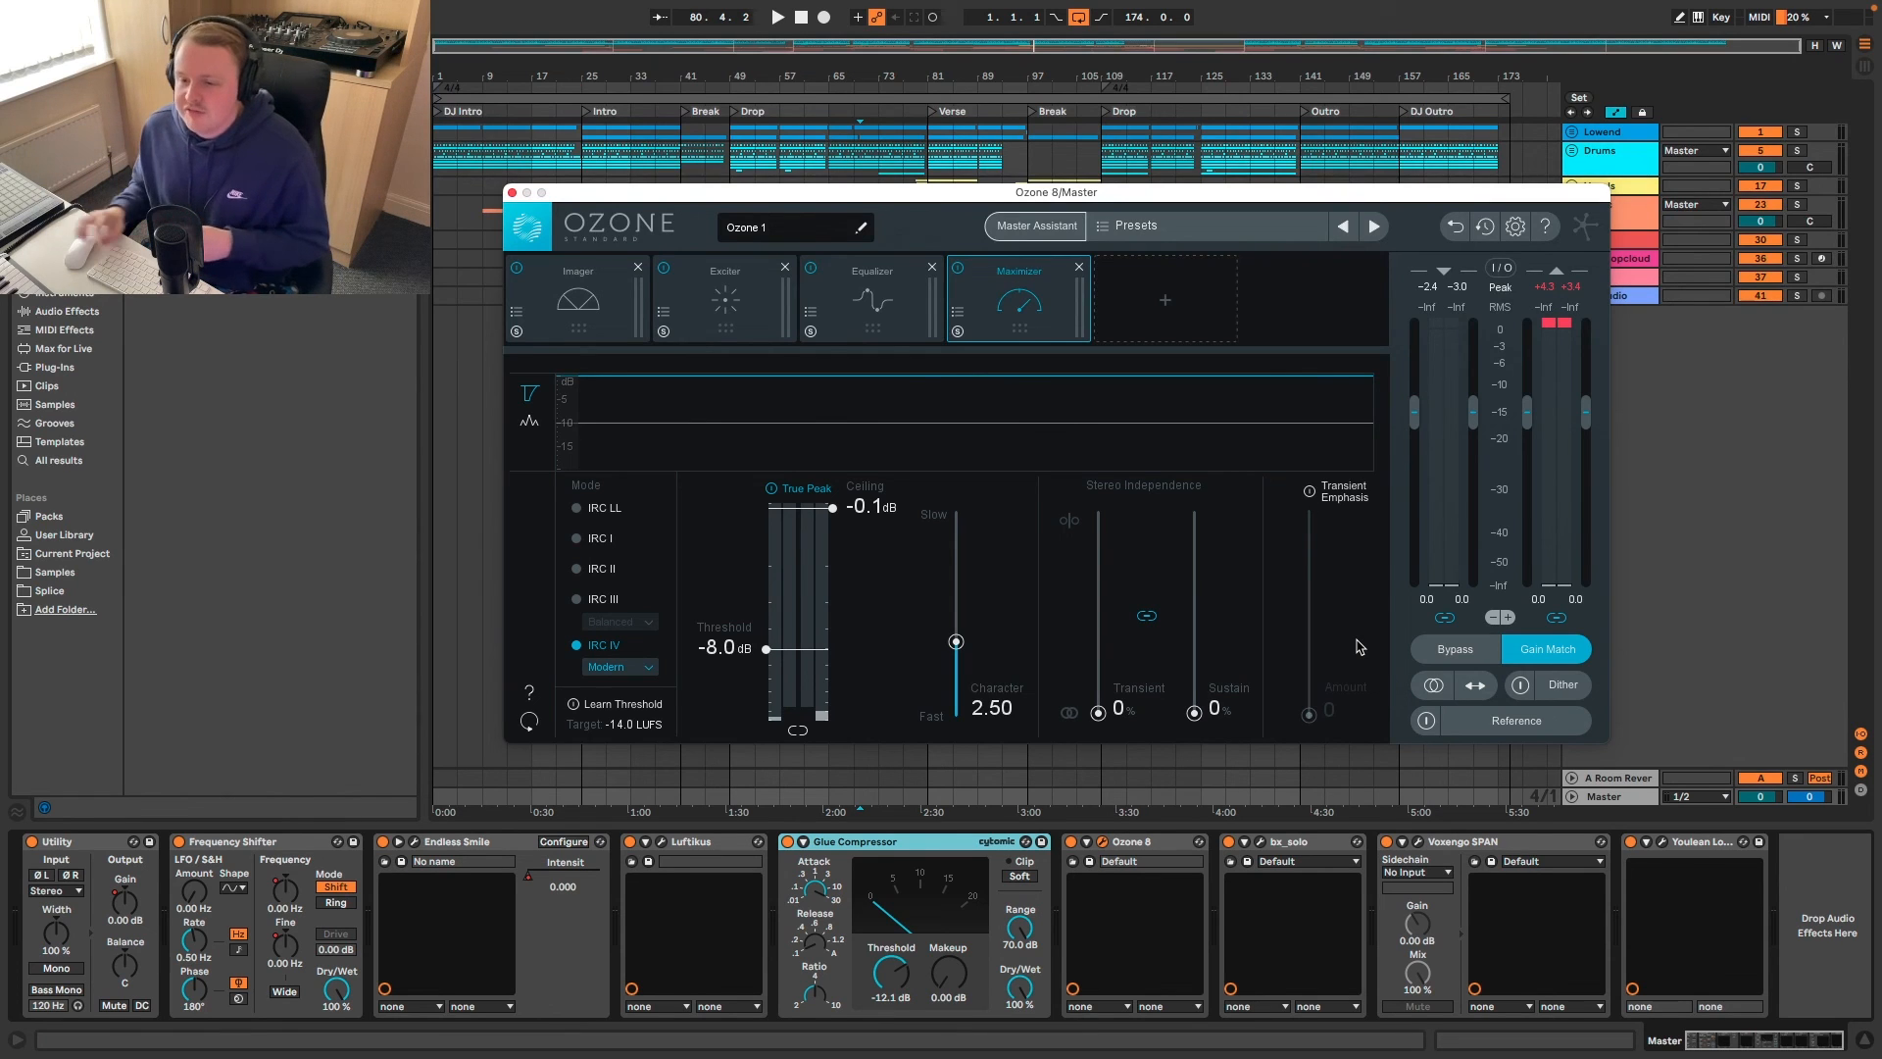
{"action": "left_click", "coordinate": [578, 299]}
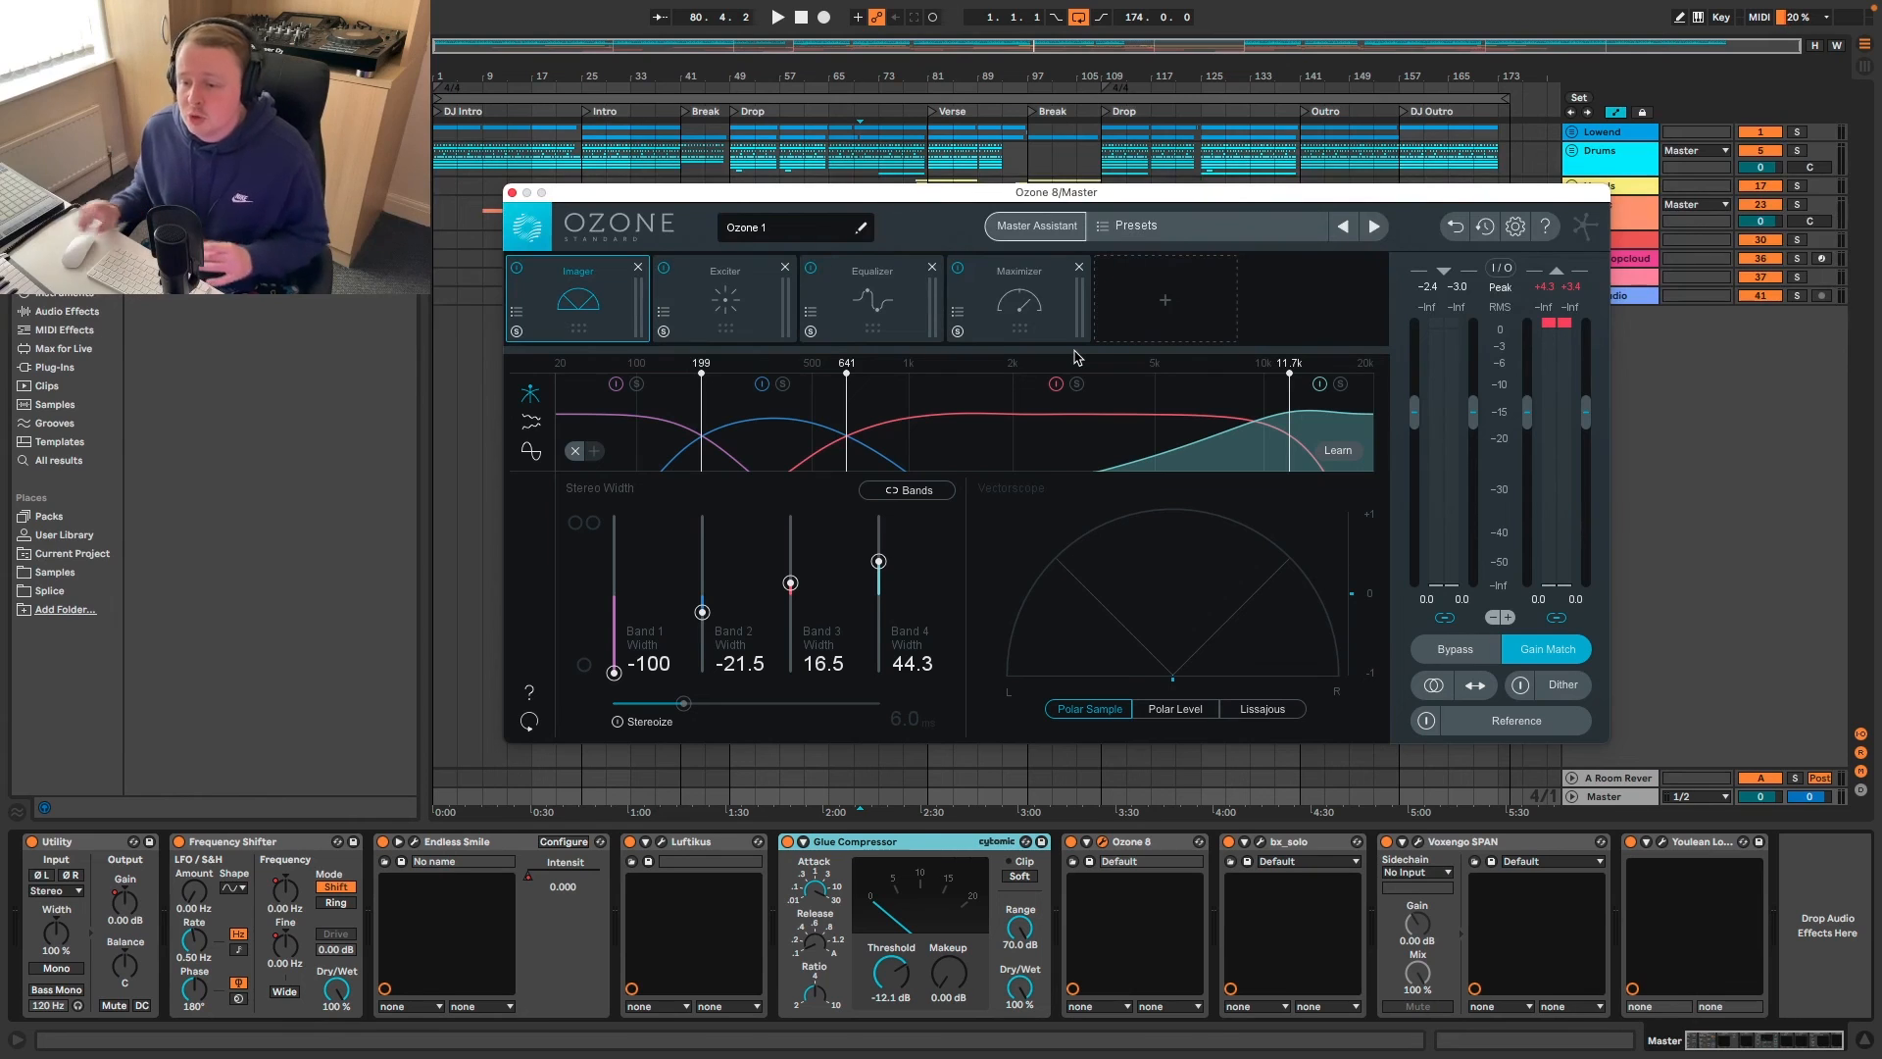
- Close the Ozone 8 window and open the master's bx_solo plugin
{"action": "left_click_drag", "start_coordinate": [1054, 191], "coordinate": [1053, 197]}
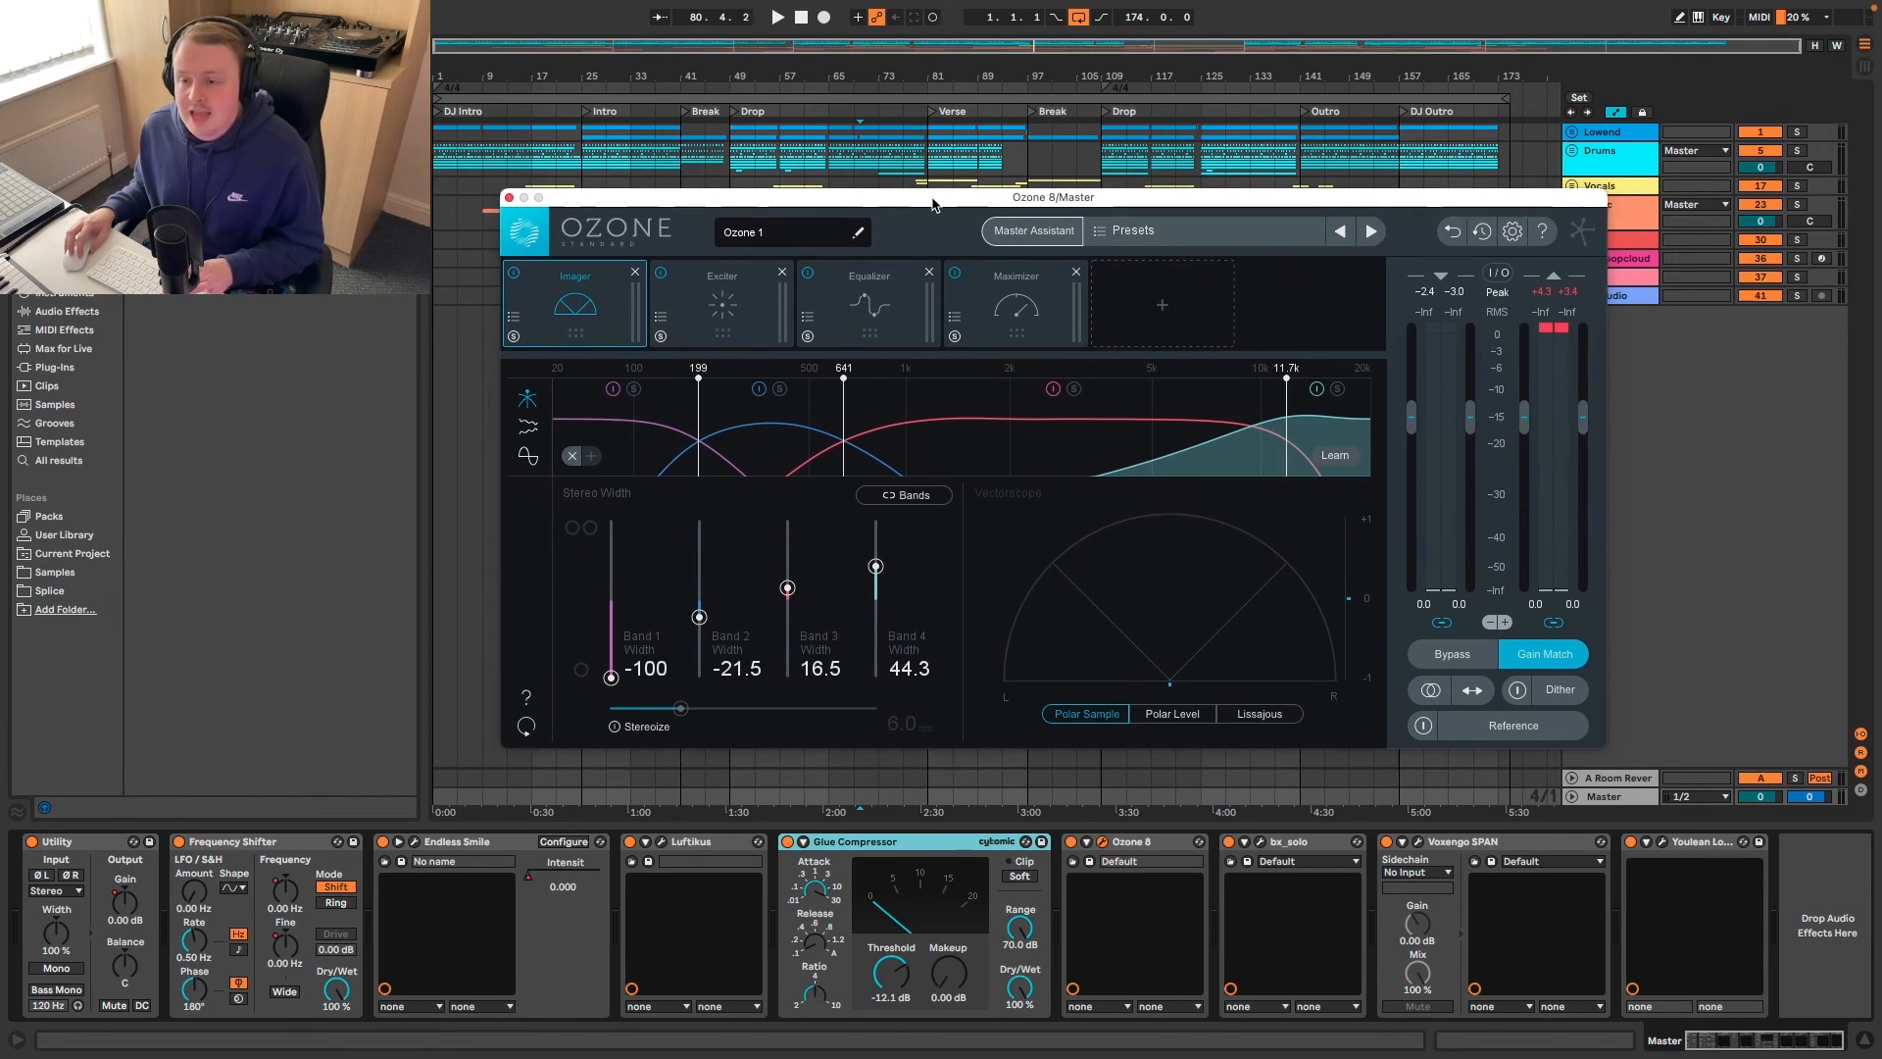
{"action": "left_click", "coordinate": [509, 197]}
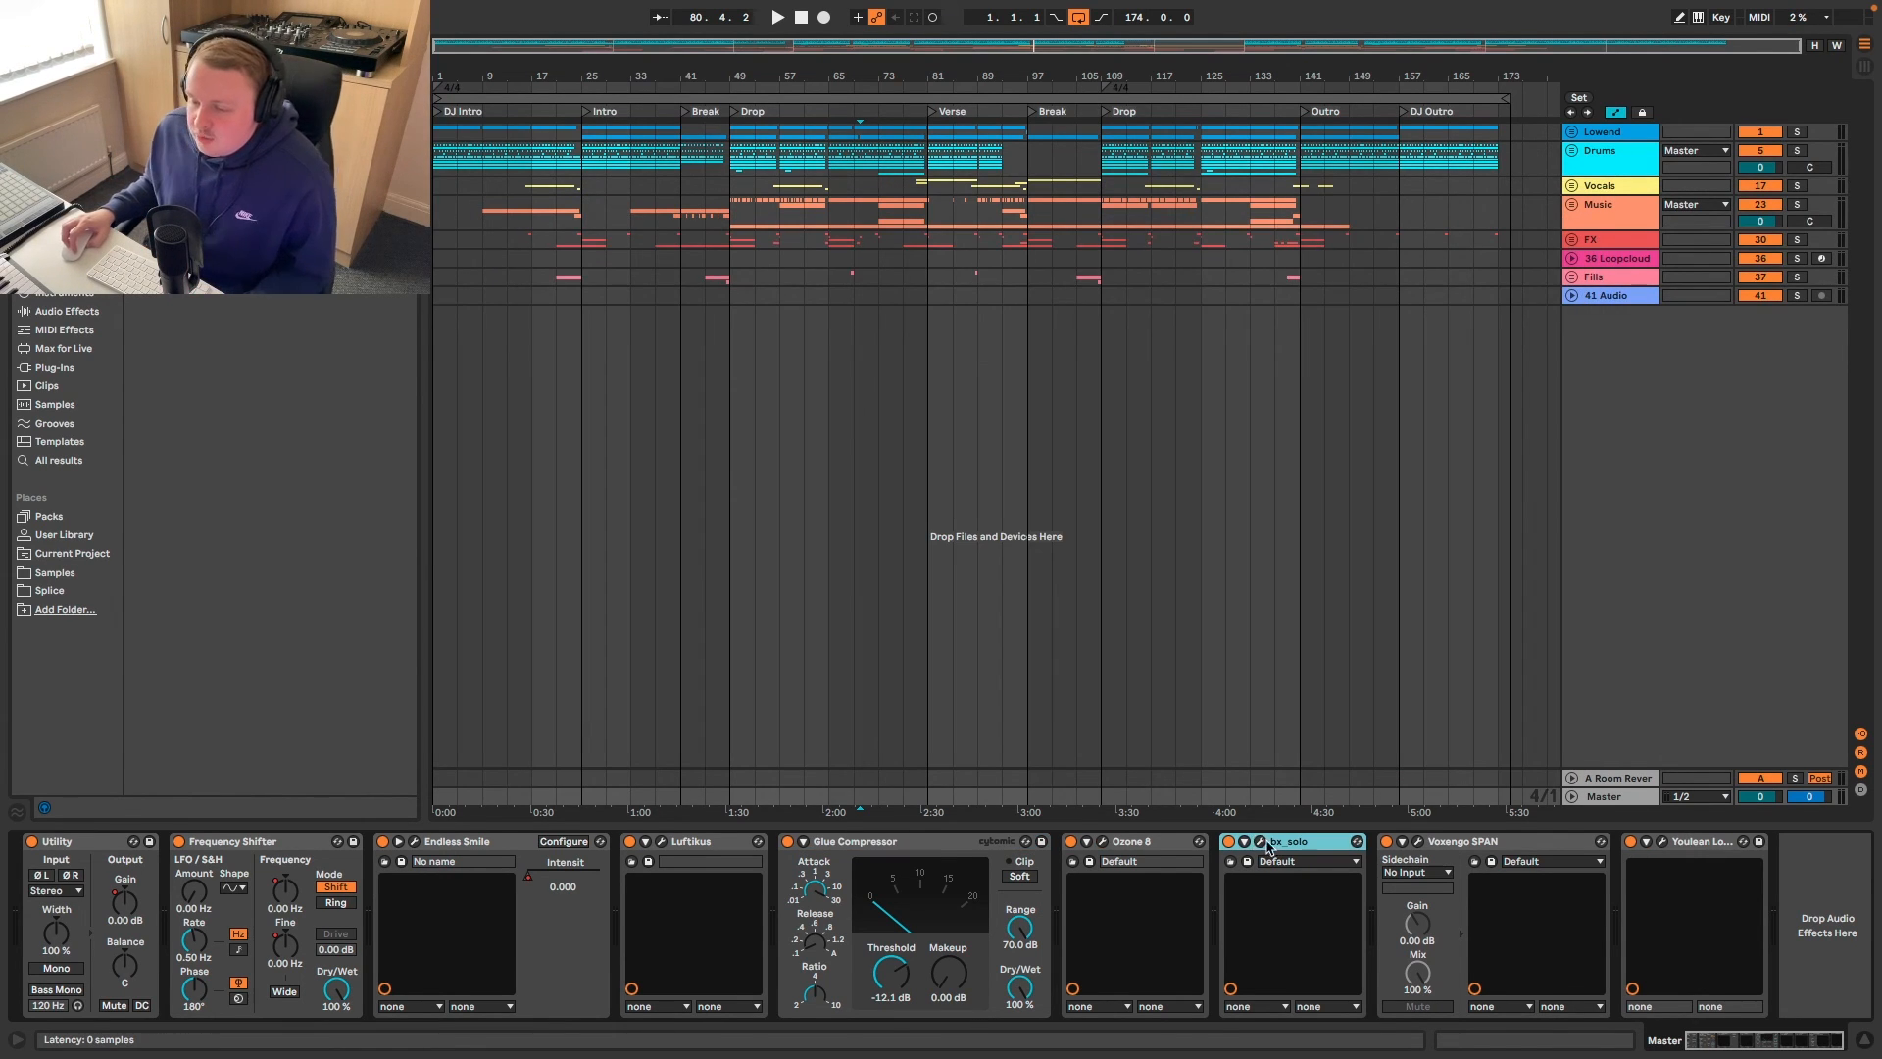
{"action": "left_click", "coordinate": [1259, 841]}
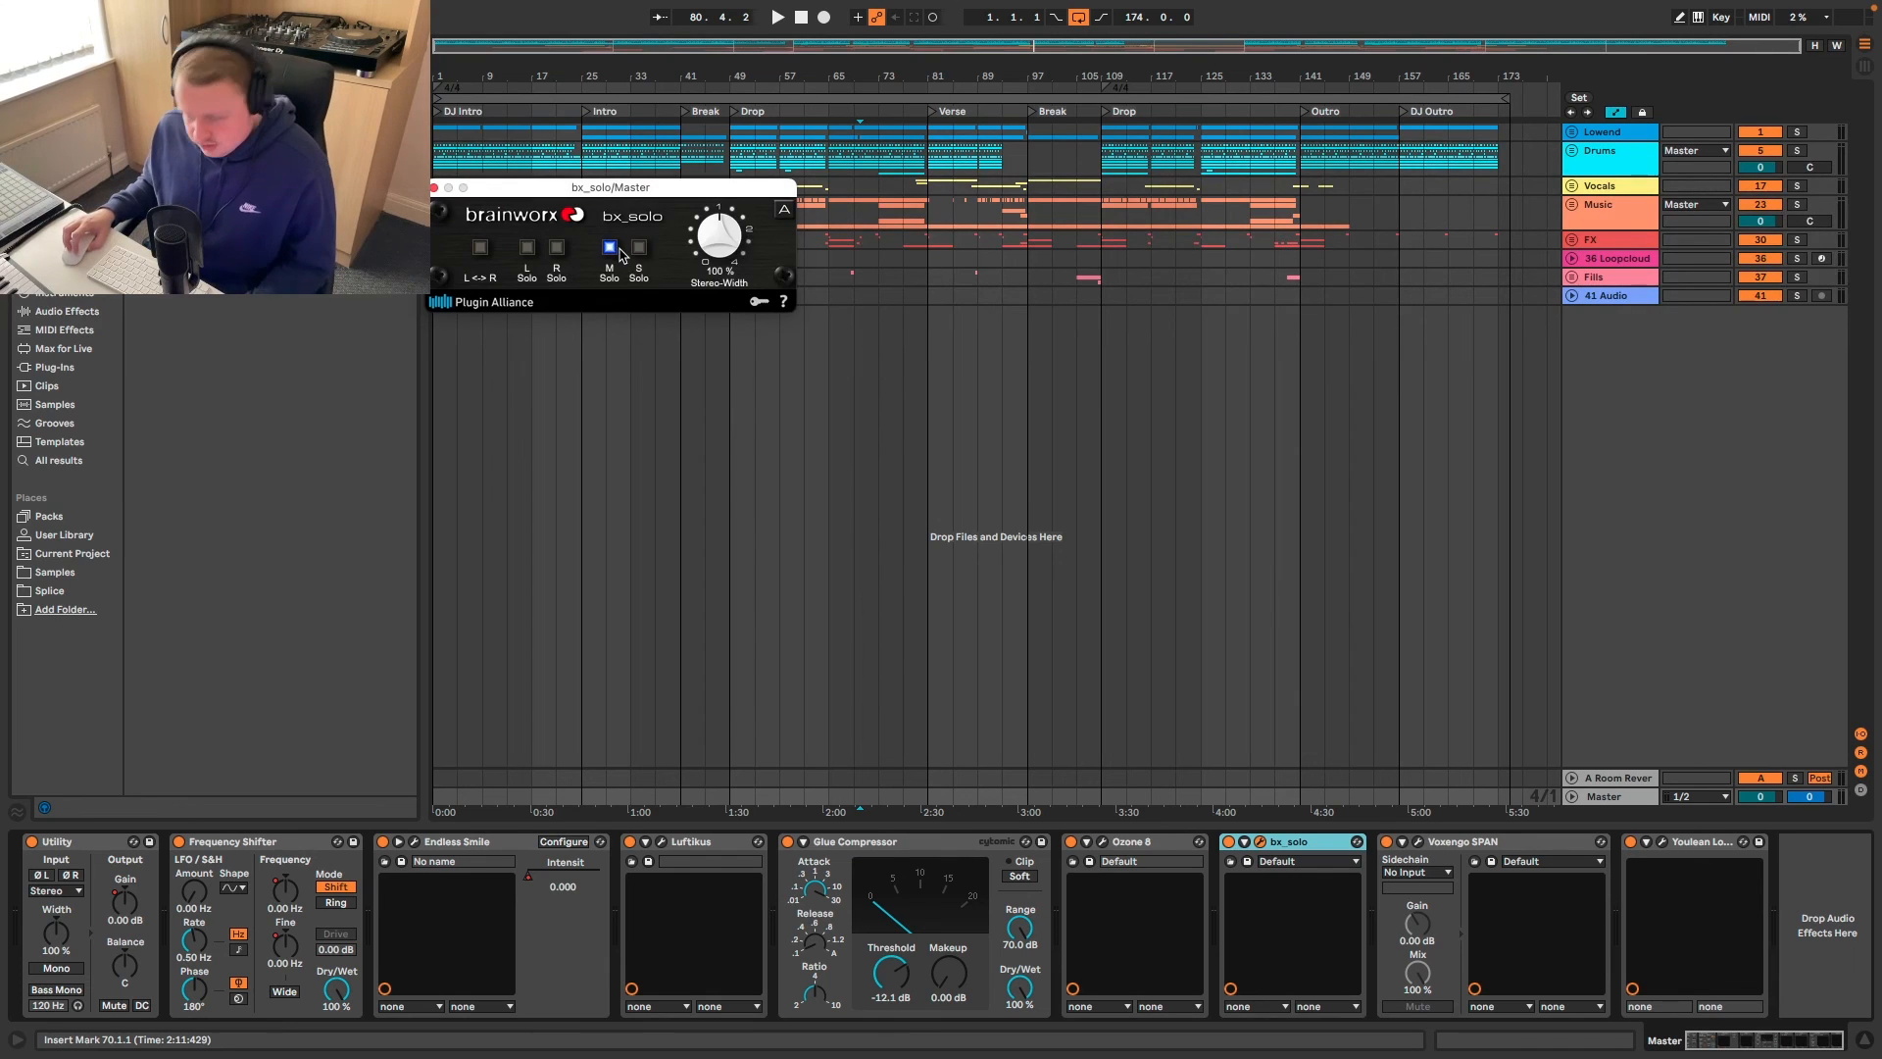